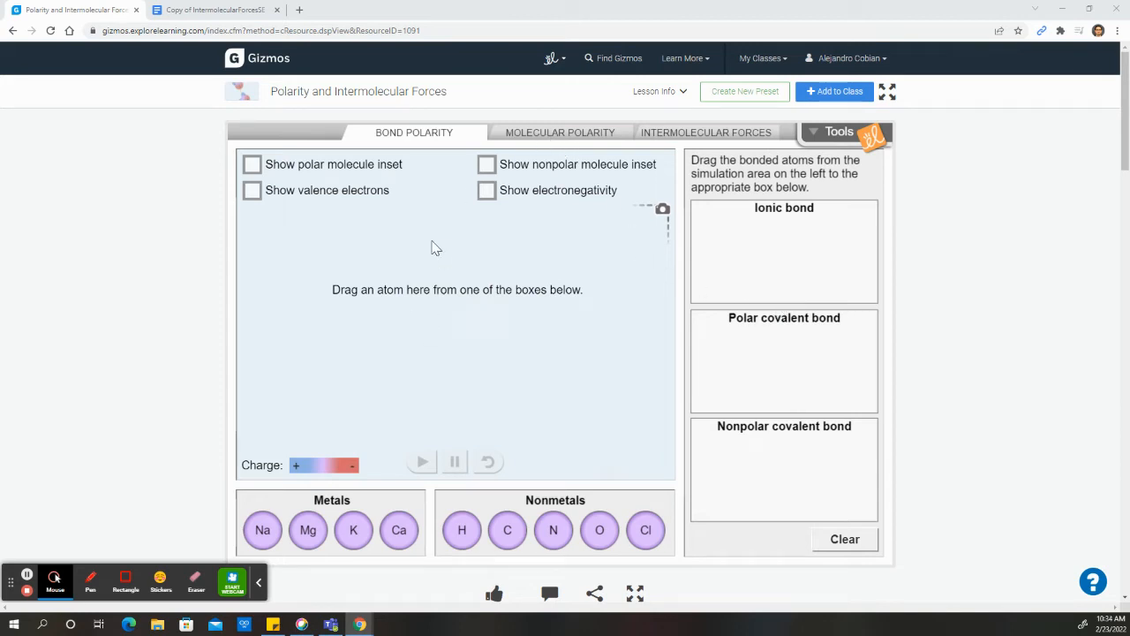
mouse_move(433, 99)
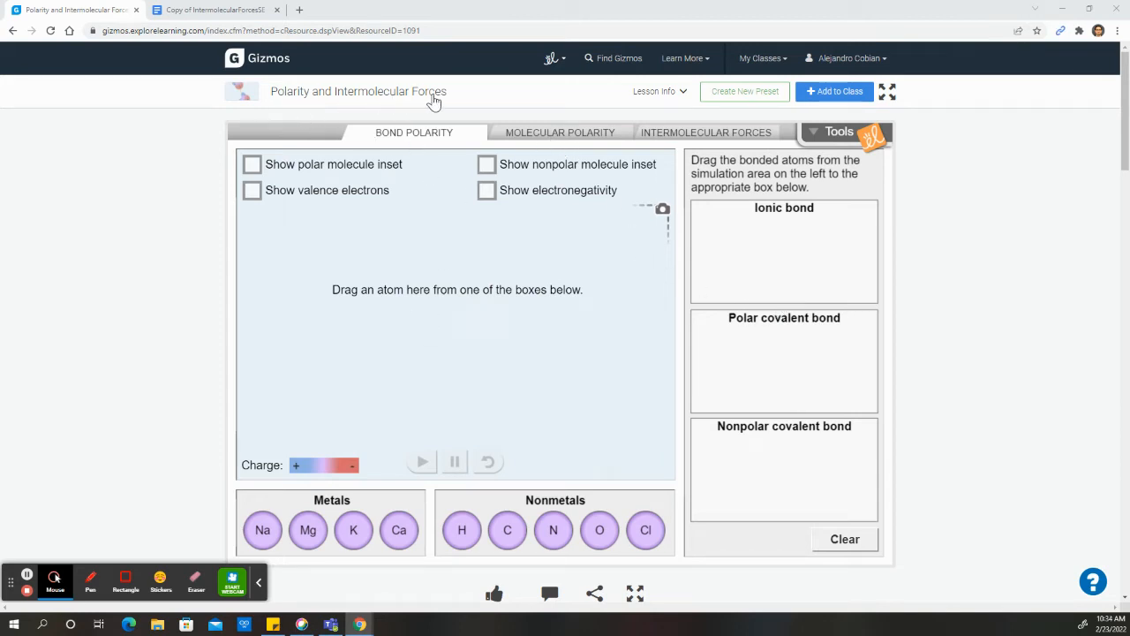
mouse_move(300, 113)
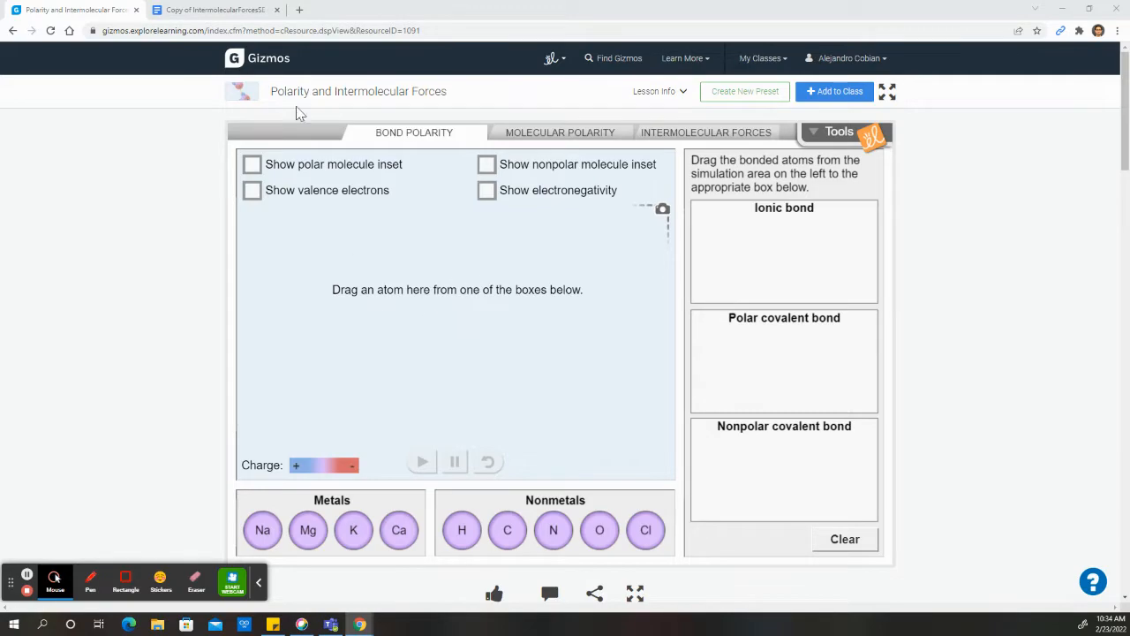
Add Na and Cl to the simulation, show valence electrons, and bond them into sodium chloride.
left_click(218, 10)
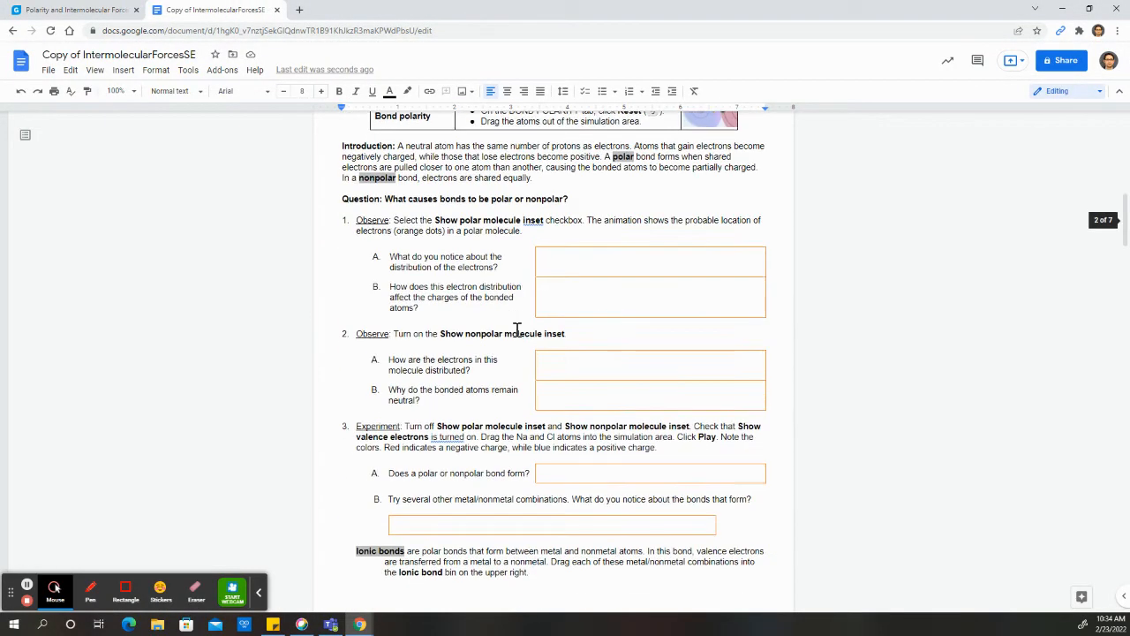
scroll("down", 3)
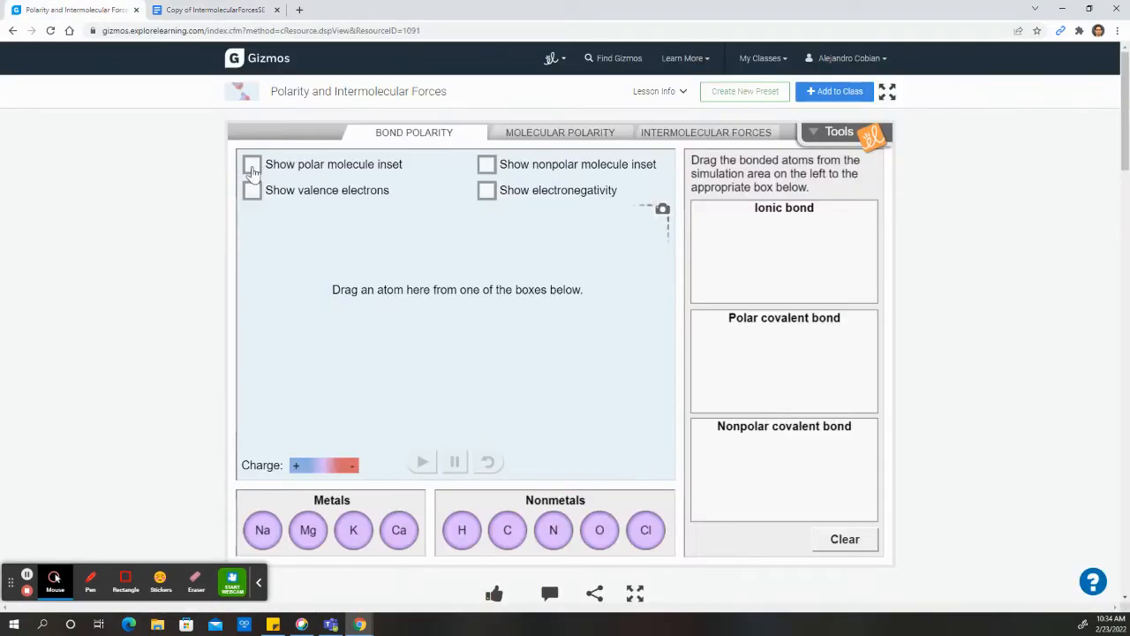
mouse_move(262, 530)
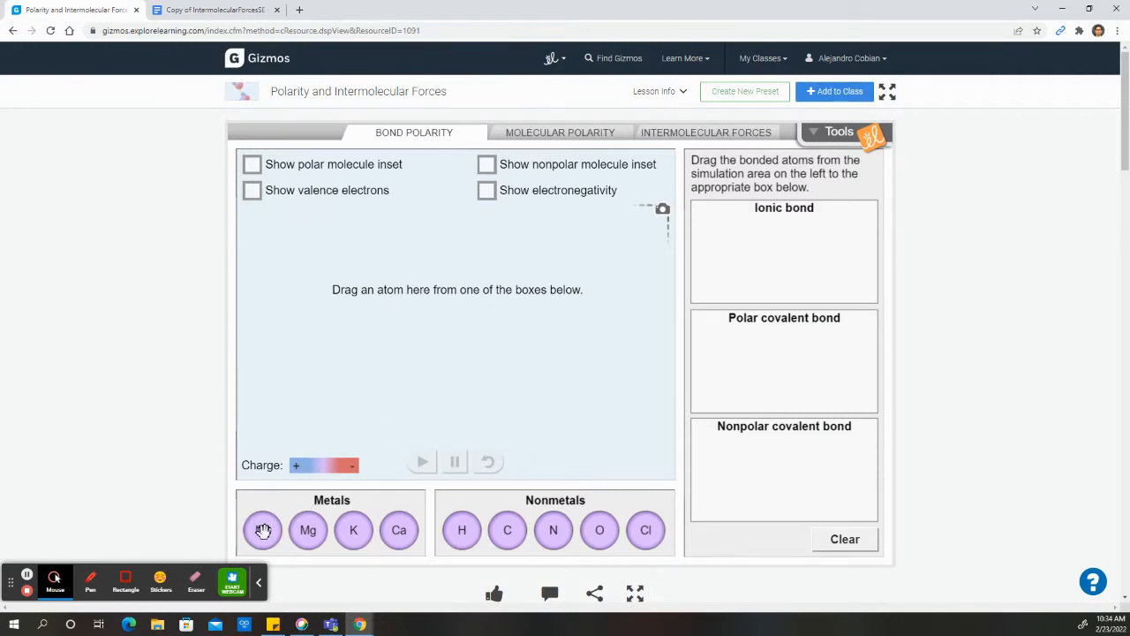
left_click_drag(261, 530, 455, 325)
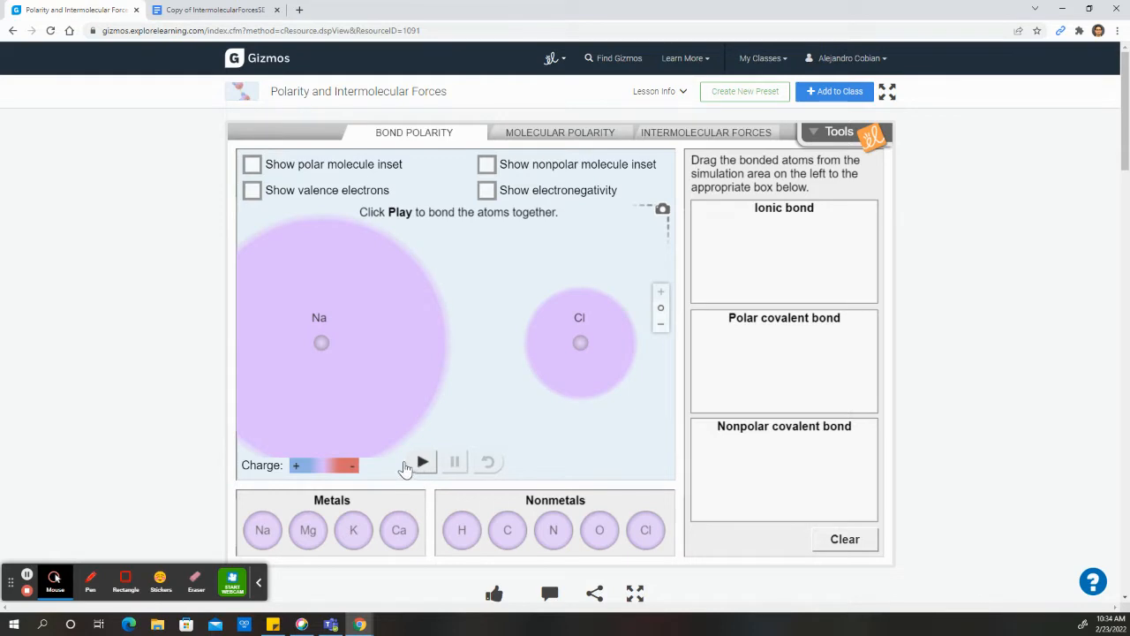
left_click(251, 190)
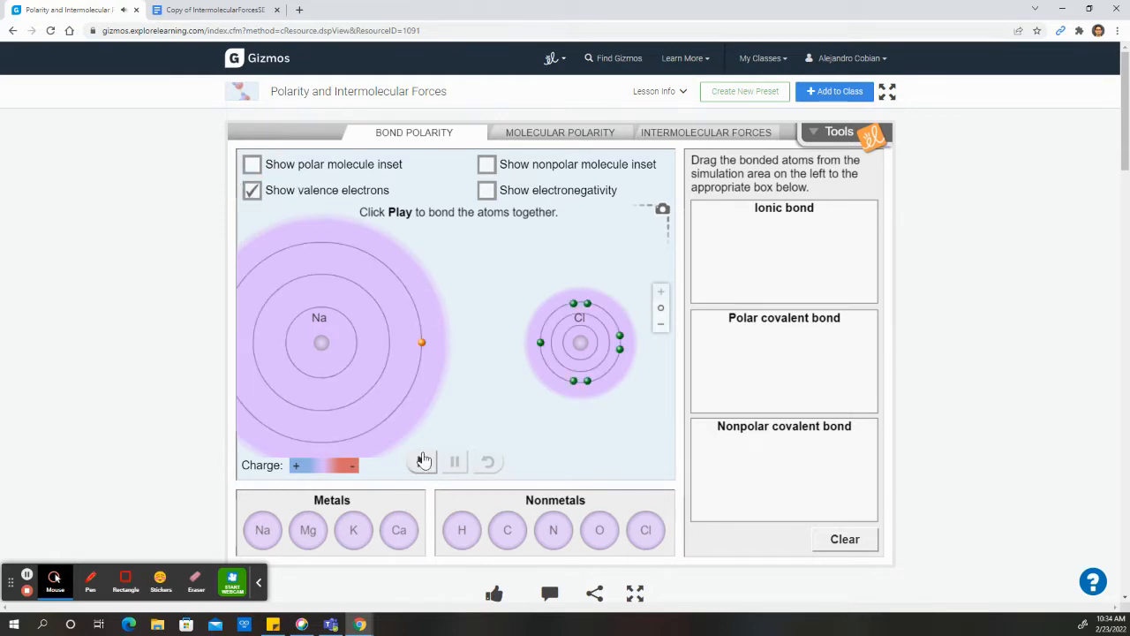
left_click(421, 461)
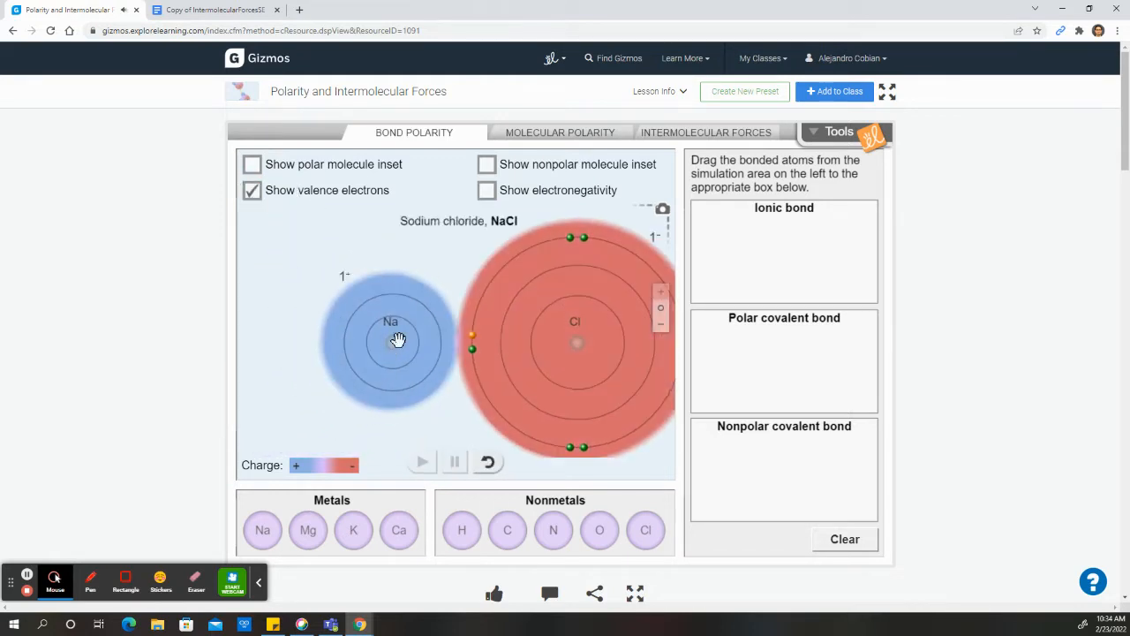
mouse_move(569, 341)
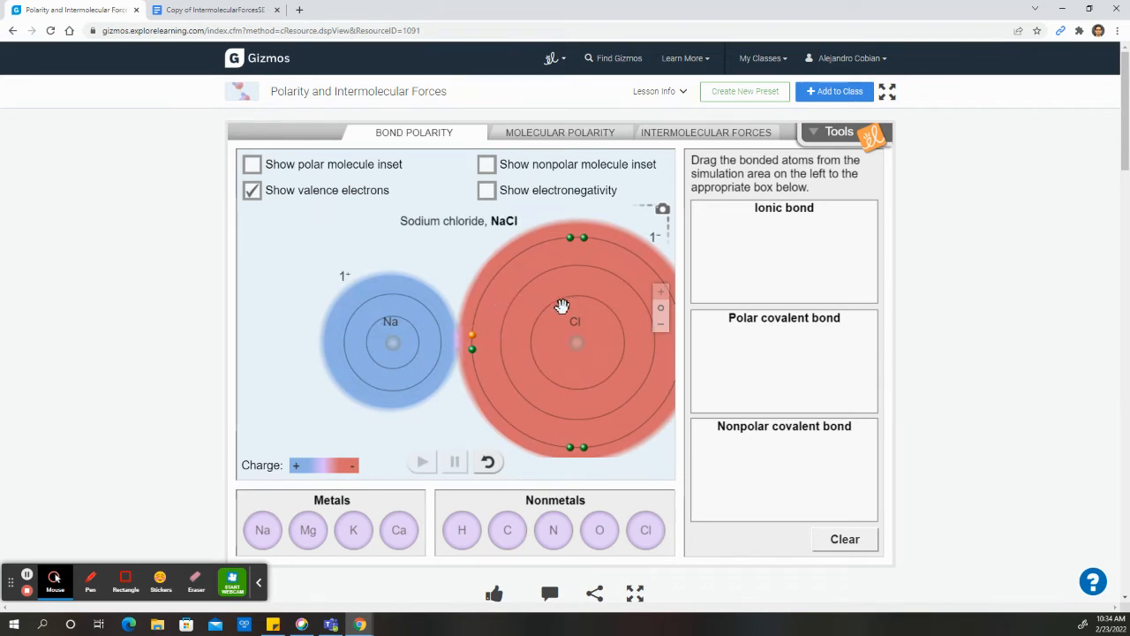
mouse_move(463, 339)
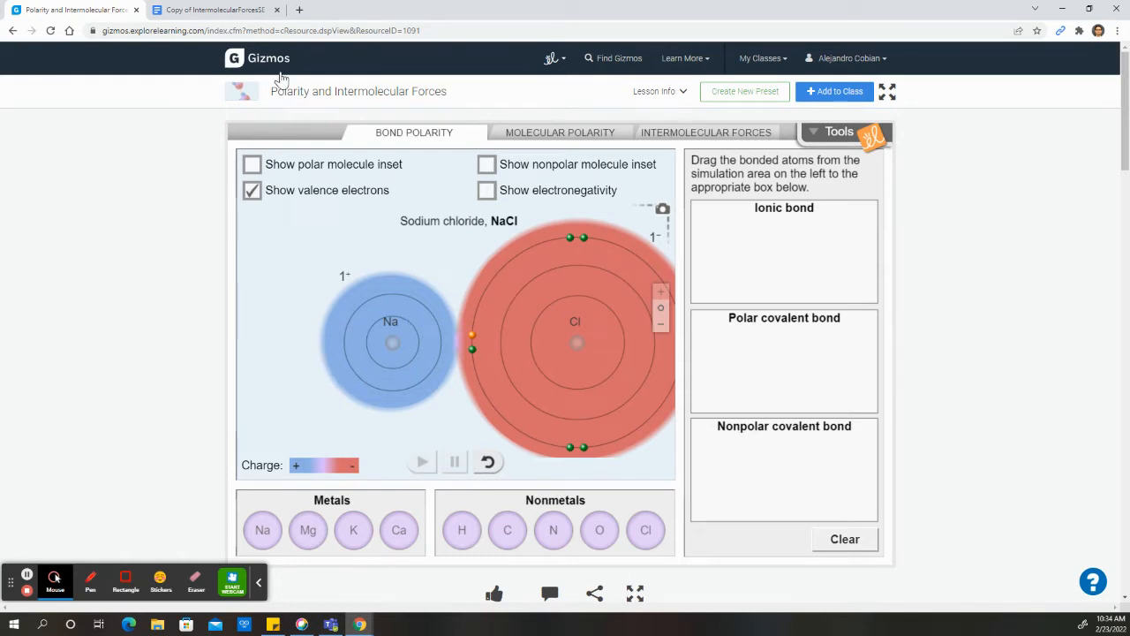
Scroll the worksheet to the Gizmo Warm-up questions on the sodium and chlorine atoms.
left_click(216, 9)
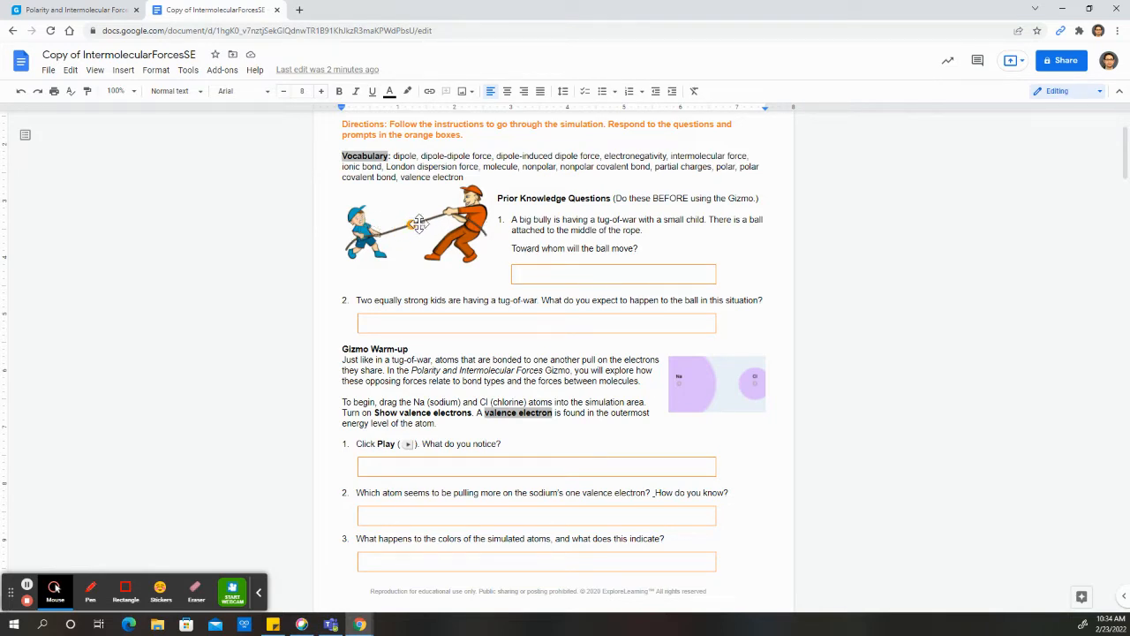
mouse_move(414, 230)
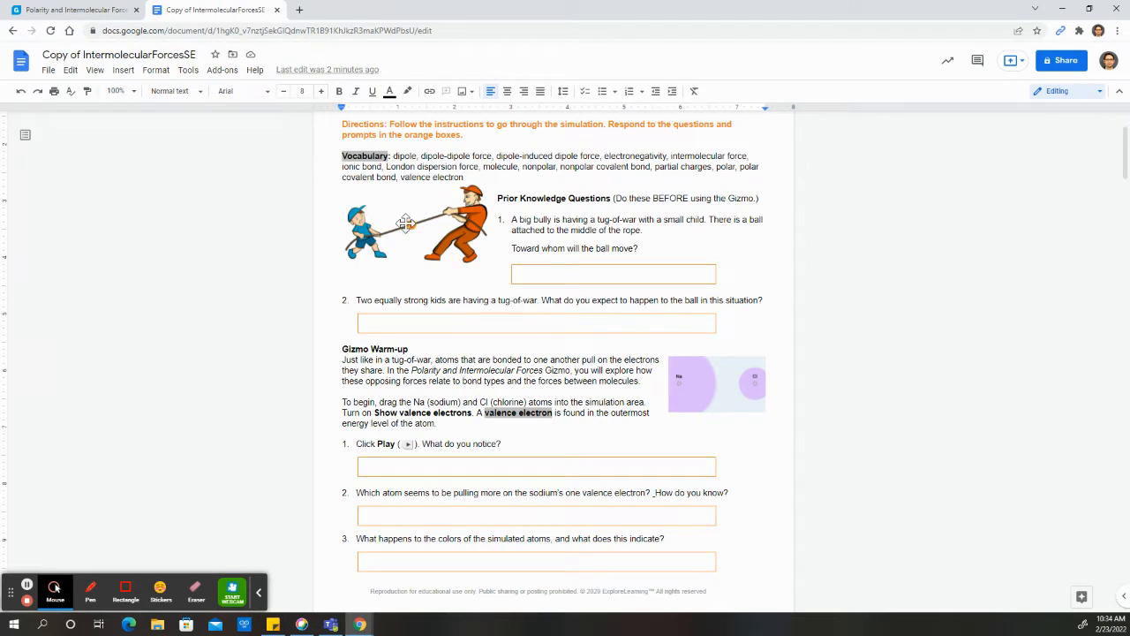
mouse_move(394, 225)
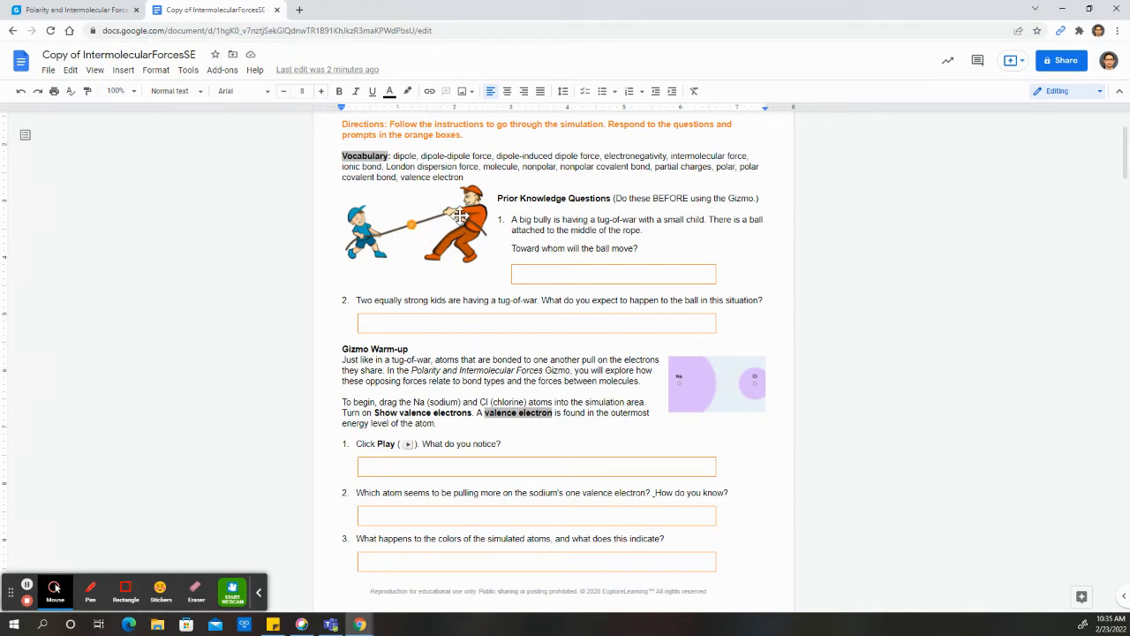
mouse_move(459, 234)
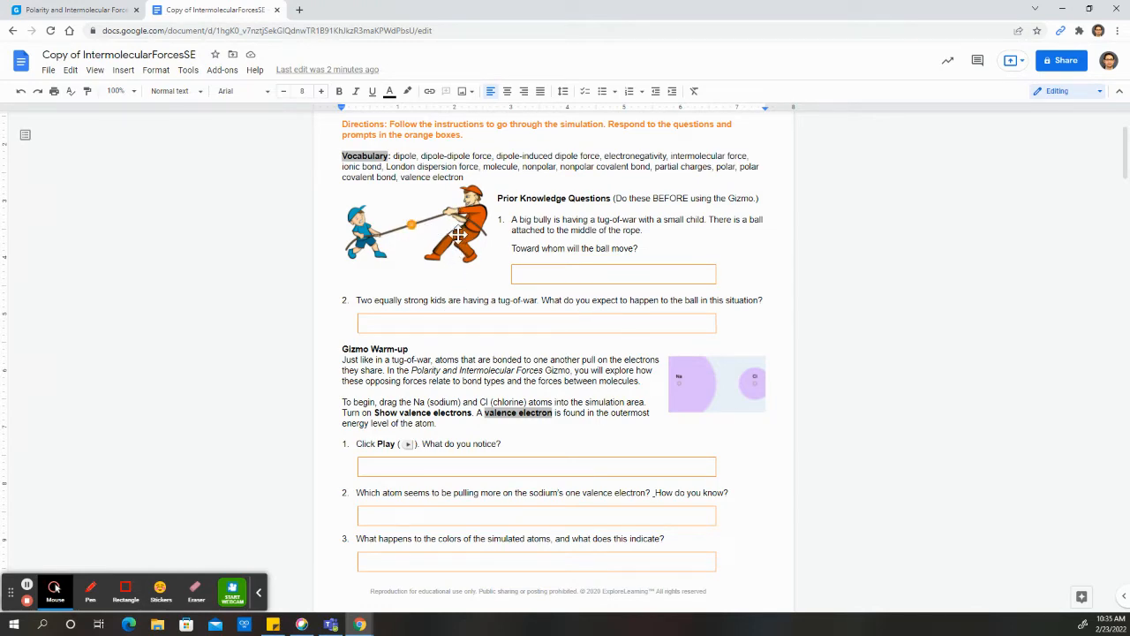
scroll("down", 3)
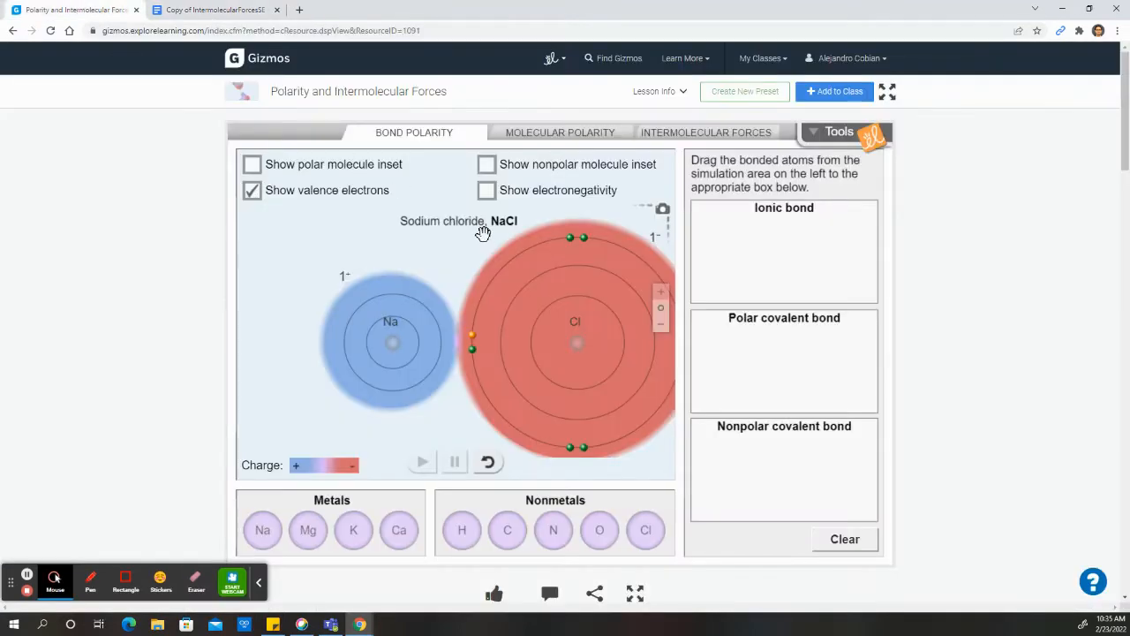
Show electronegativity for NaCl, revealing the 2.1 difference, and re-bond the atoms.
left_click(487, 191)
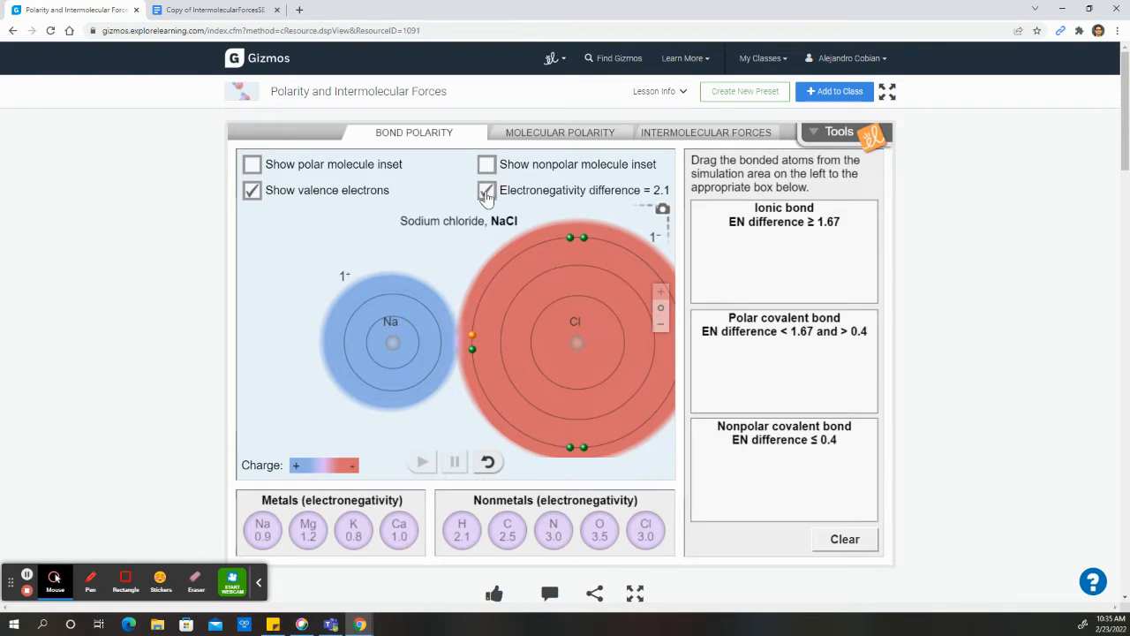
left_click(488, 191)
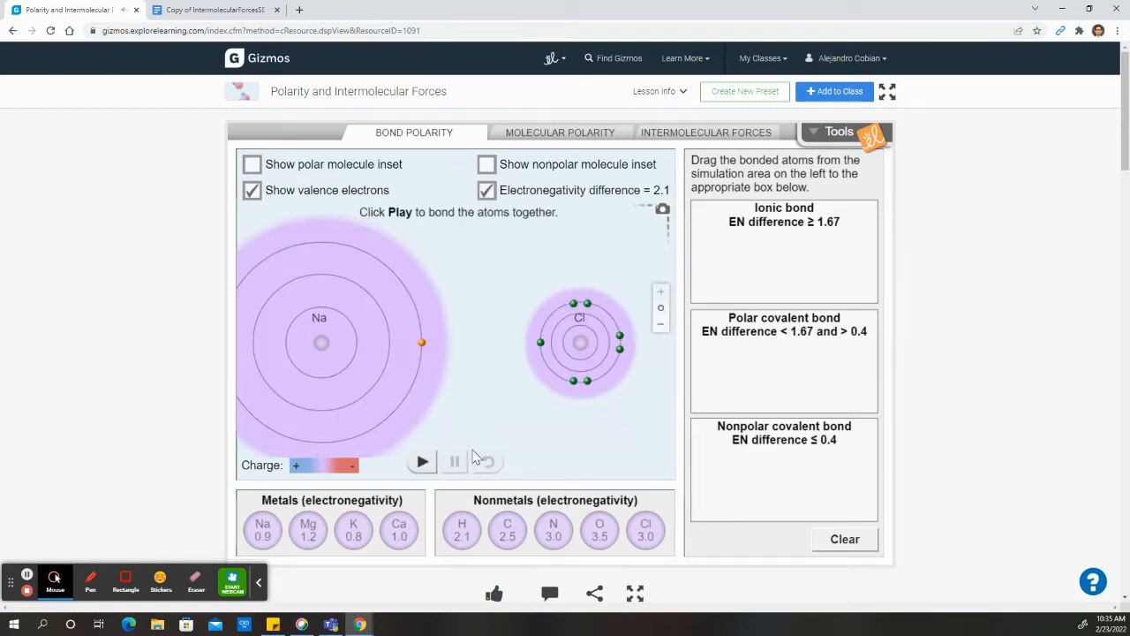
left_click(227, 10)
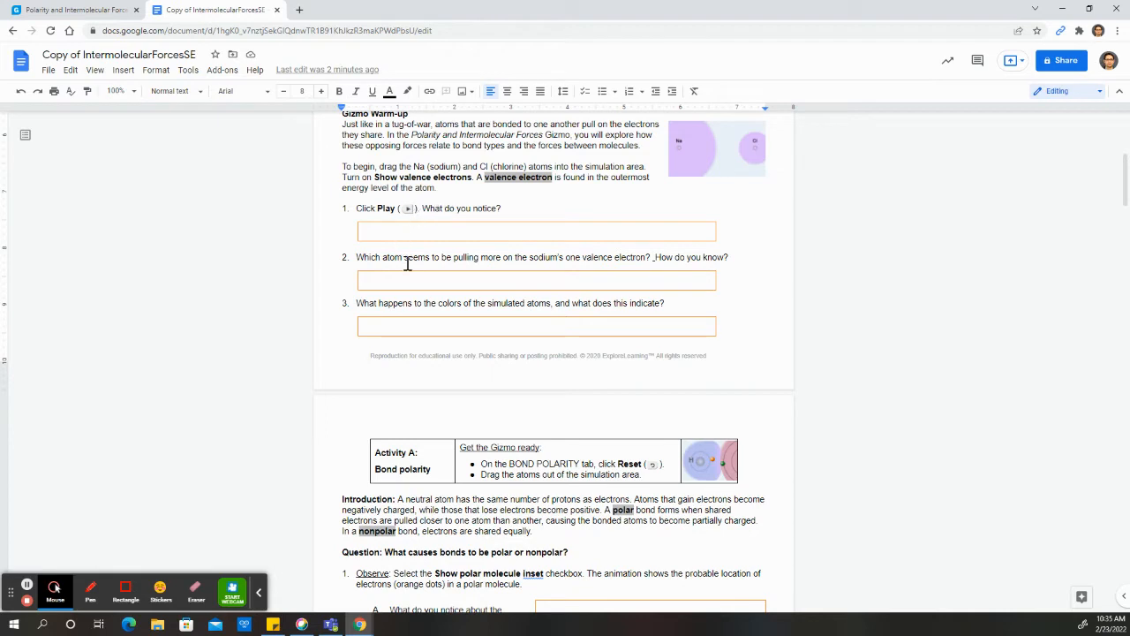
mouse_move(551, 258)
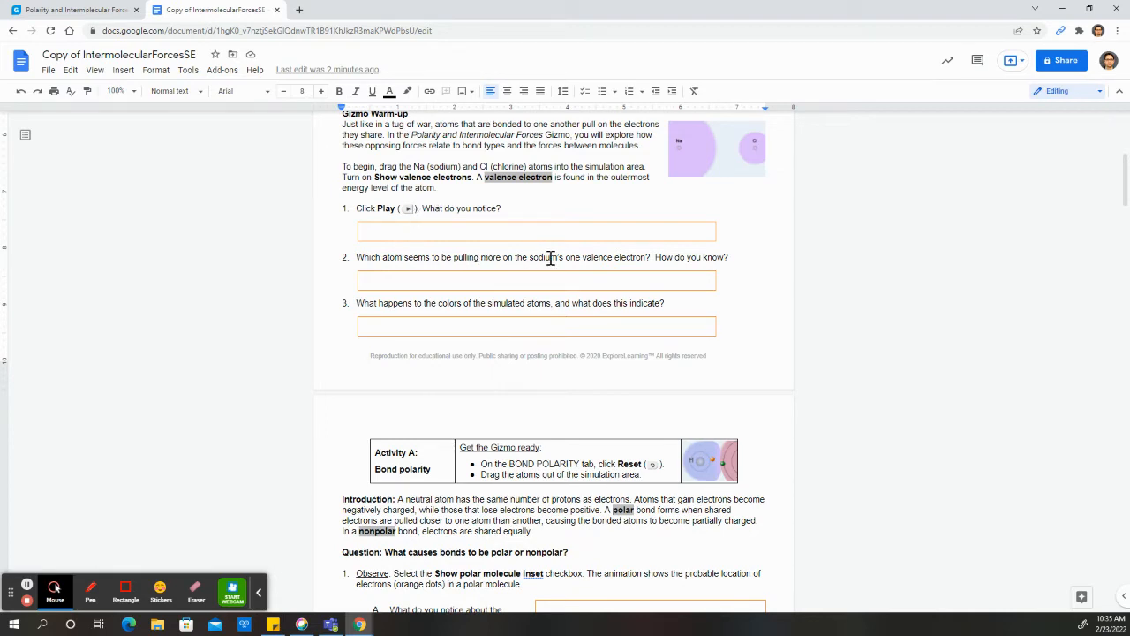
mouse_move(680, 265)
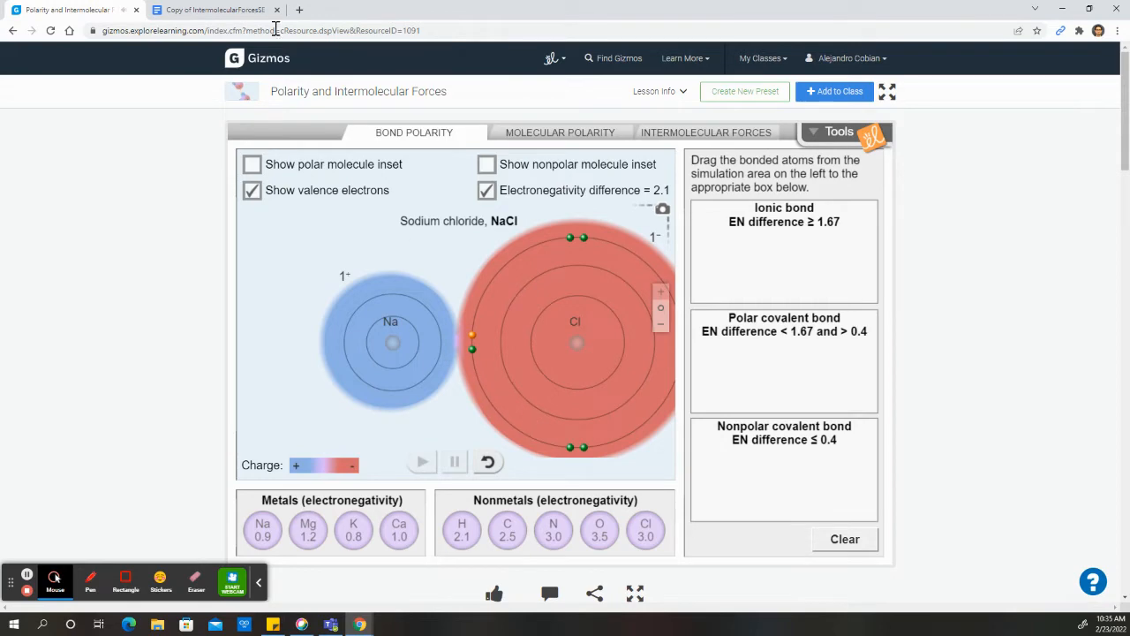
Separate and re-bond sodium and chlorine with valence electrons and the 2.1 difference shown.
left_click(215, 11)
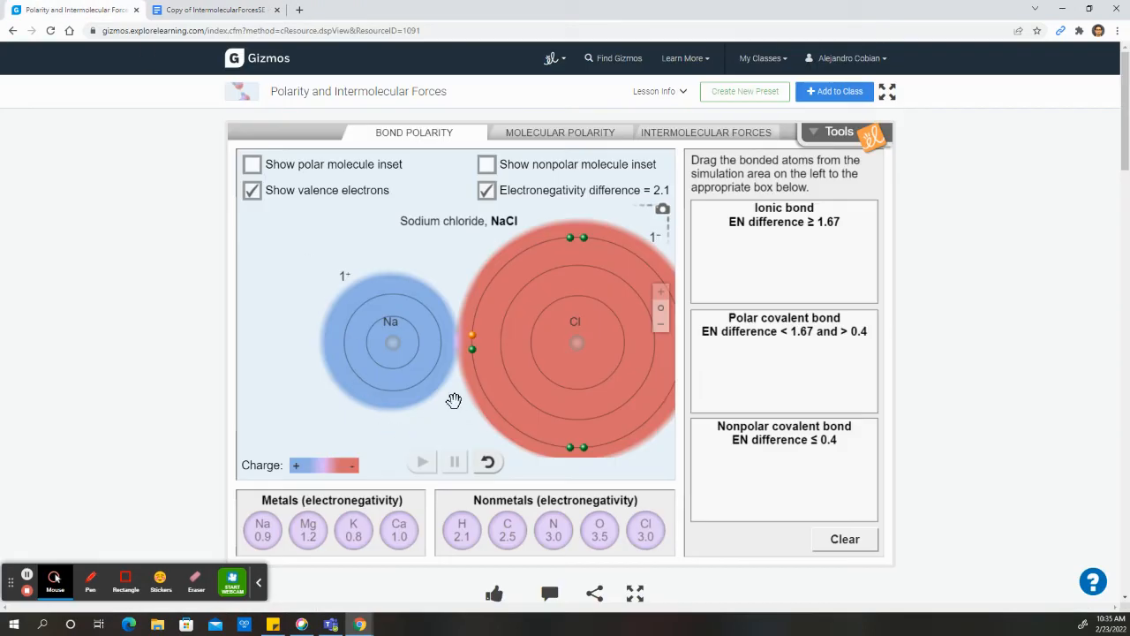
mouse_move(302, 468)
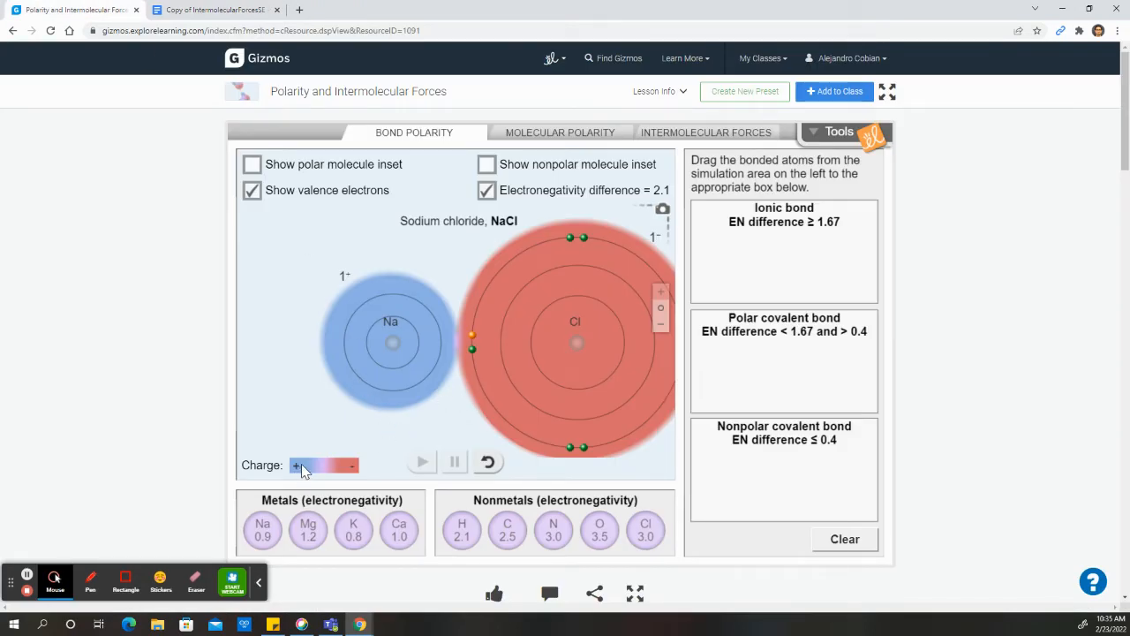
left_click(488, 462)
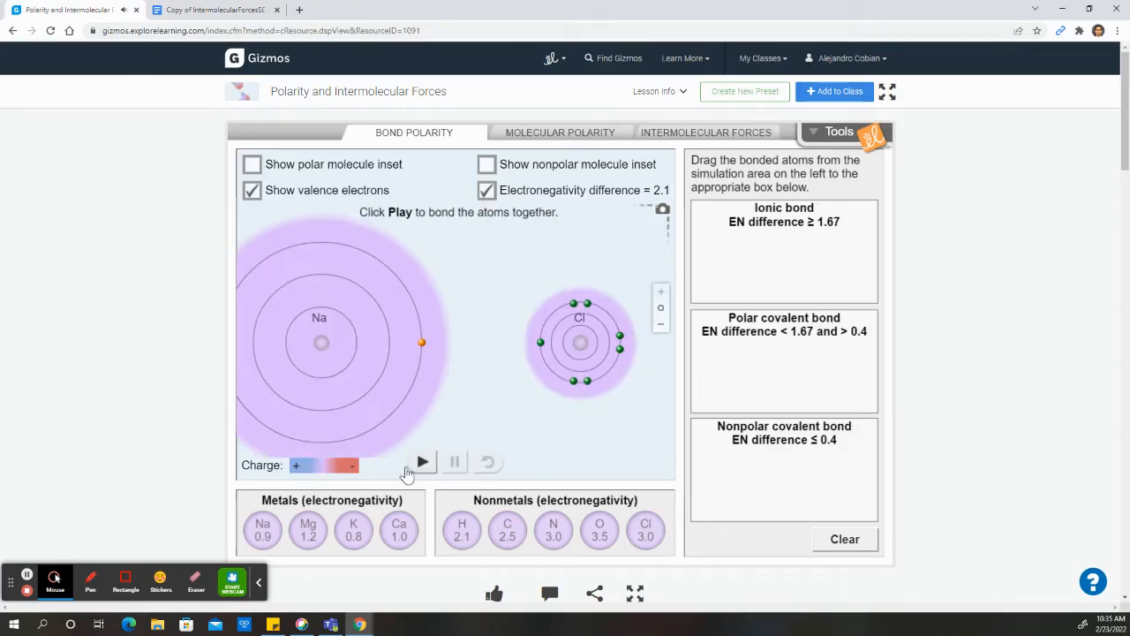
left_click(420, 461)
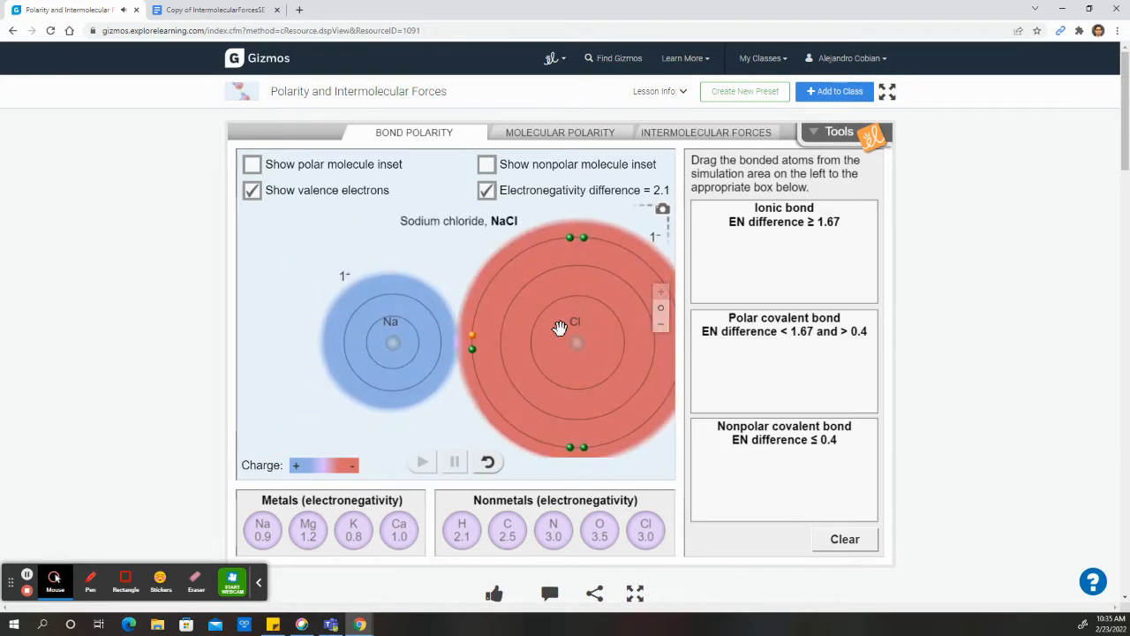
mouse_move(360, 344)
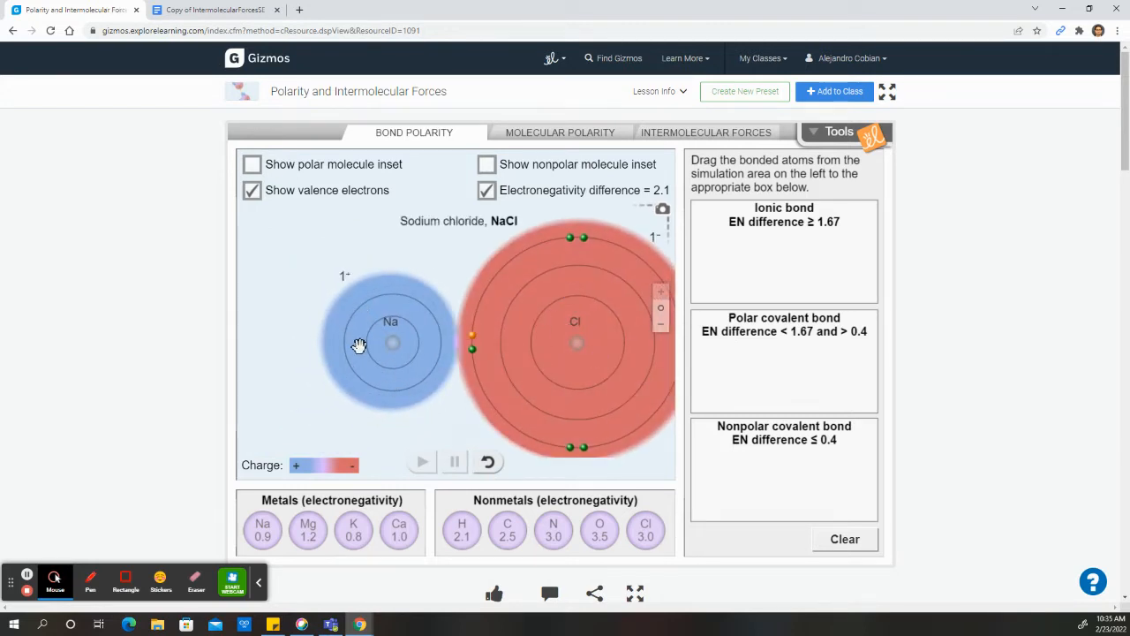
mouse_move(357, 360)
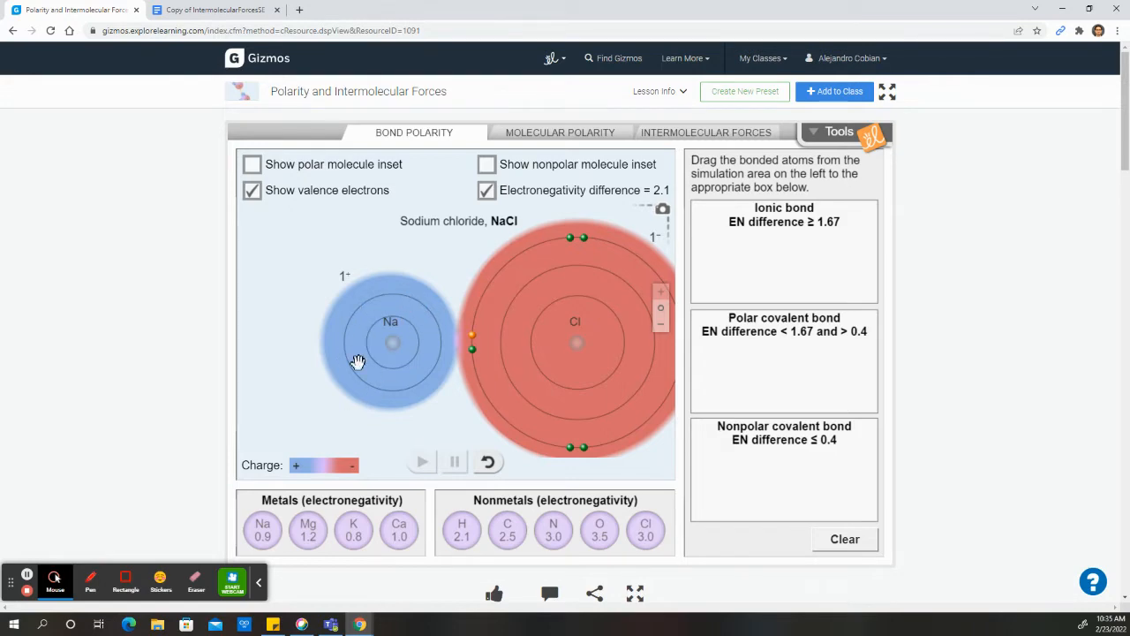
mouse_move(530, 306)
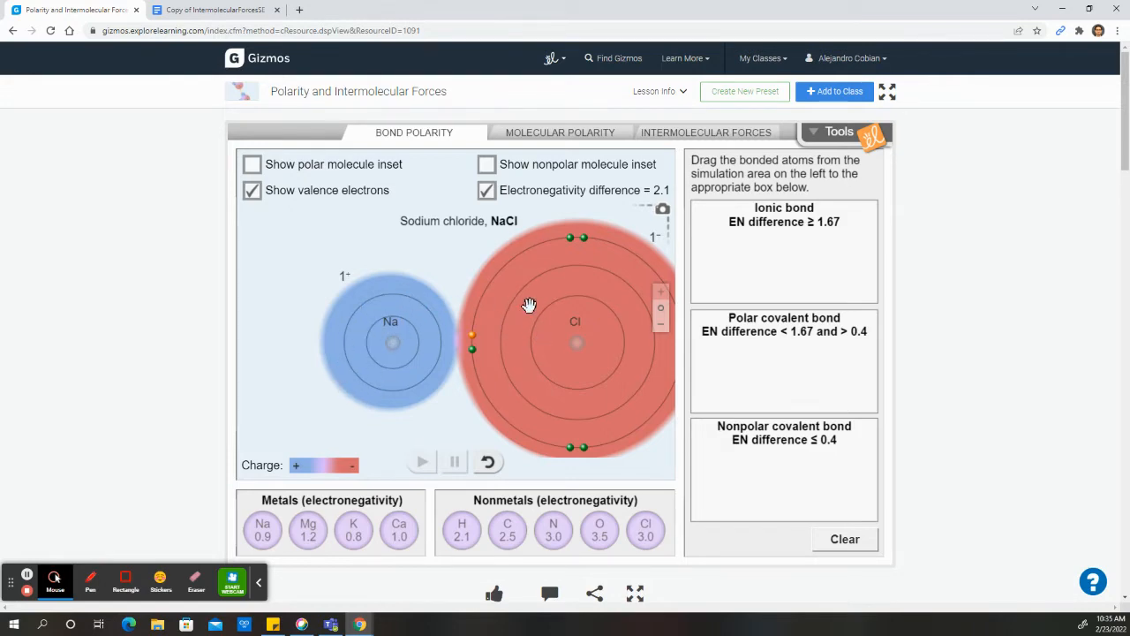
Scroll the worksheet down to the Activity A: Bond polarity section.
left_click(223, 10)
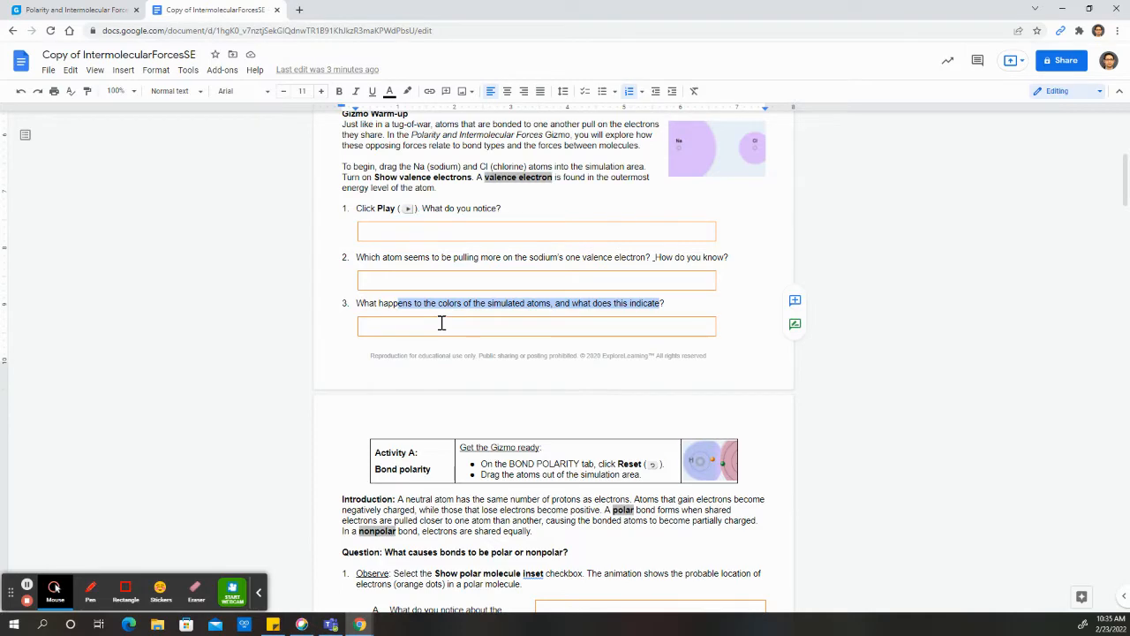
scroll("down", 3)
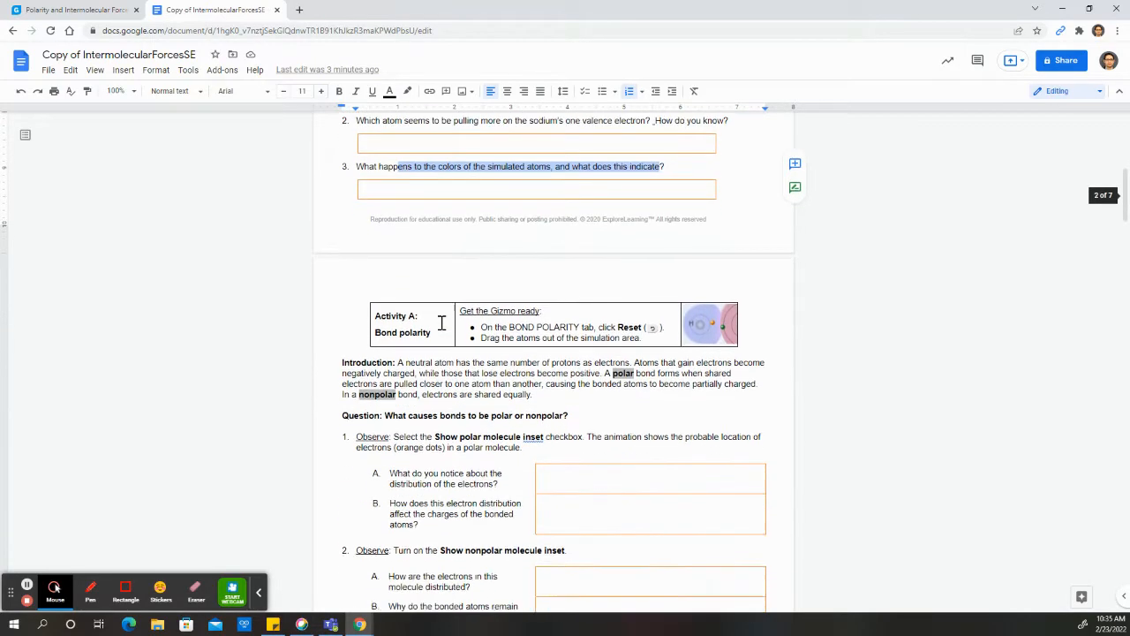
scroll("down", 3)
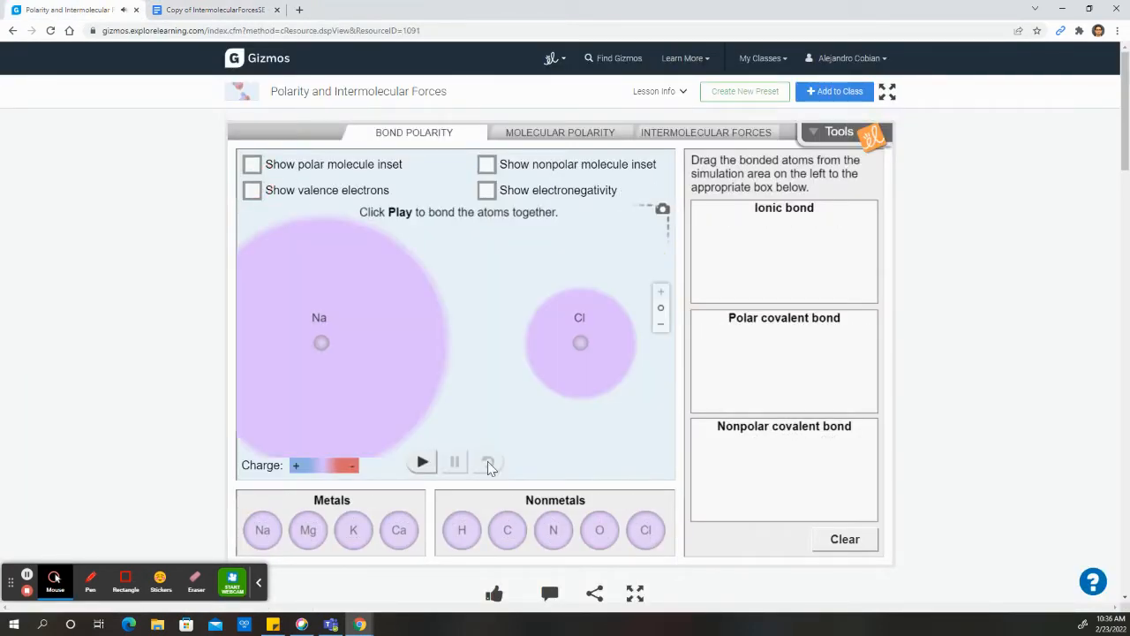
Display the generic polar and nonpolar bond insets, then return to the worksheet questions.
left_click(251, 165)
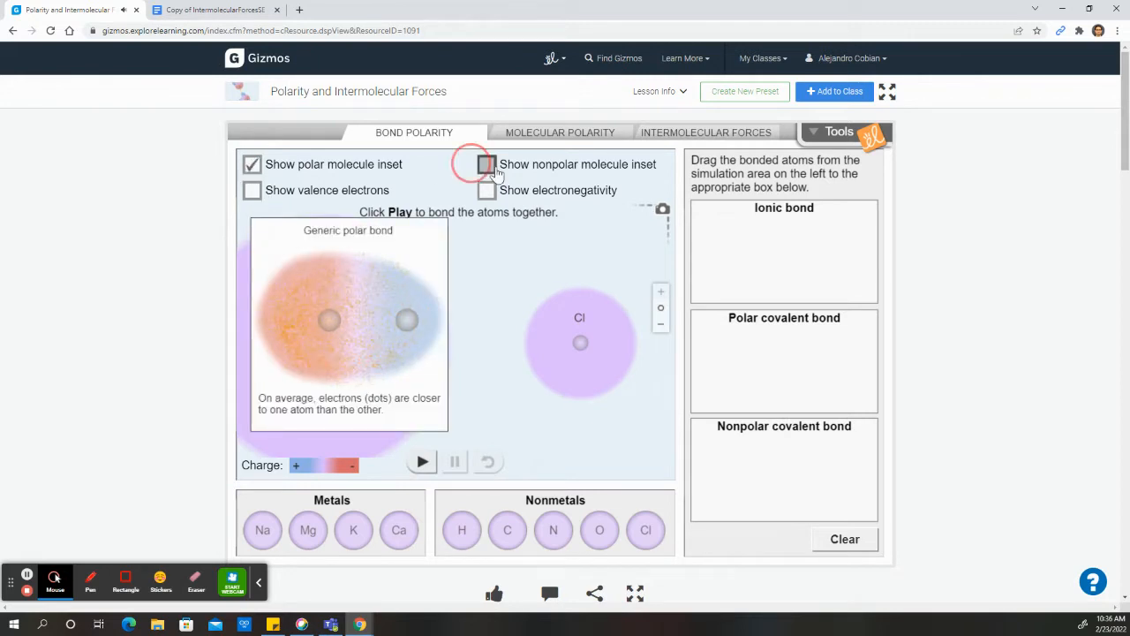
left_click(485, 165)
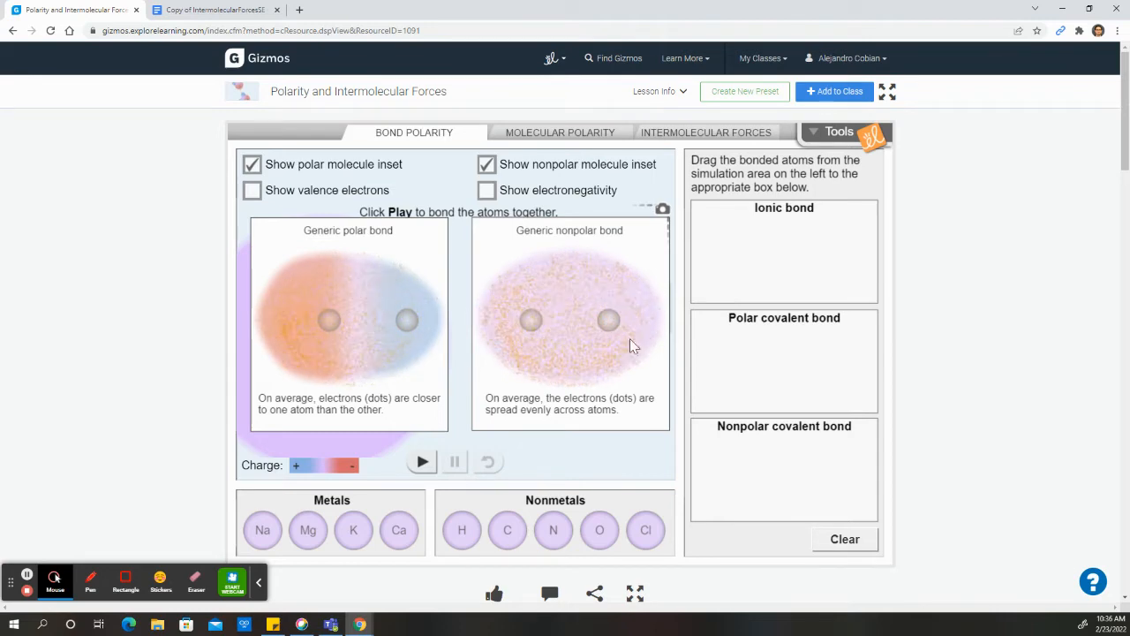
left_click(219, 11)
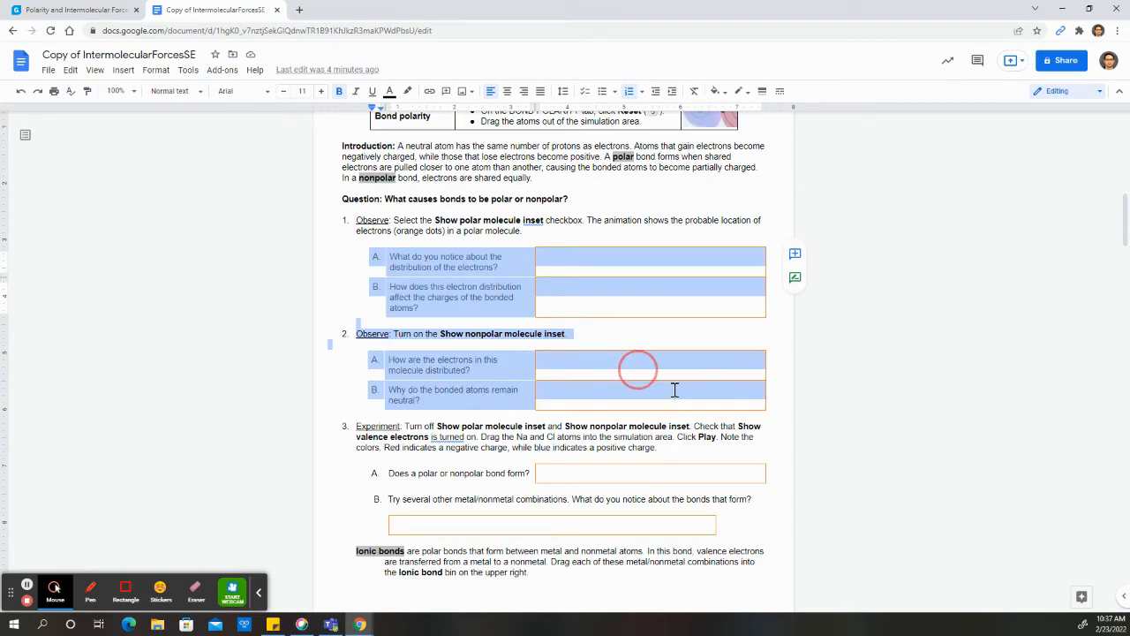
Scroll through the worksheet's polar and nonpolar observation questions.
scroll("down", 3)
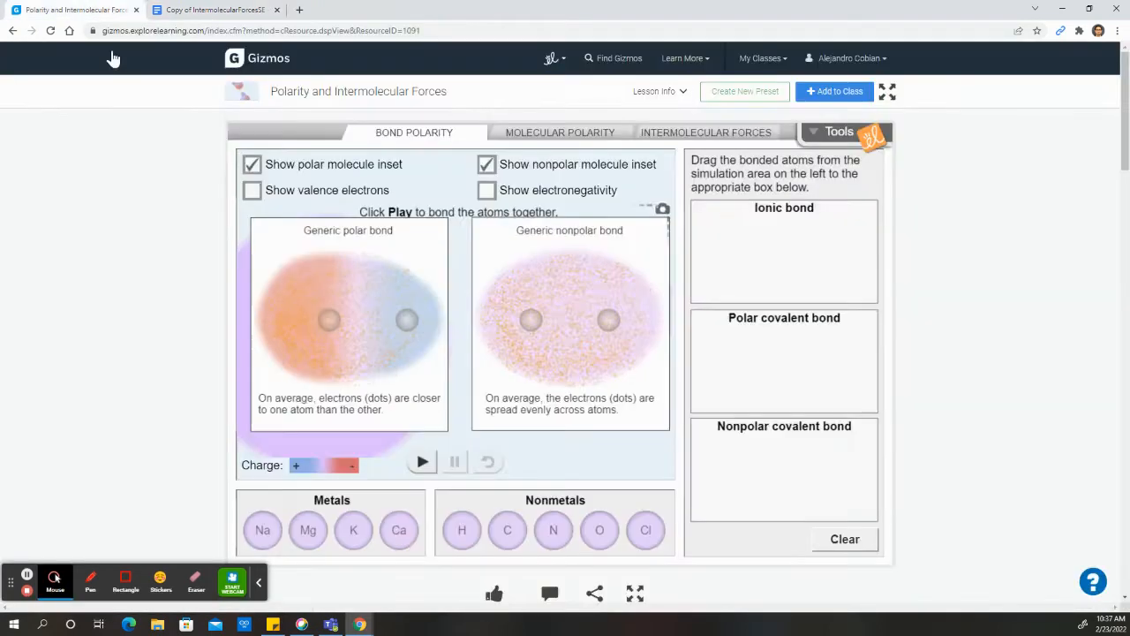
Bond Na and Cl into sodium chloride and compare it against the polar bond inset.
left_click(251, 164)
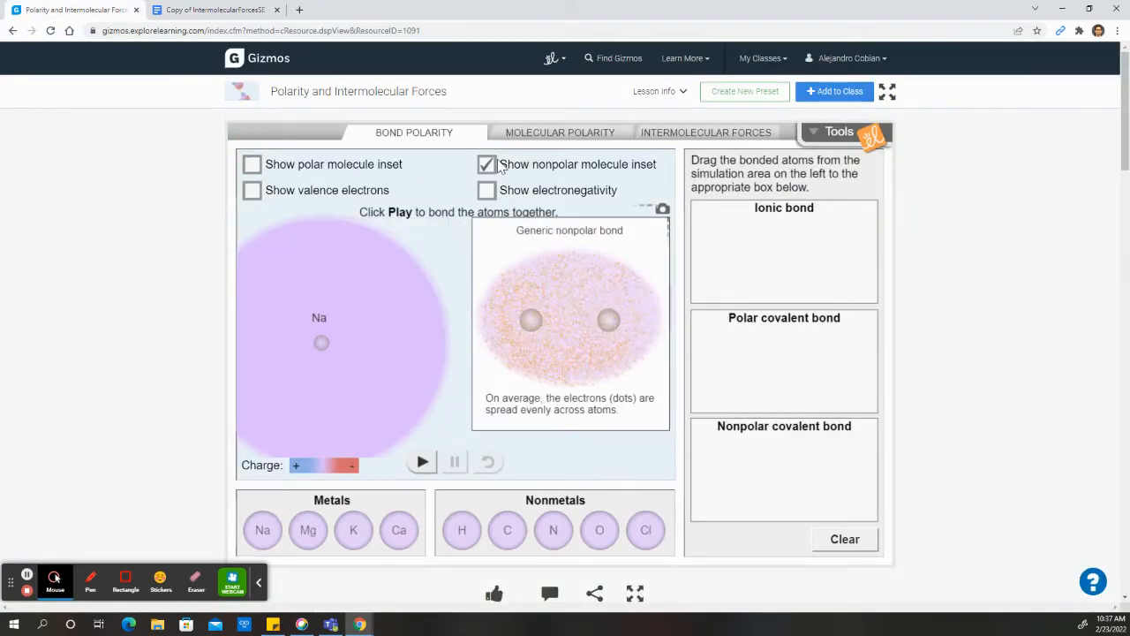
left_click(421, 461)
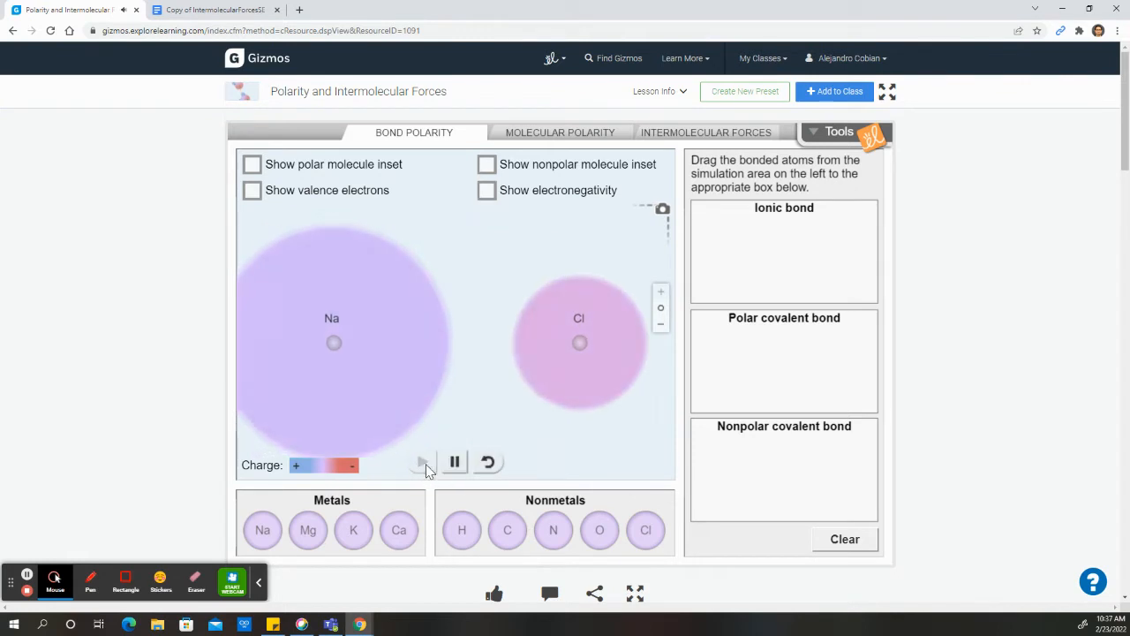
left_click(421, 461)
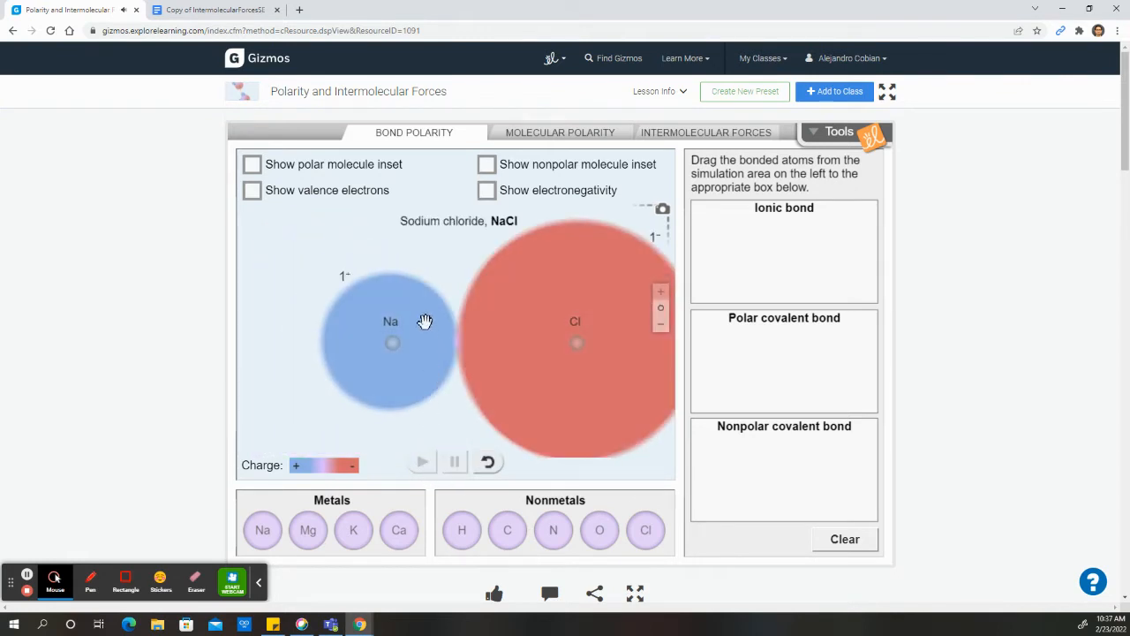
left_click(251, 165)
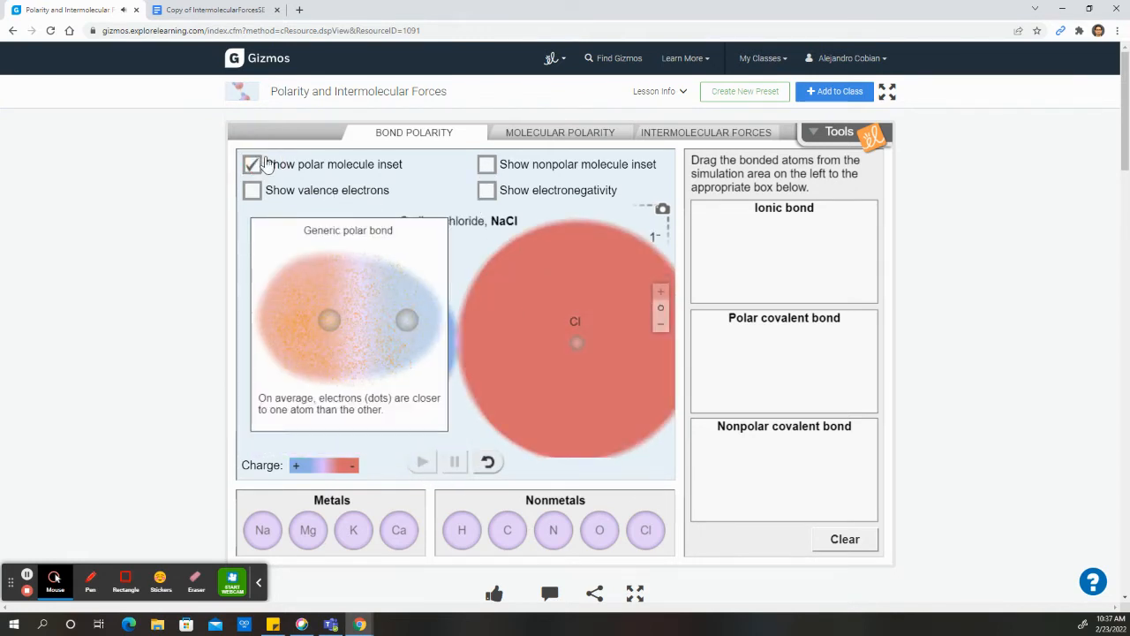
left_click(251, 165)
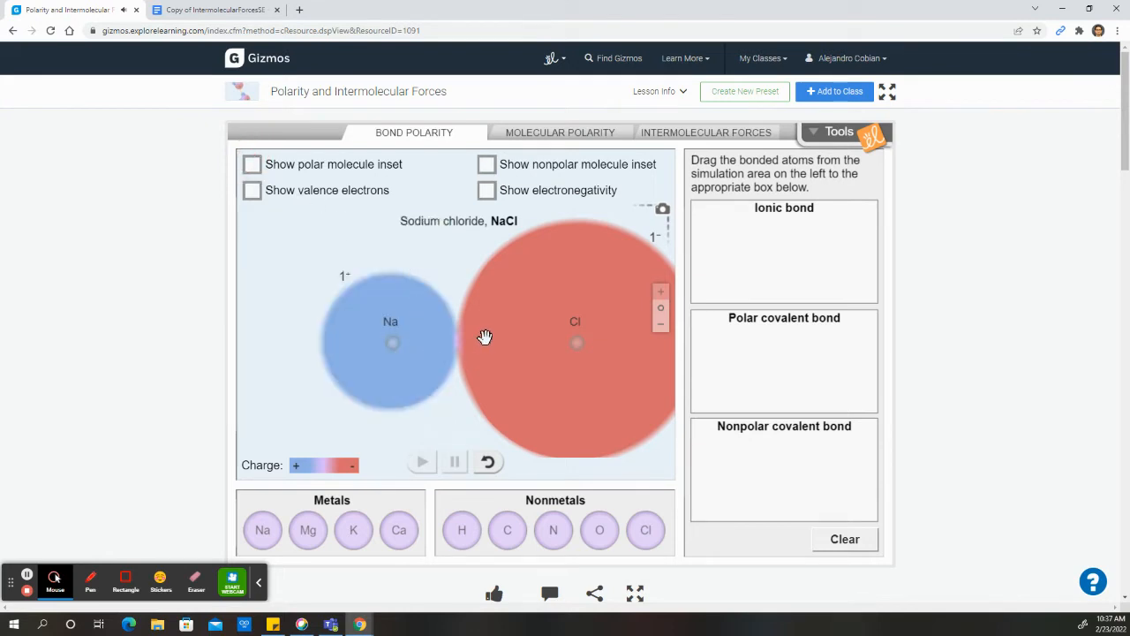
Compare sodium chloride with the nonpolar and polar insets together, leaving both hidden.
left_click(487, 164)
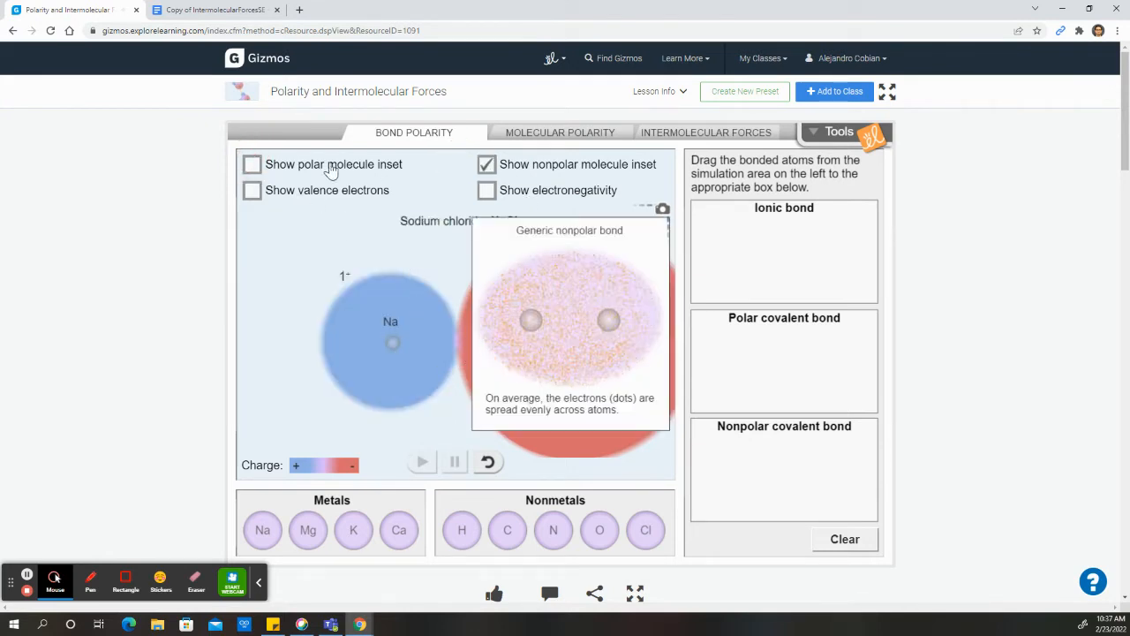
left_click(250, 165)
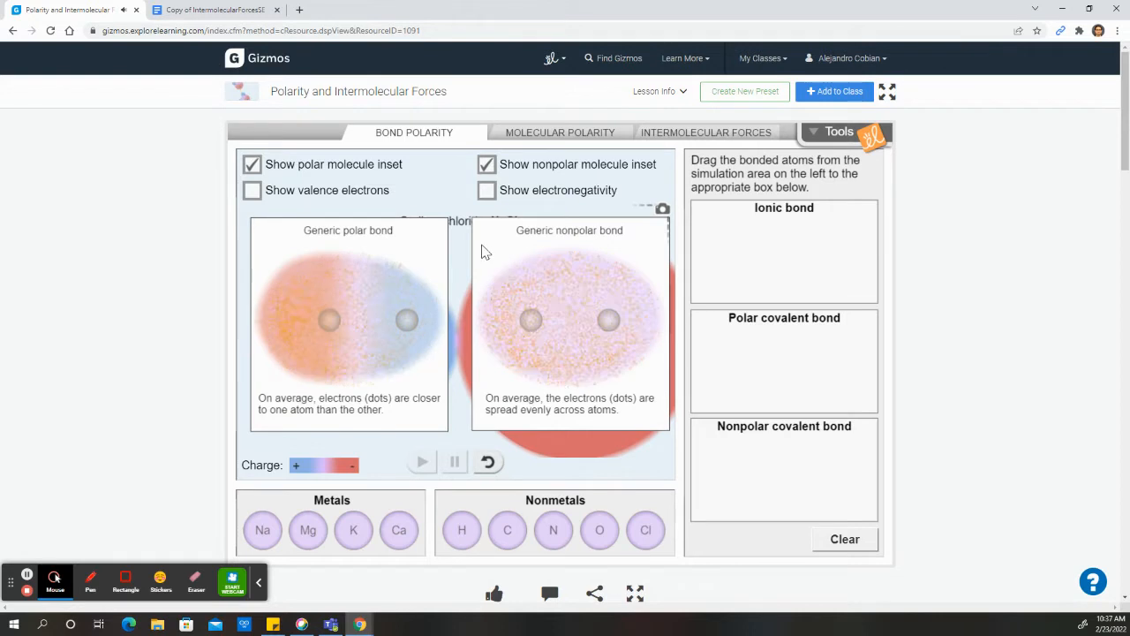
left_click(486, 164)
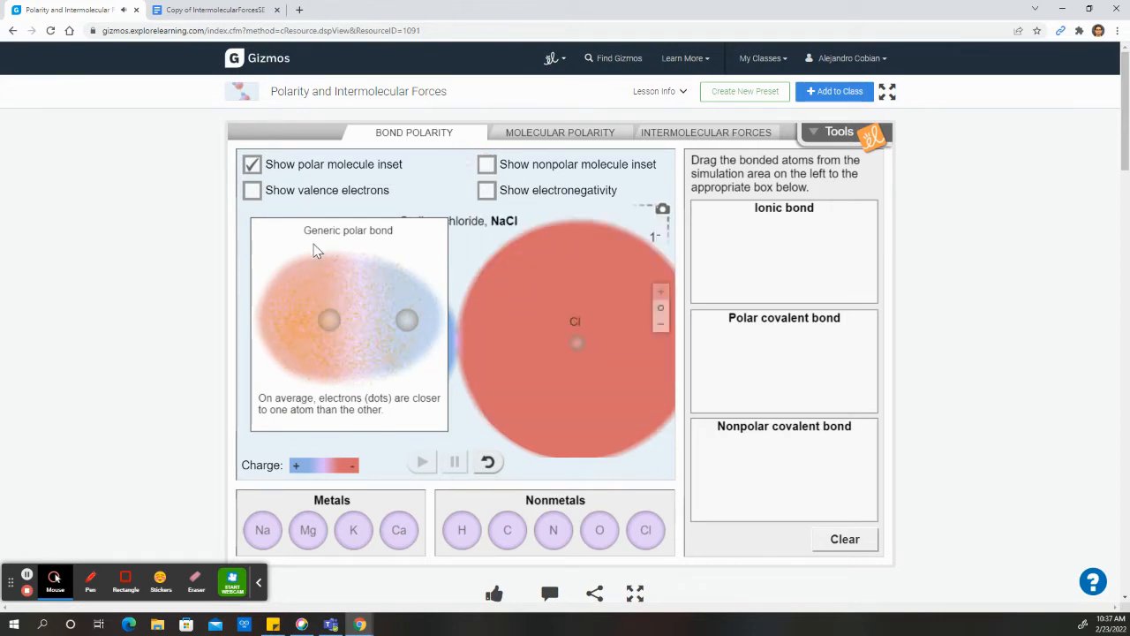
left_click(251, 164)
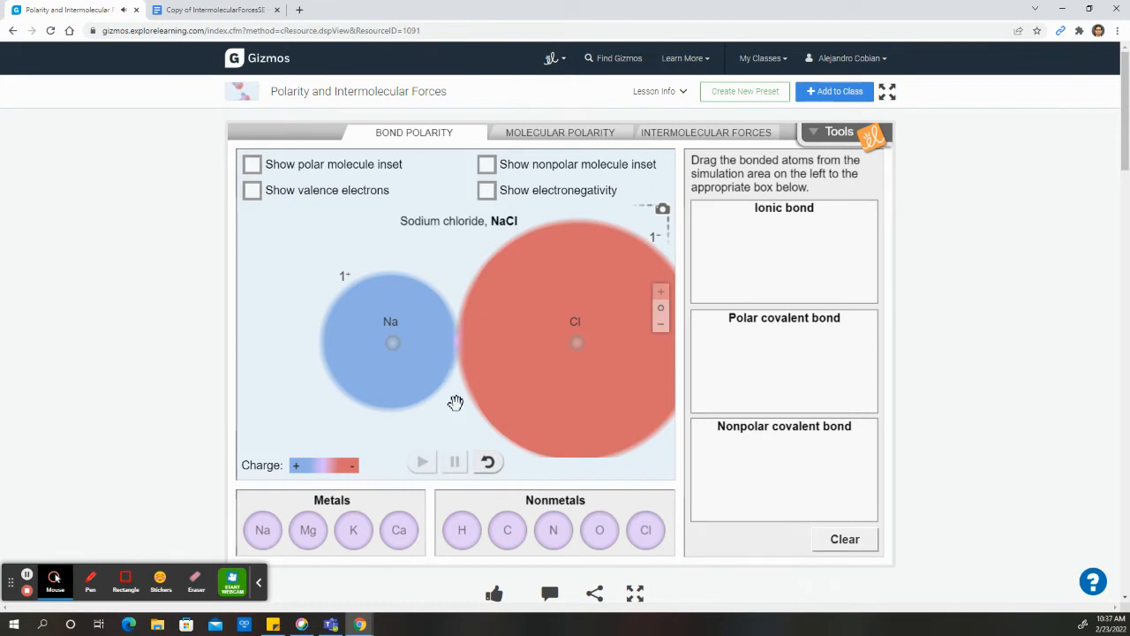
Scroll the worksheet to Experiment question 3 and the Ionic bonds instructions.
left_click(219, 11)
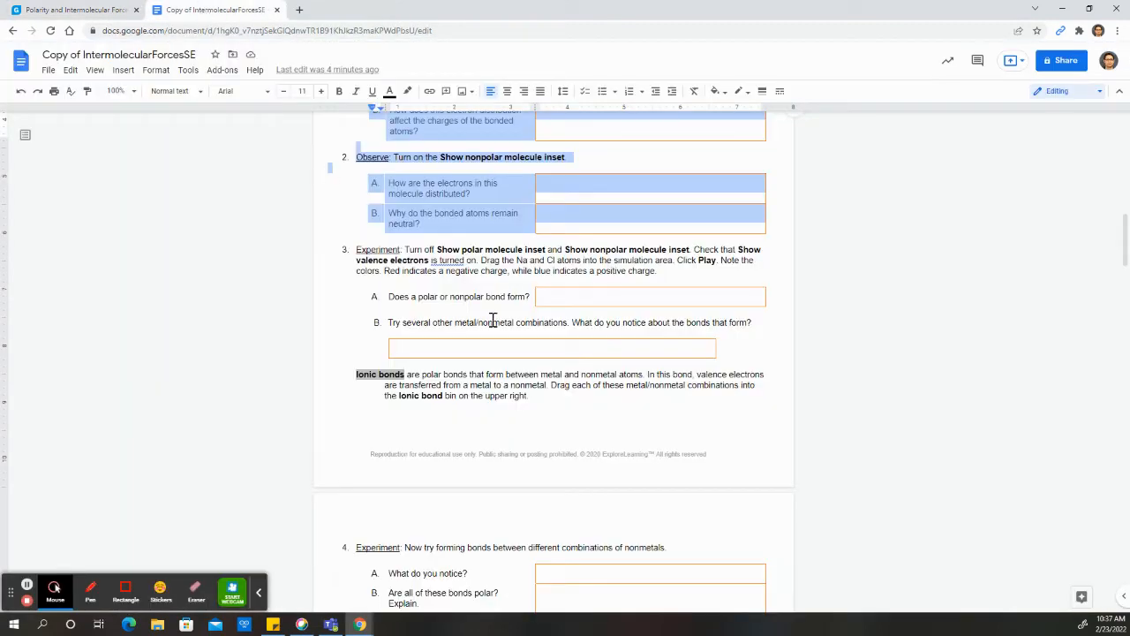
mouse_move(587, 375)
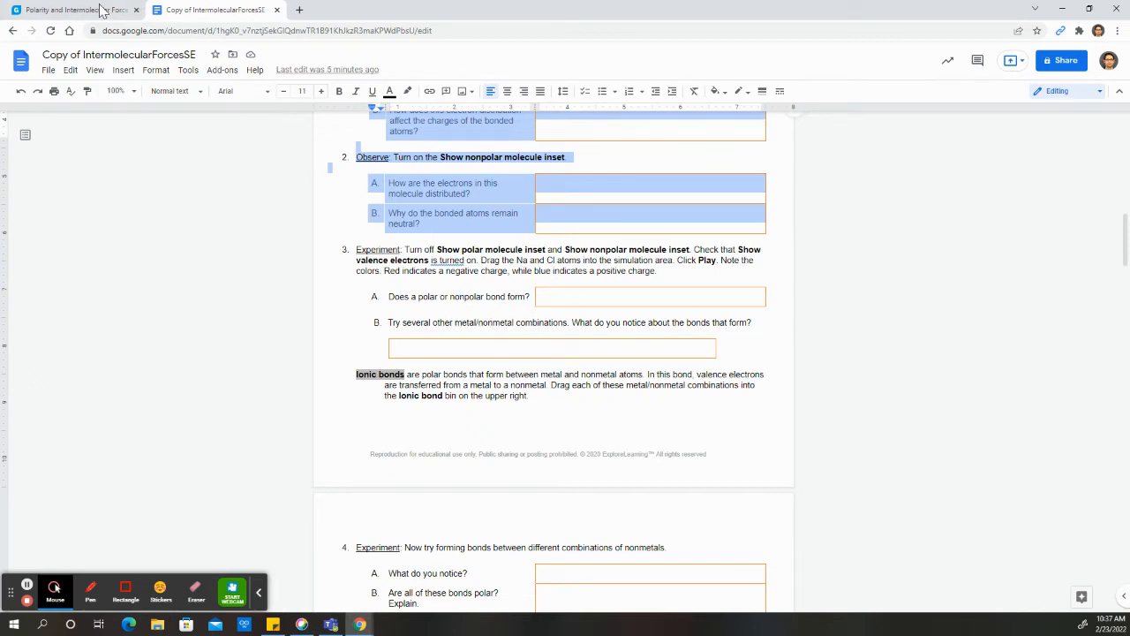
mouse_move(476, 318)
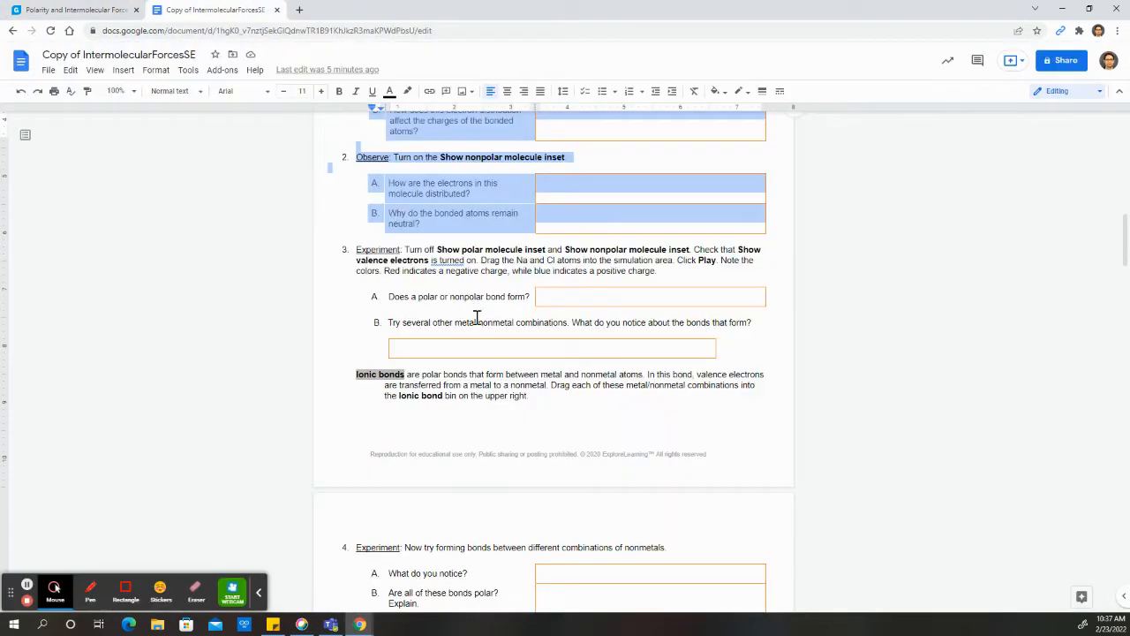
scroll("down", 3)
type("ptable")
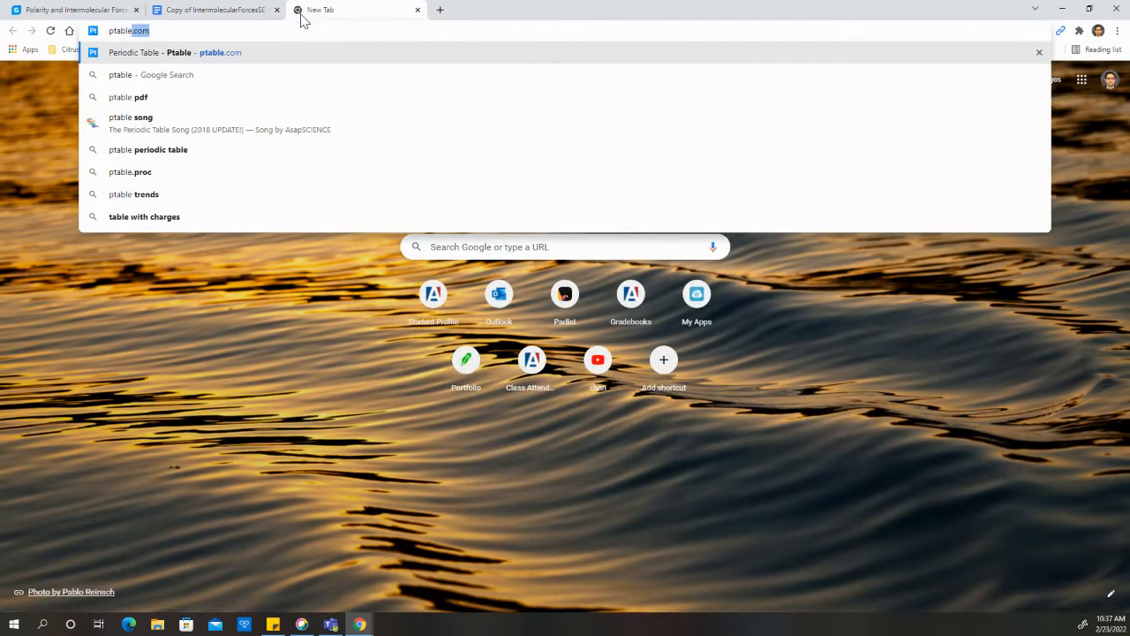
Load ptable.com and look up element details for beryllium, aluminium and lithium.
key("Enter")
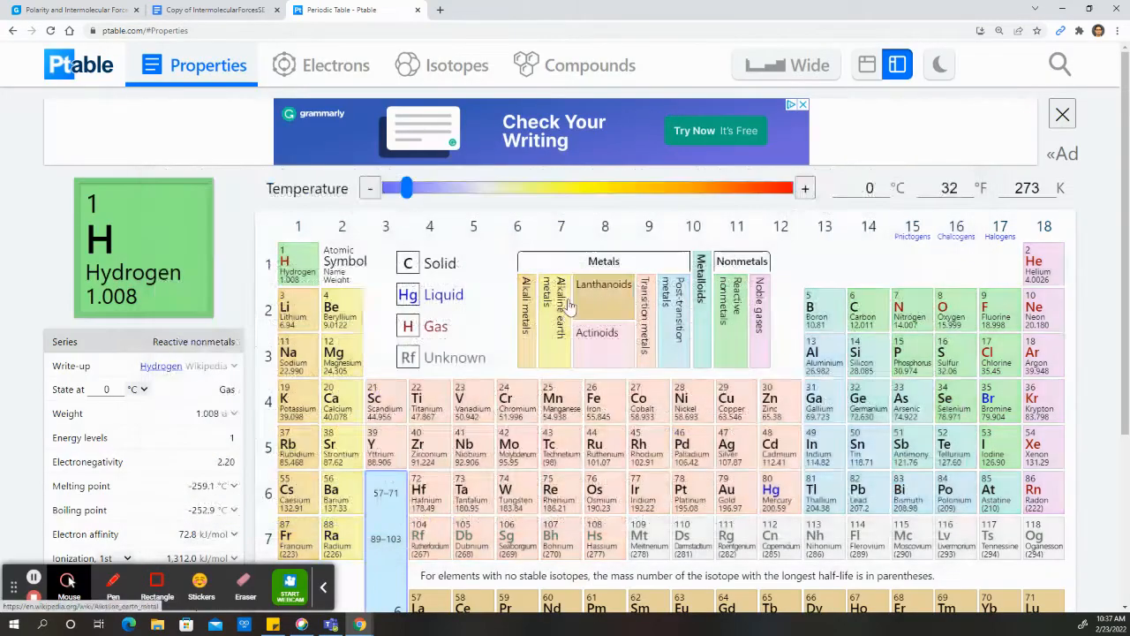
left_click(604, 261)
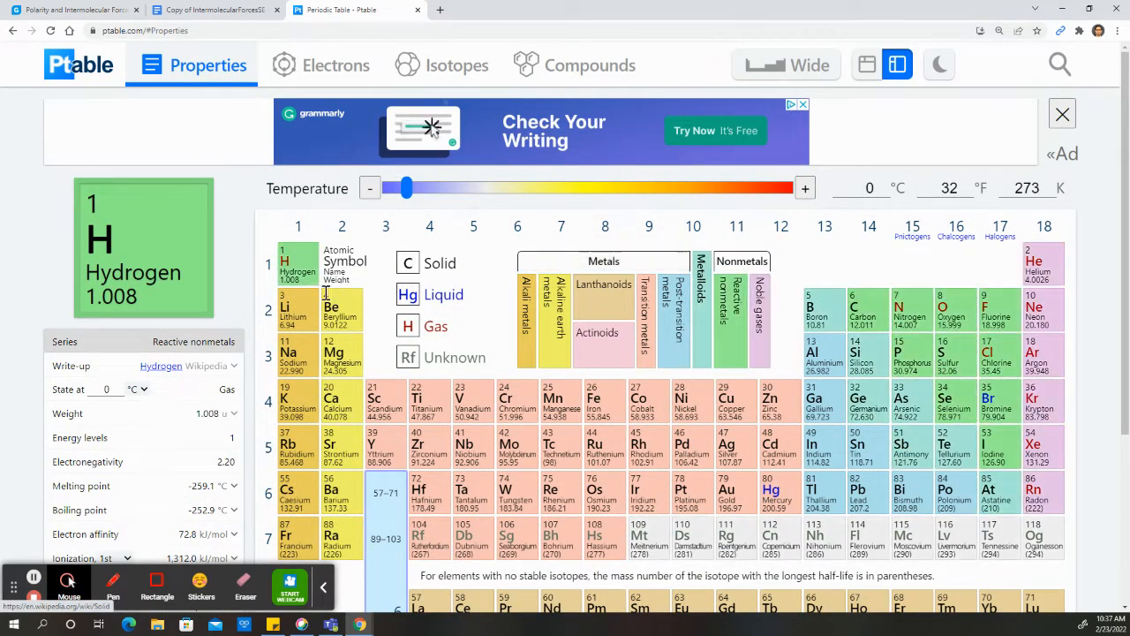
left_click(341, 309)
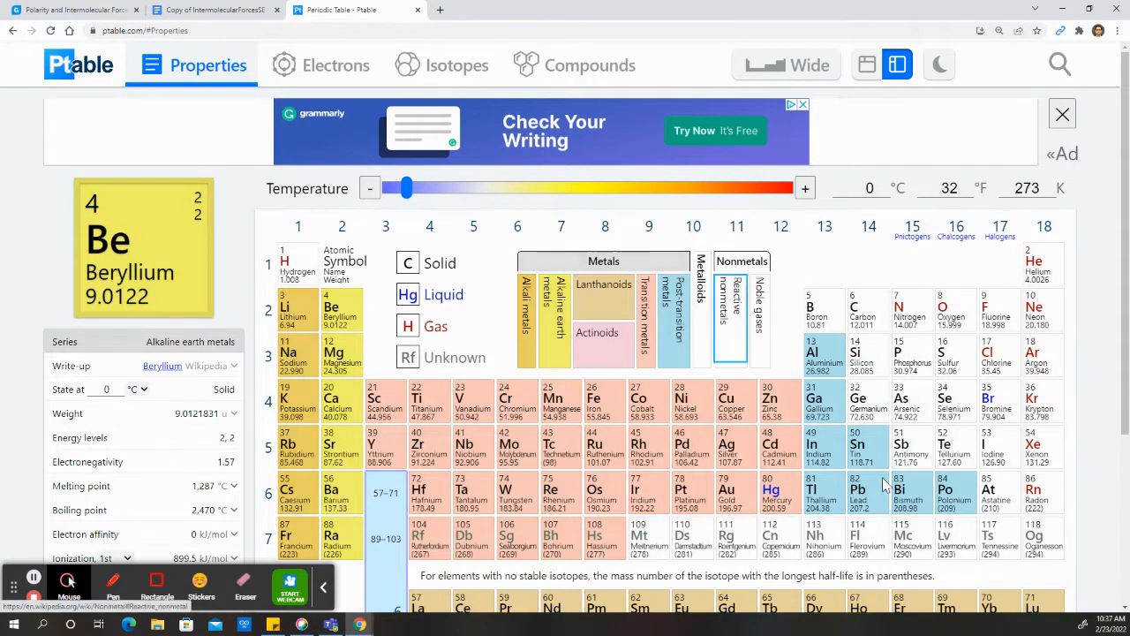
left_click(823, 355)
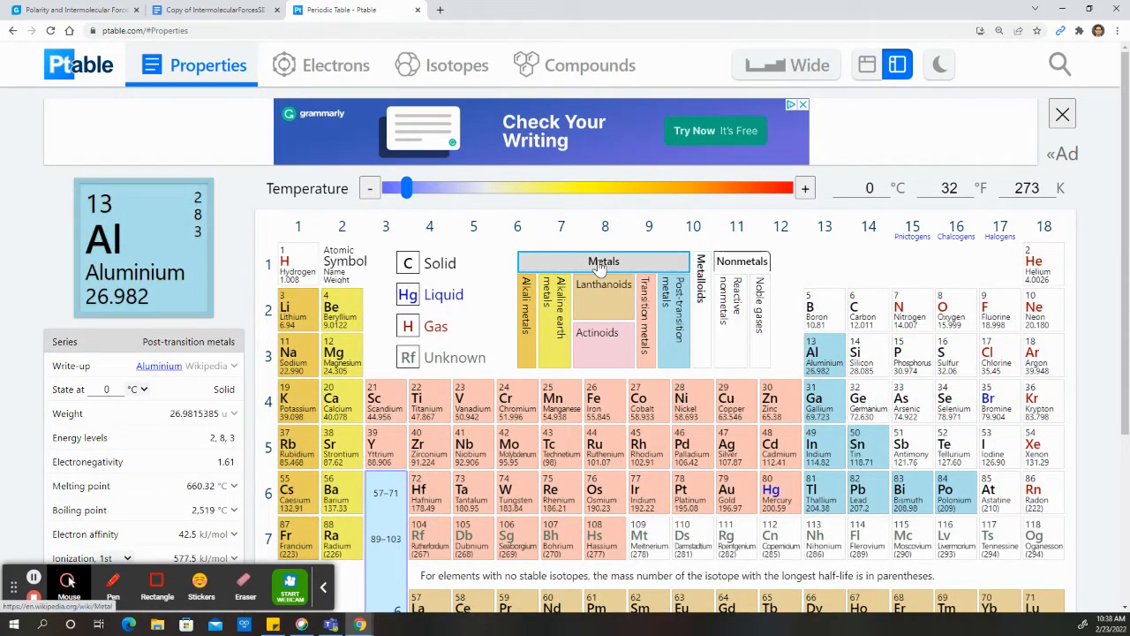
left_click(341, 403)
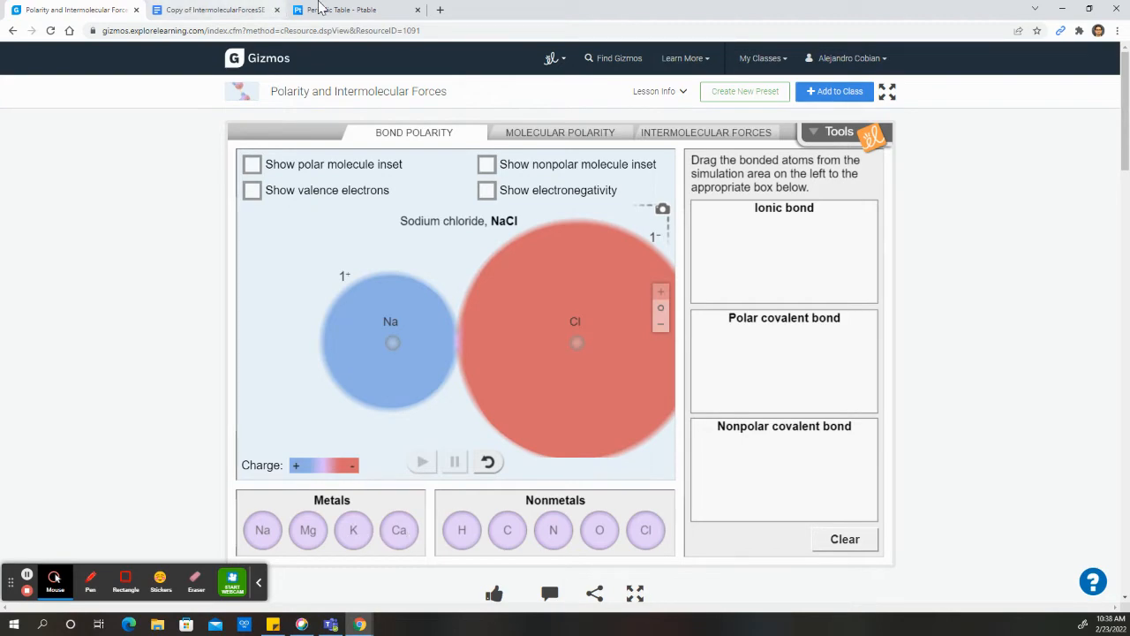
left_click(339, 11)
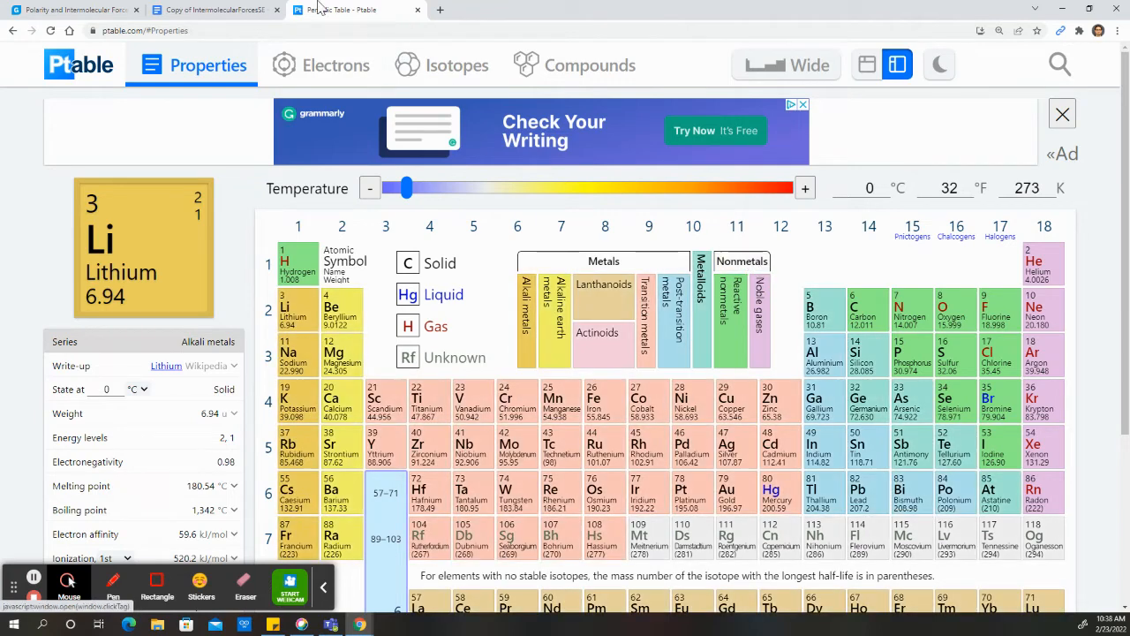
Skim the worksheet down to Experiments 5 and 6, then return to Ptable.
left_click(215, 10)
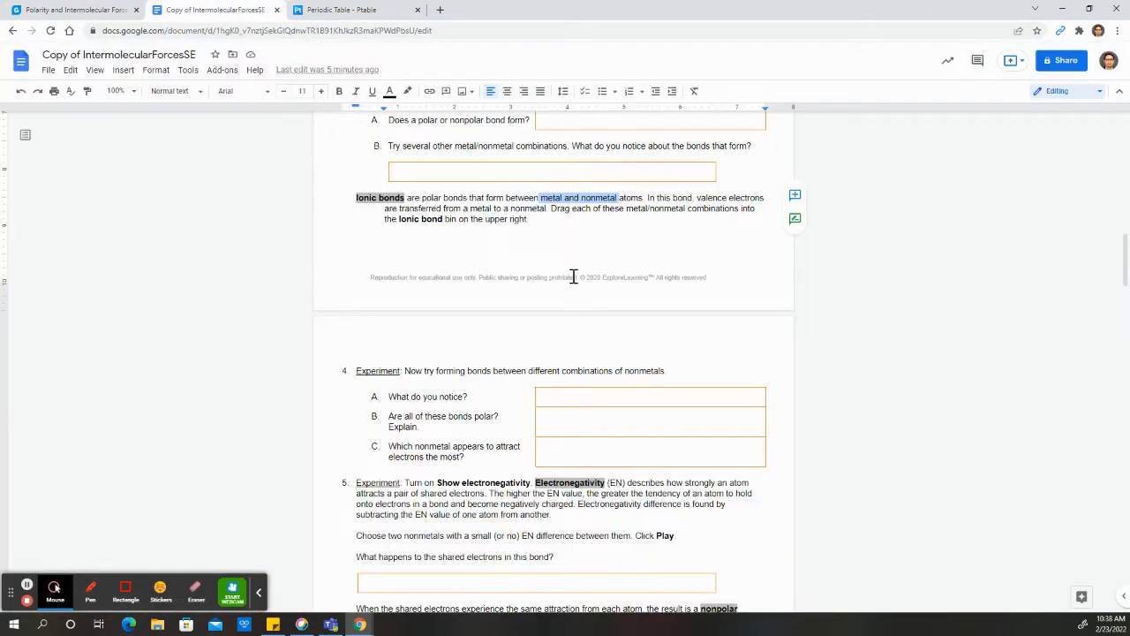
scroll("down", 3)
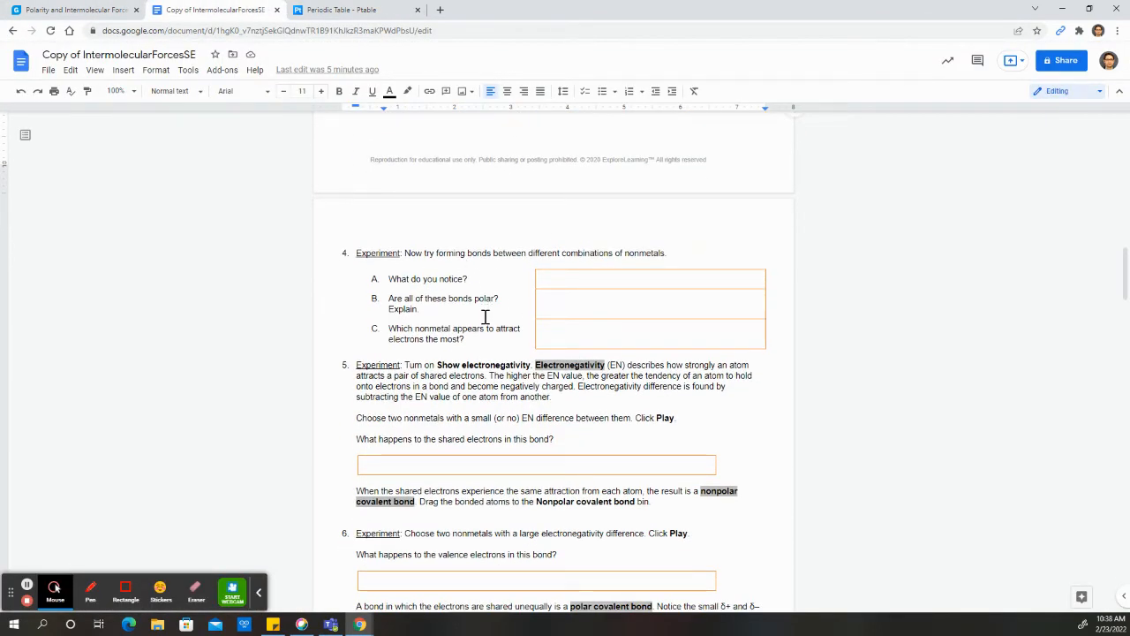
scroll("down", 3)
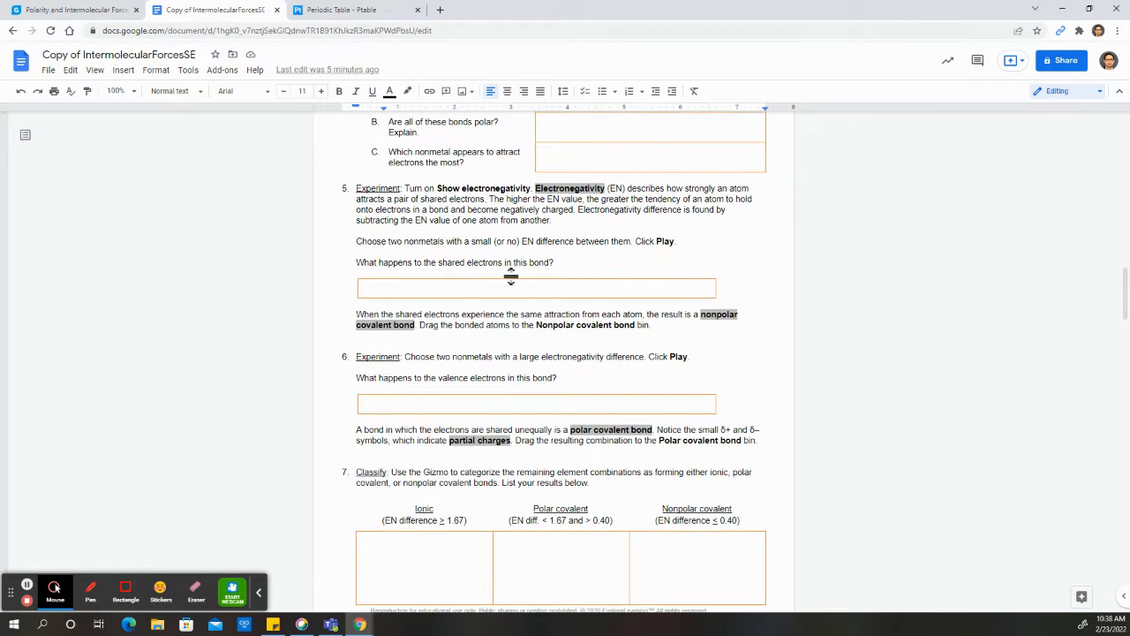
mouse_move(660, 215)
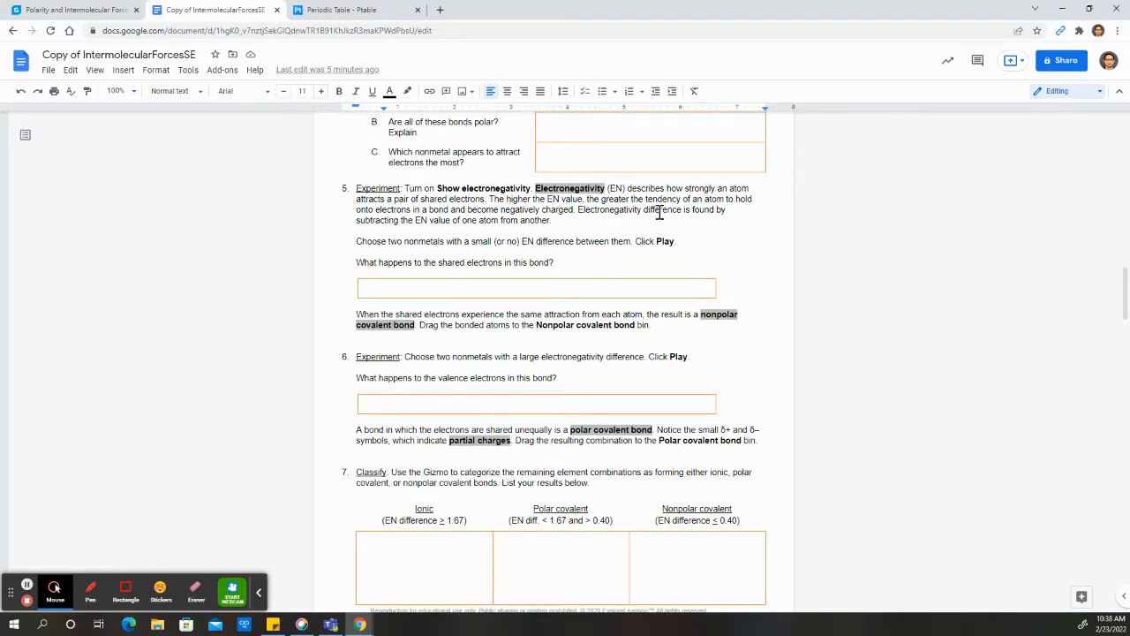
left_click(341, 11)
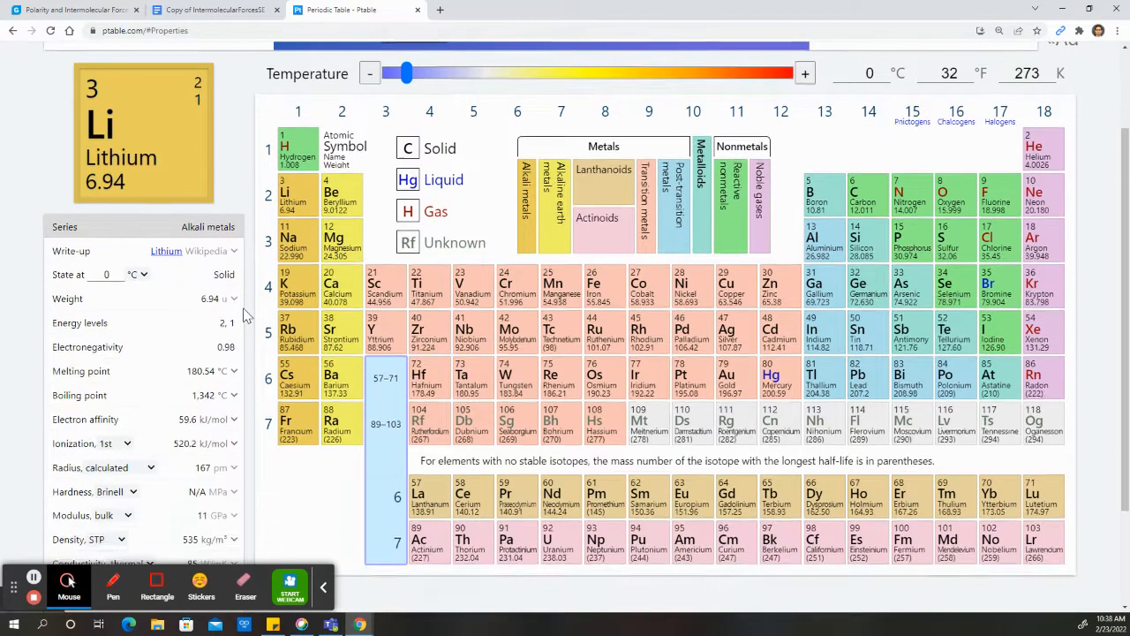
Color the periodic table by electronegativity and check zirconium's and neon's values.
scroll("down", 3)
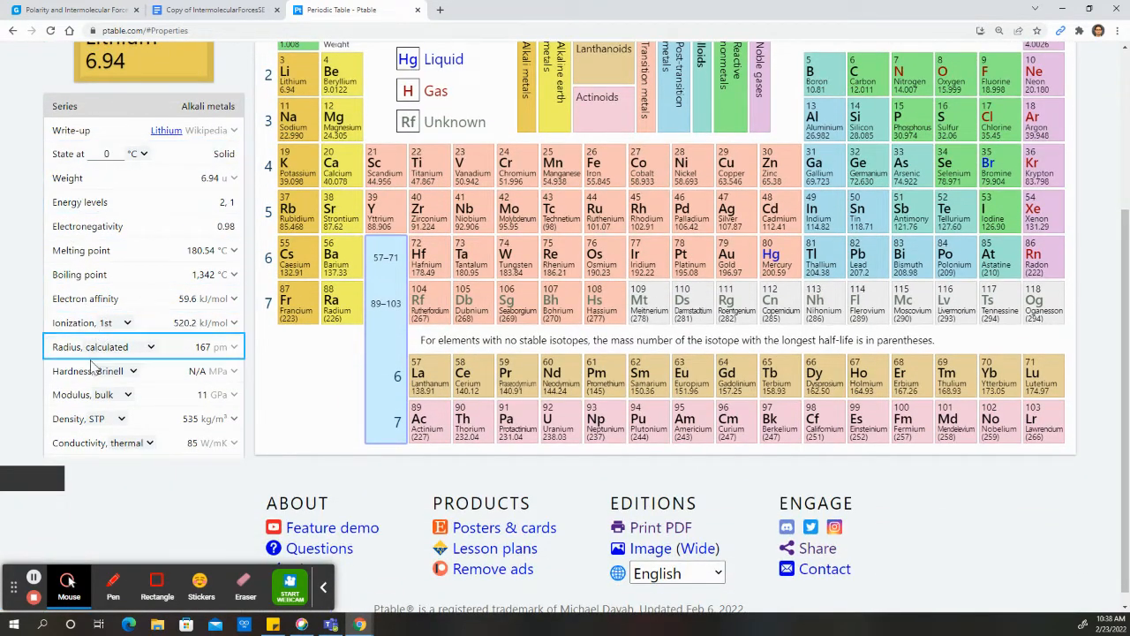
left_click(89, 230)
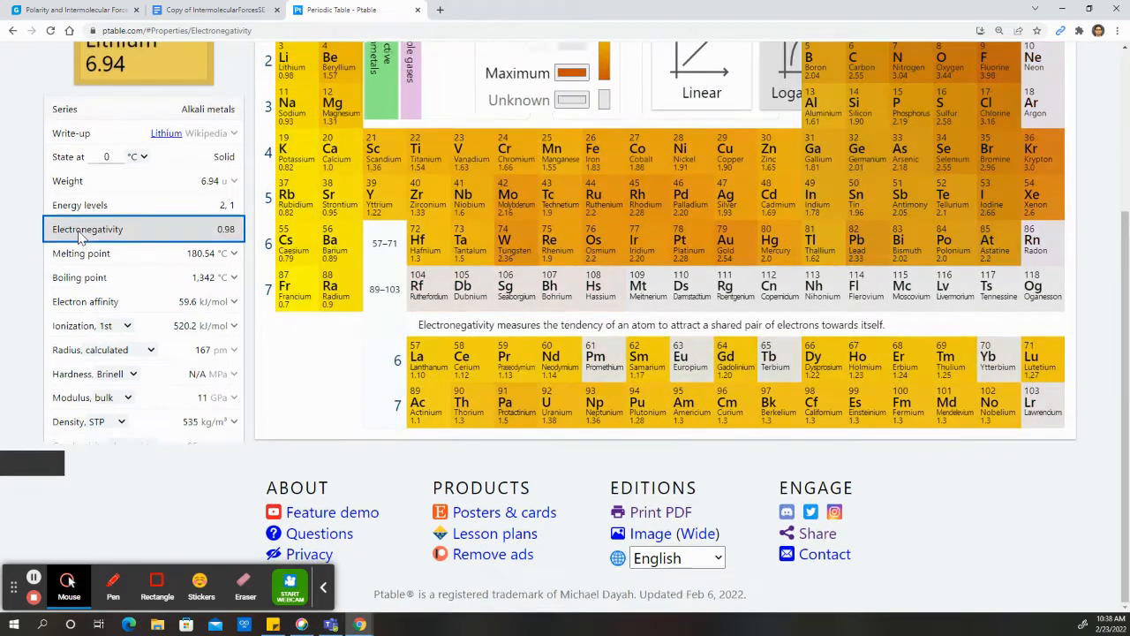
left_click(428, 371)
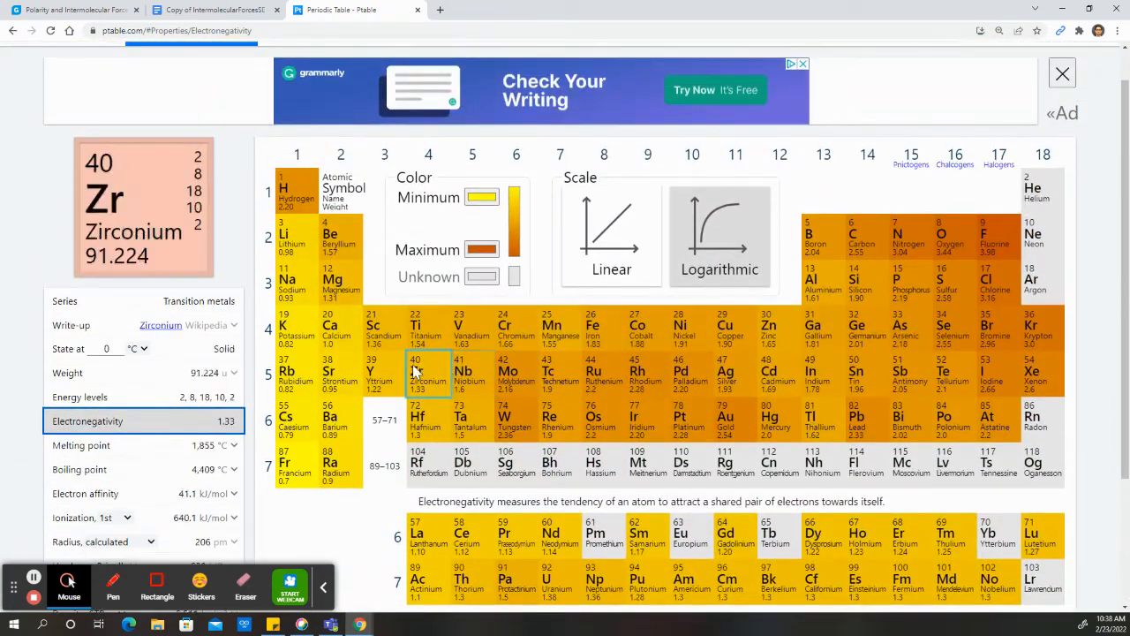
left_click(1042, 236)
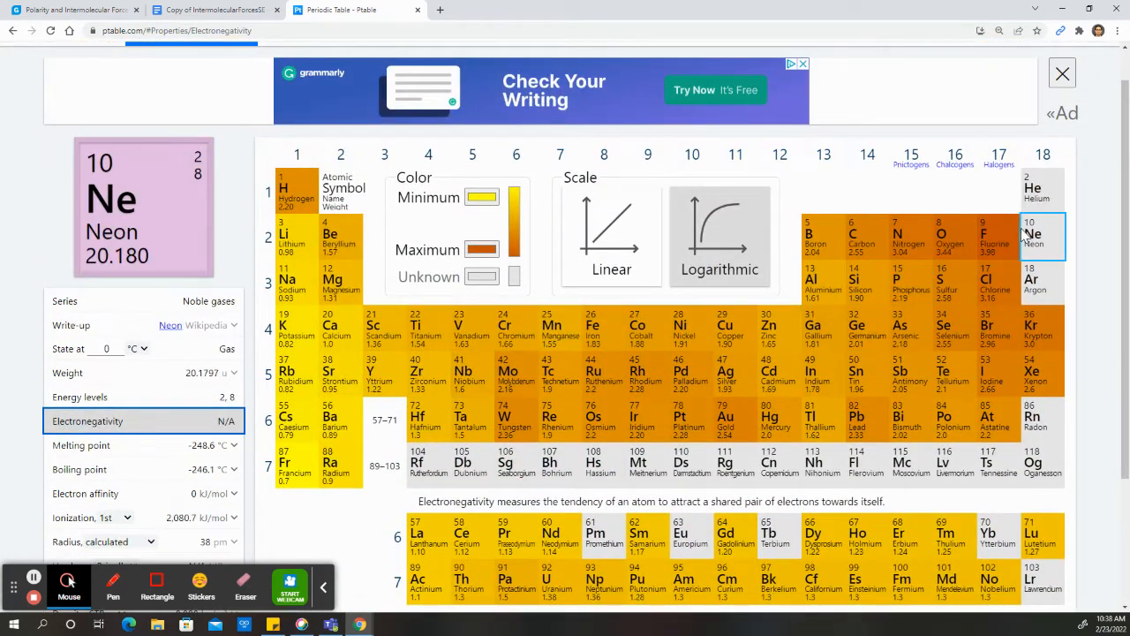
Check francium's, neon's and hydrogen's electronegativity values, then return to the worksheet.
left_click(295, 466)
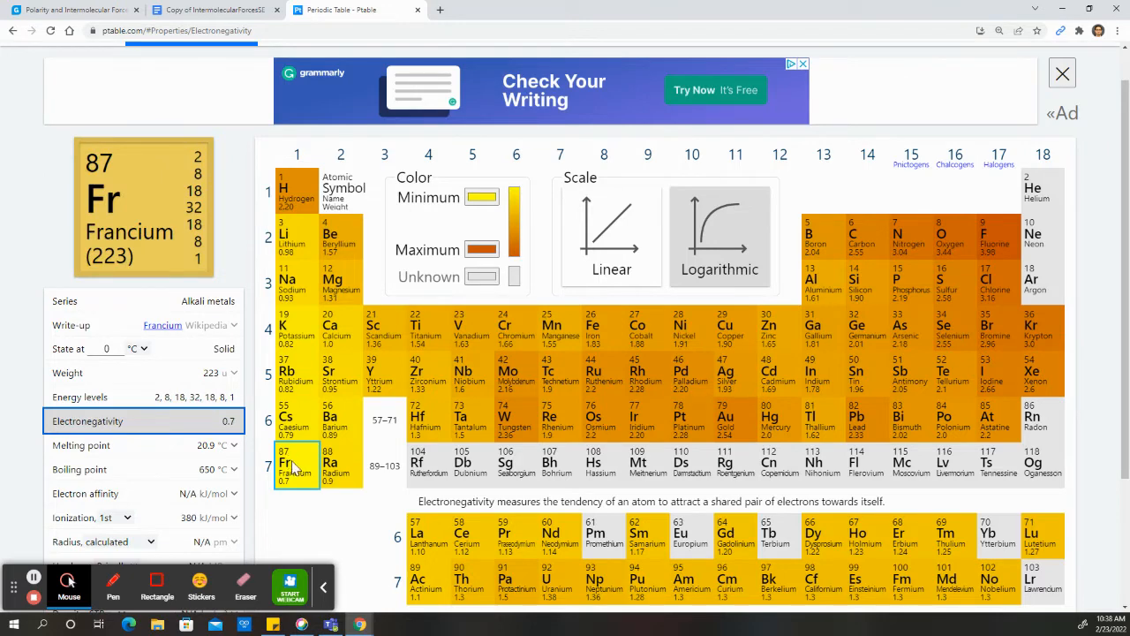
left_click(1031, 236)
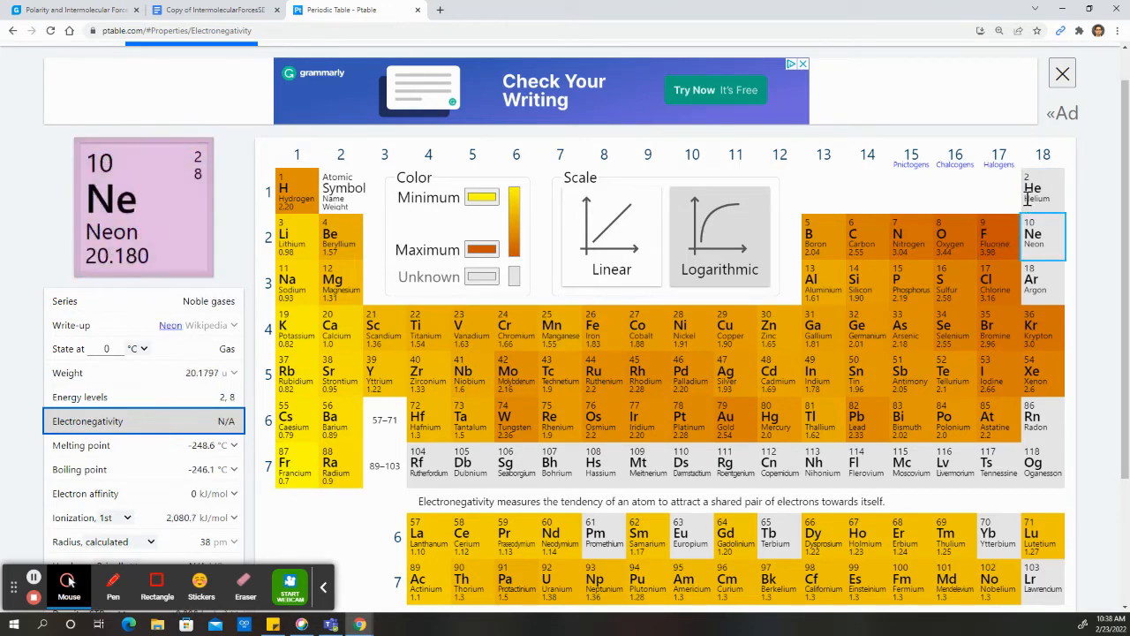
left_click(297, 466)
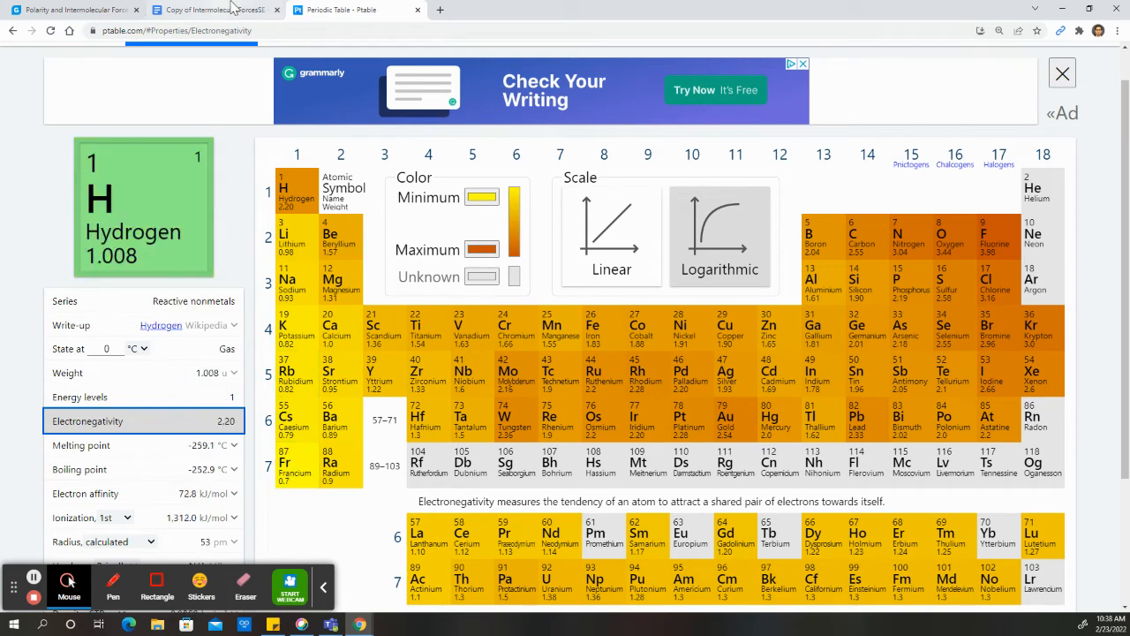
left_click(215, 10)
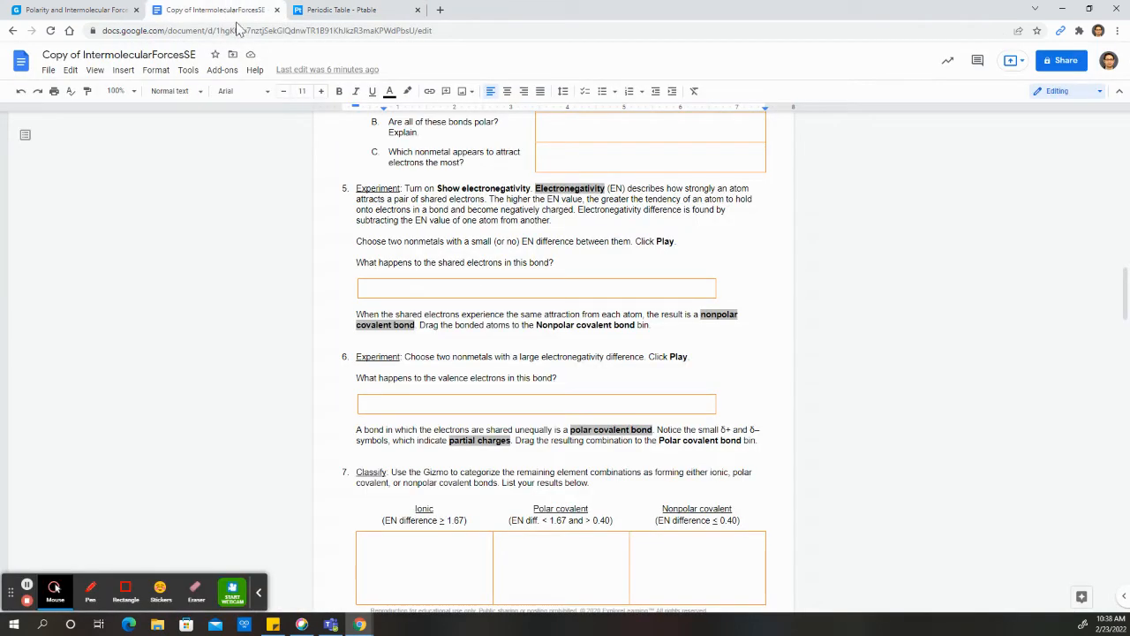
mouse_move(327, 7)
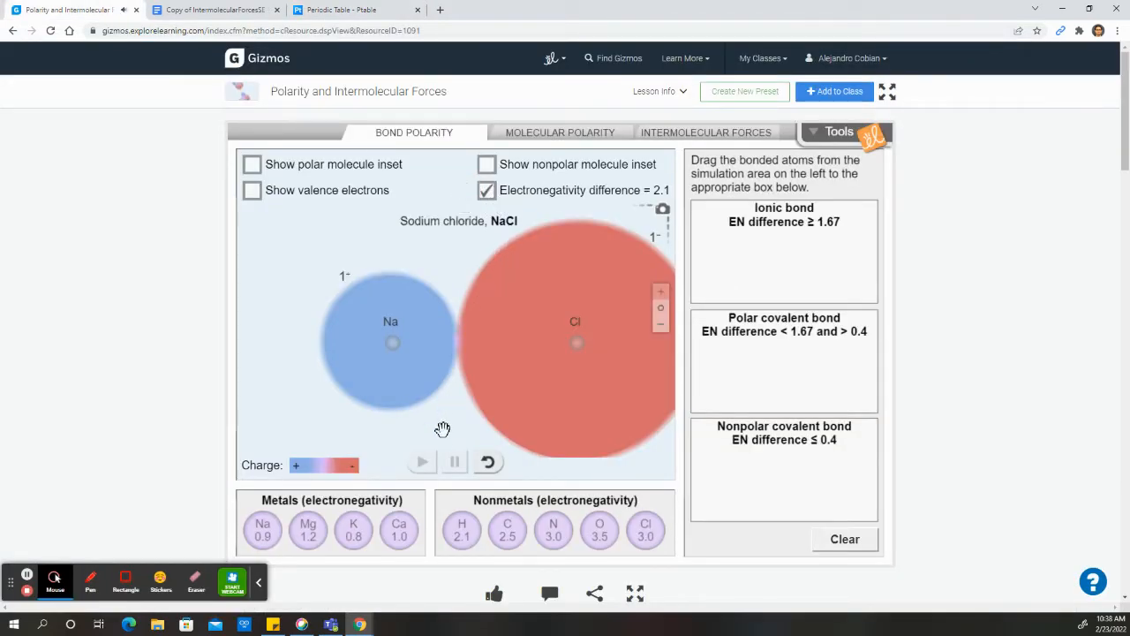
Reset and re-bond Na with Cl, then drop the NaCl pair into the Ionic bond bin.
left_click(487, 463)
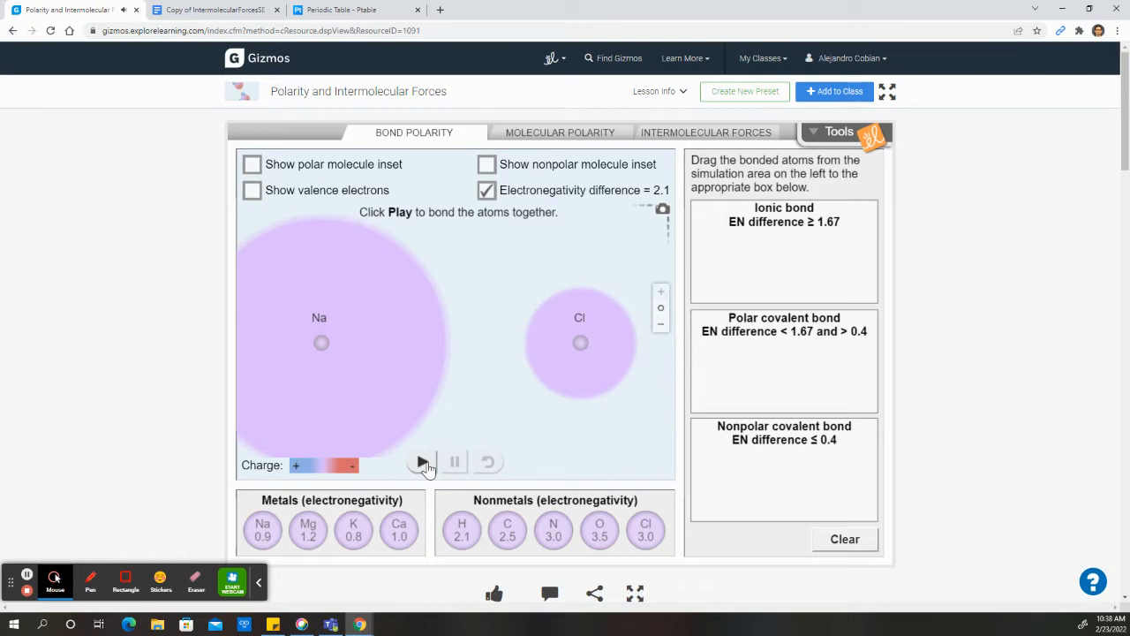
left_click(421, 463)
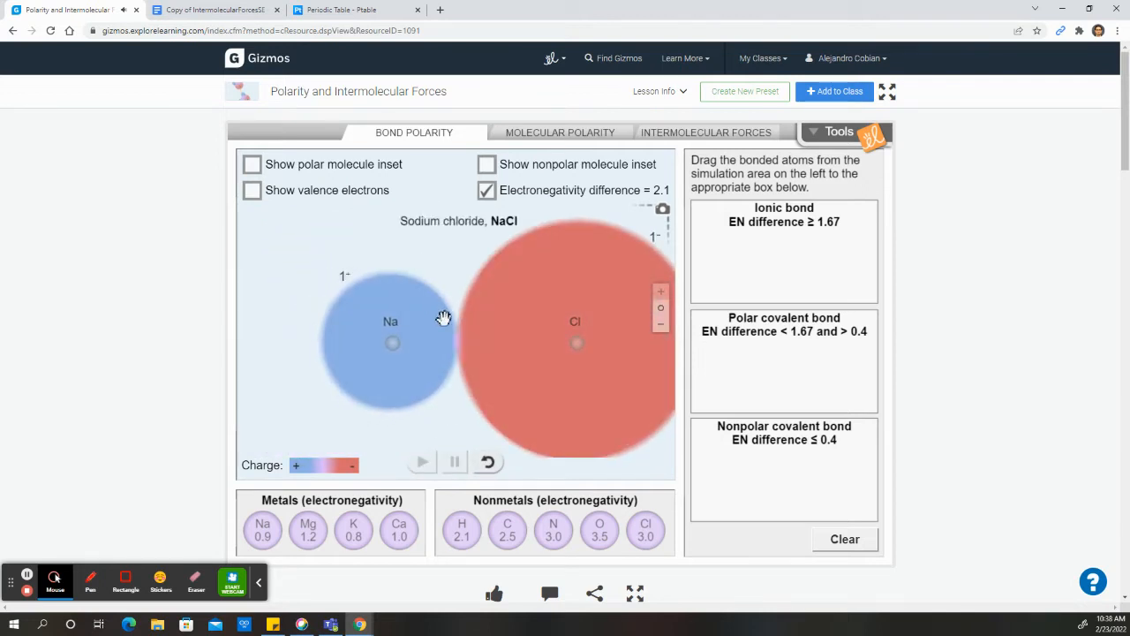
mouse_move(616, 288)
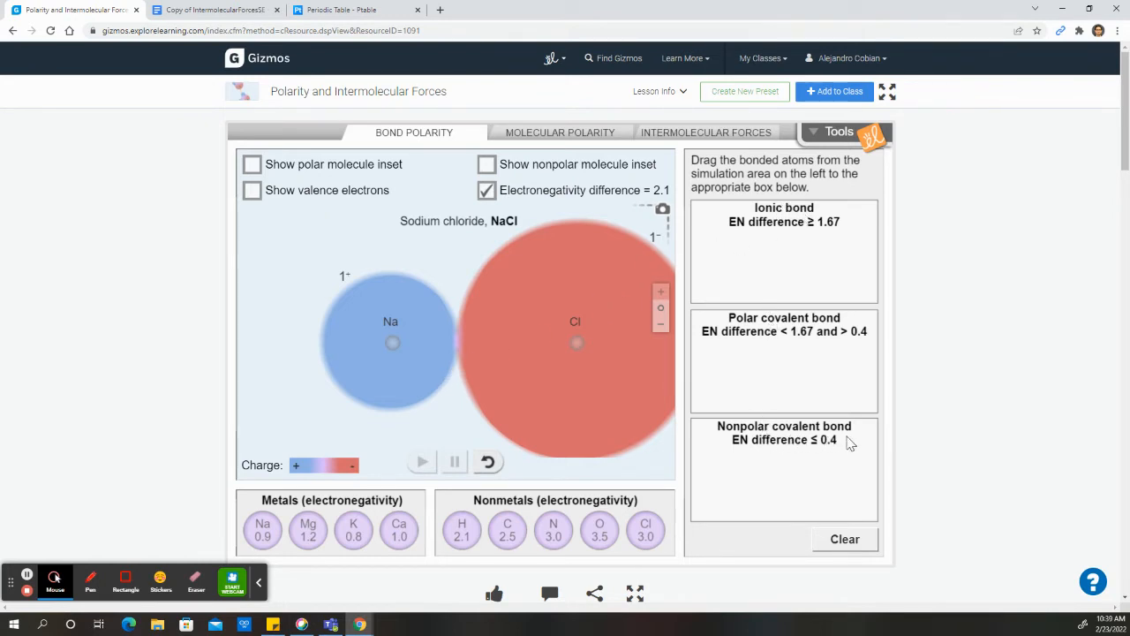
mouse_move(574, 198)
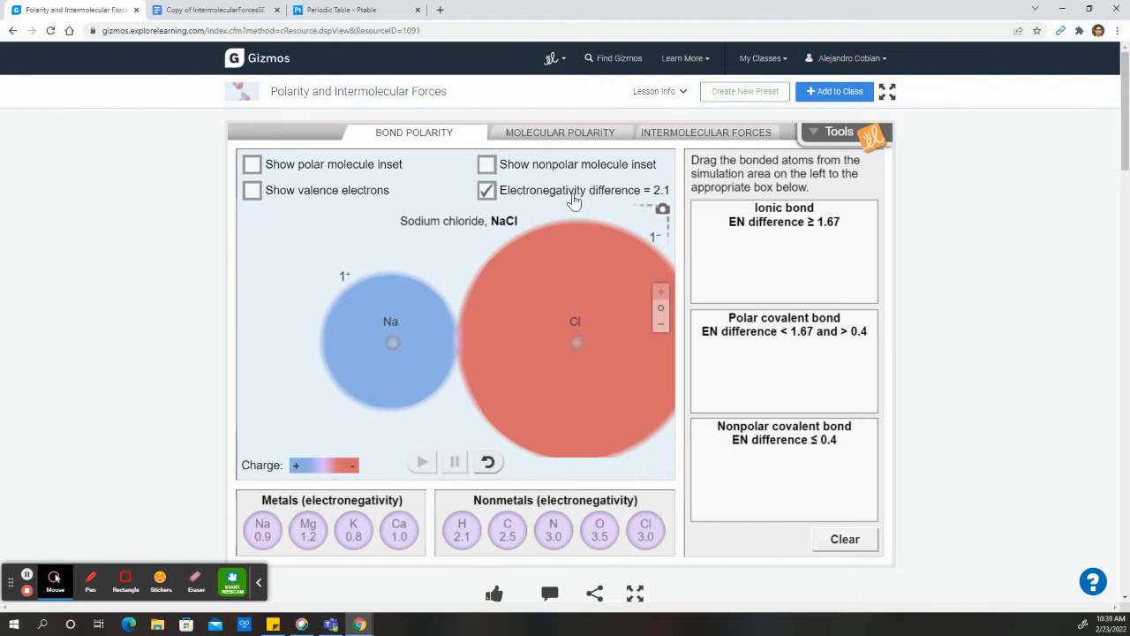
mouse_move(528, 198)
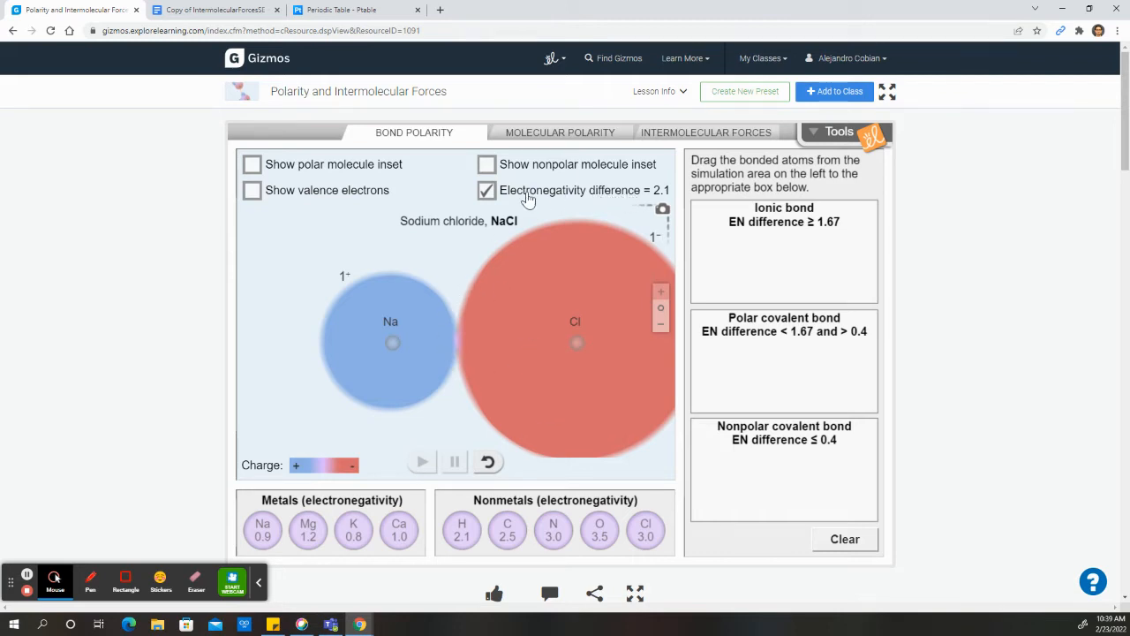
mouse_move(634, 210)
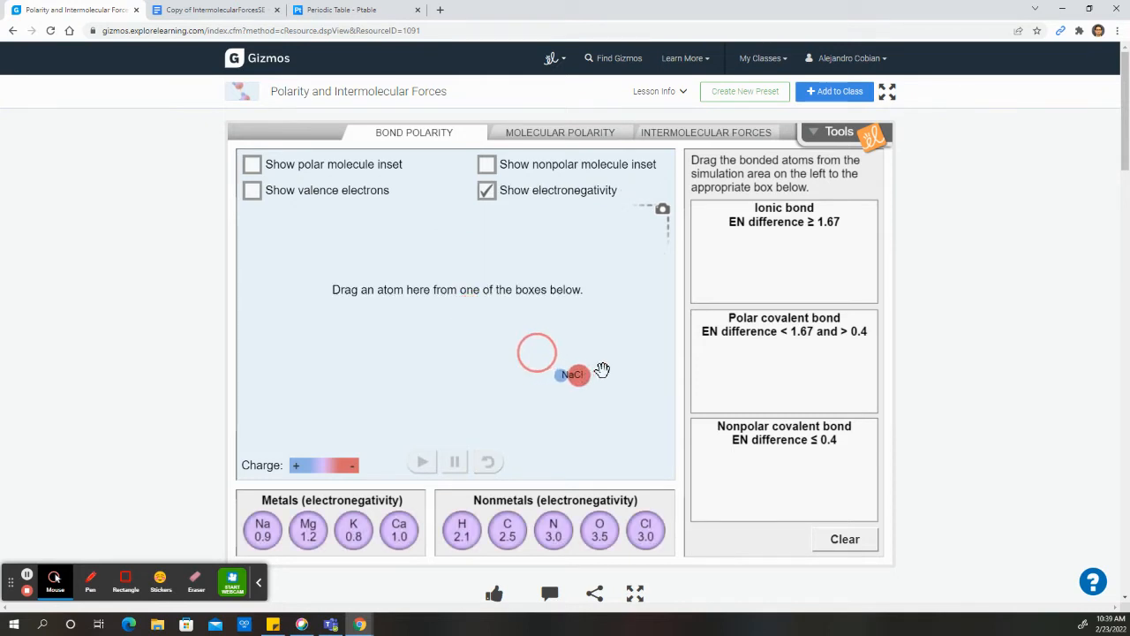
left_click_drag(574, 374, 756, 256)
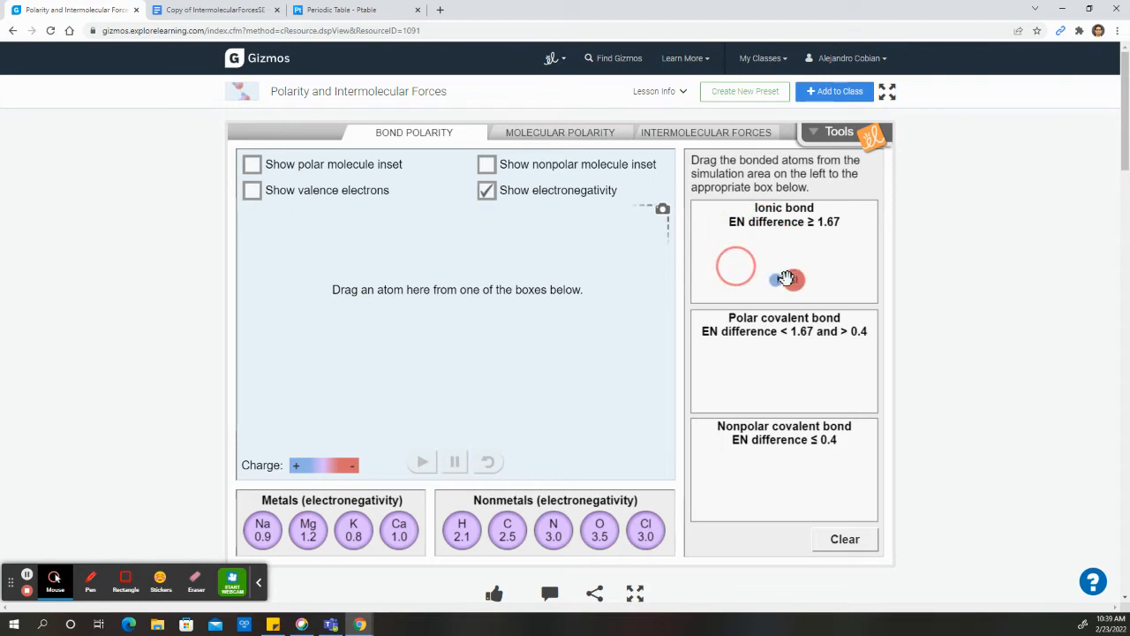
left_click_drag(784, 279, 724, 289)
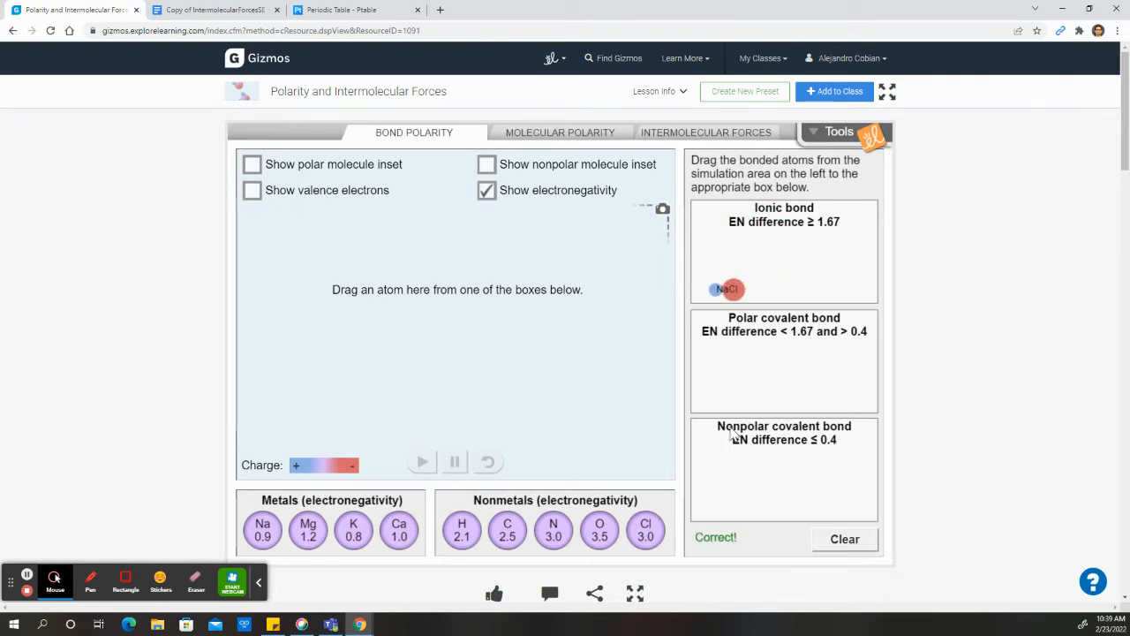
left_click_drag(726, 289, 784, 362)
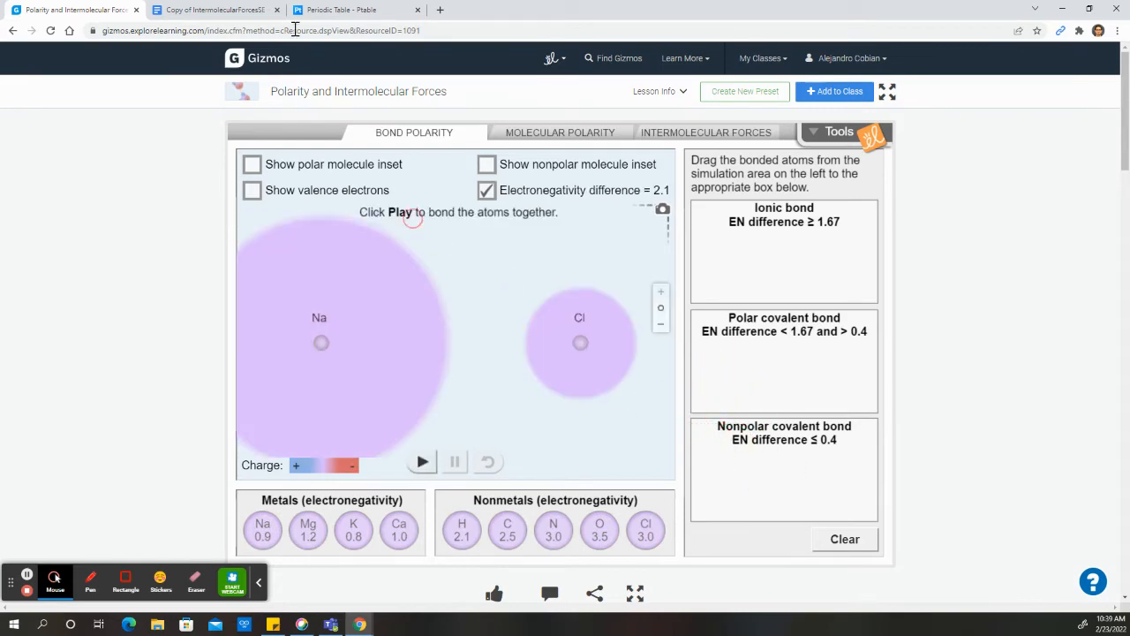
left_click(216, 7)
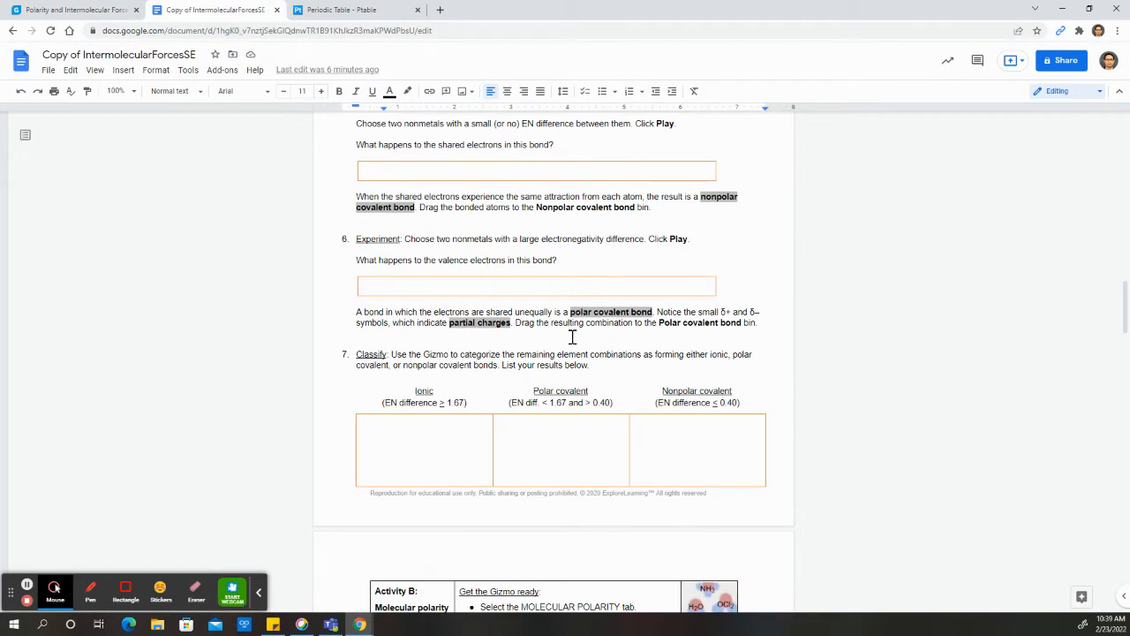
scroll("down", 3)
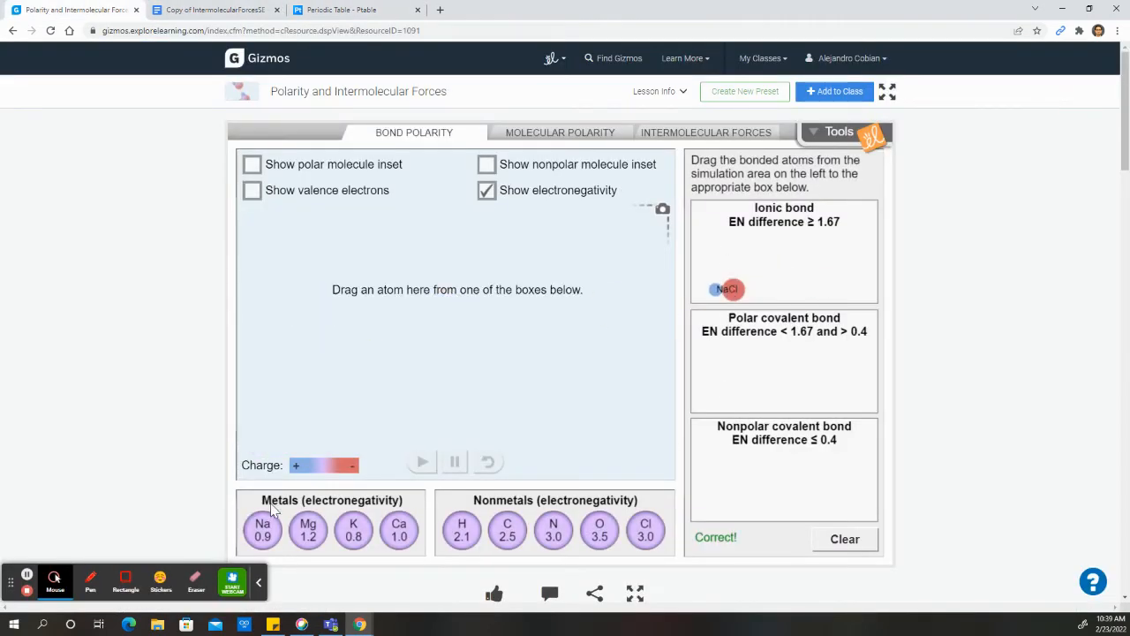
mouse_move(261, 526)
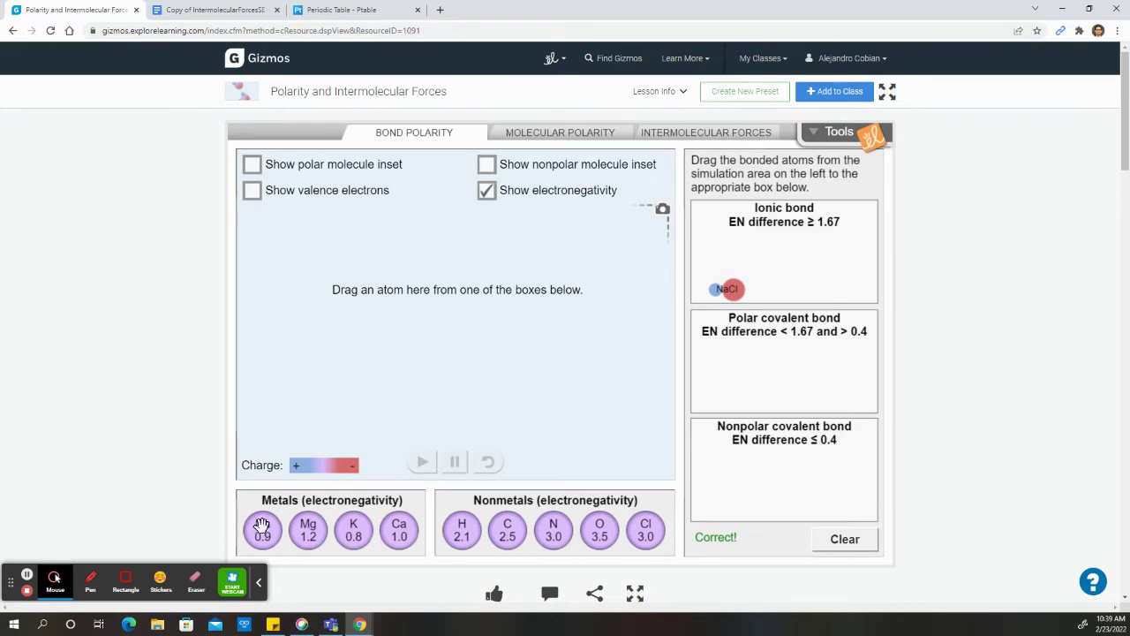
Bond oxygen with two sodium atoms and sort Na2O into the Ionic bond bin after trying Polar covalent.
left_click_drag(262, 529, 456, 325)
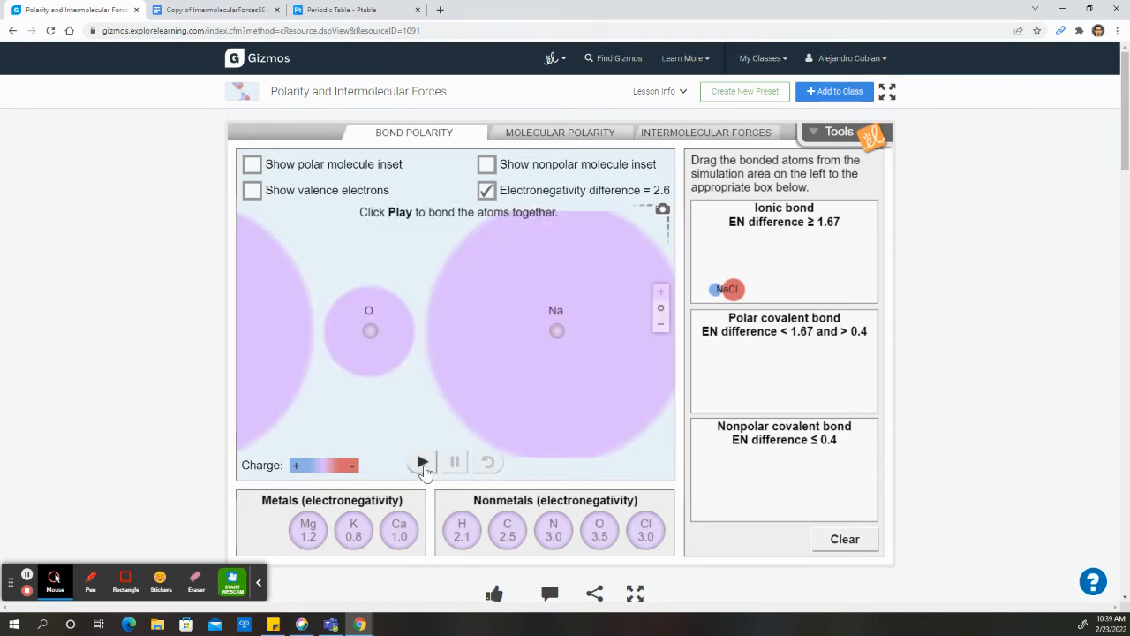
left_click(420, 461)
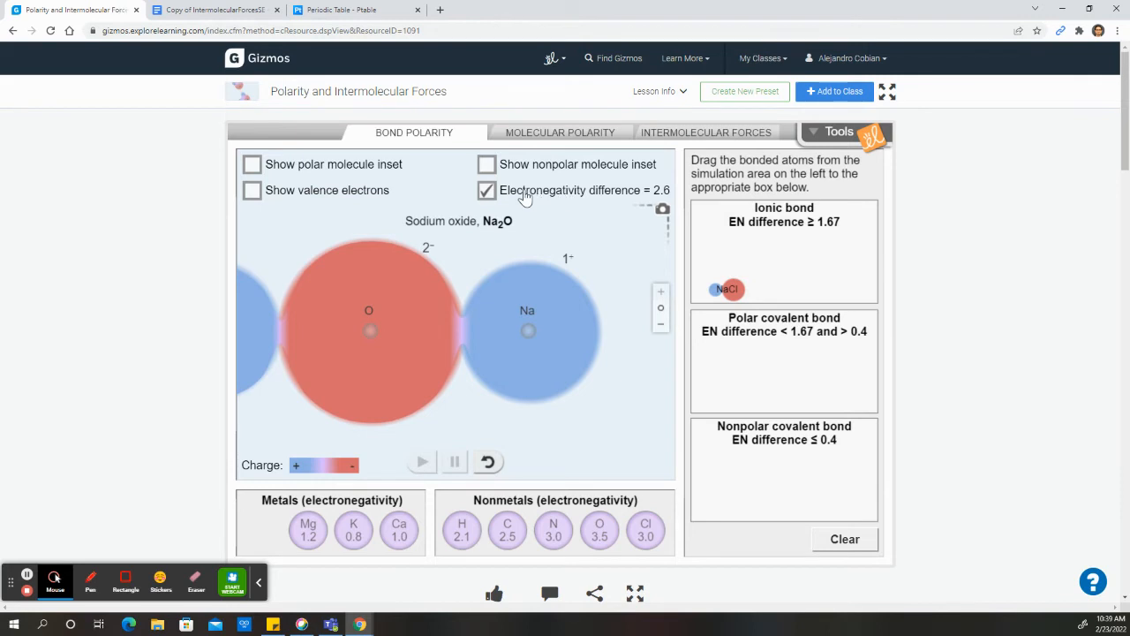
mouse_move(769, 228)
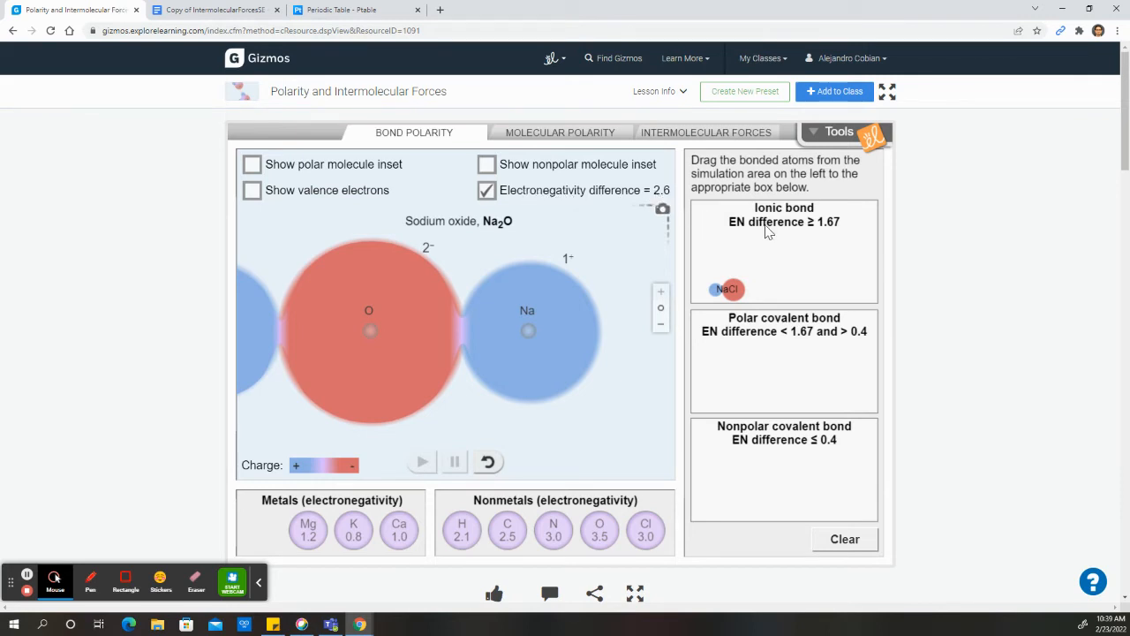
mouse_move(839, 238)
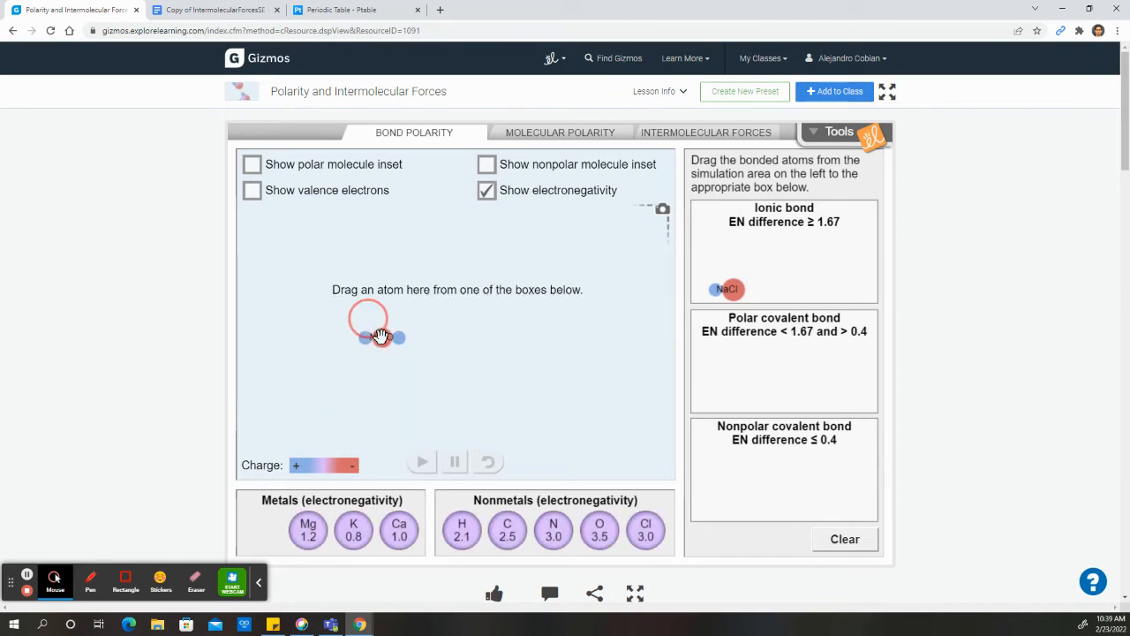
left_click_drag(379, 326, 774, 245)
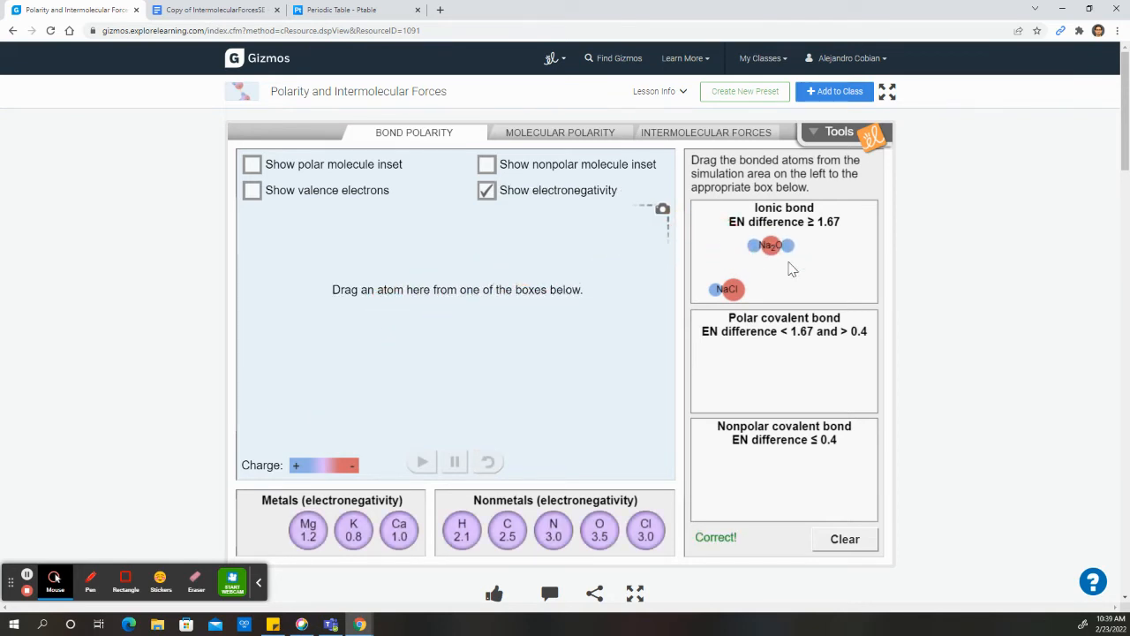
mouse_move(696, 534)
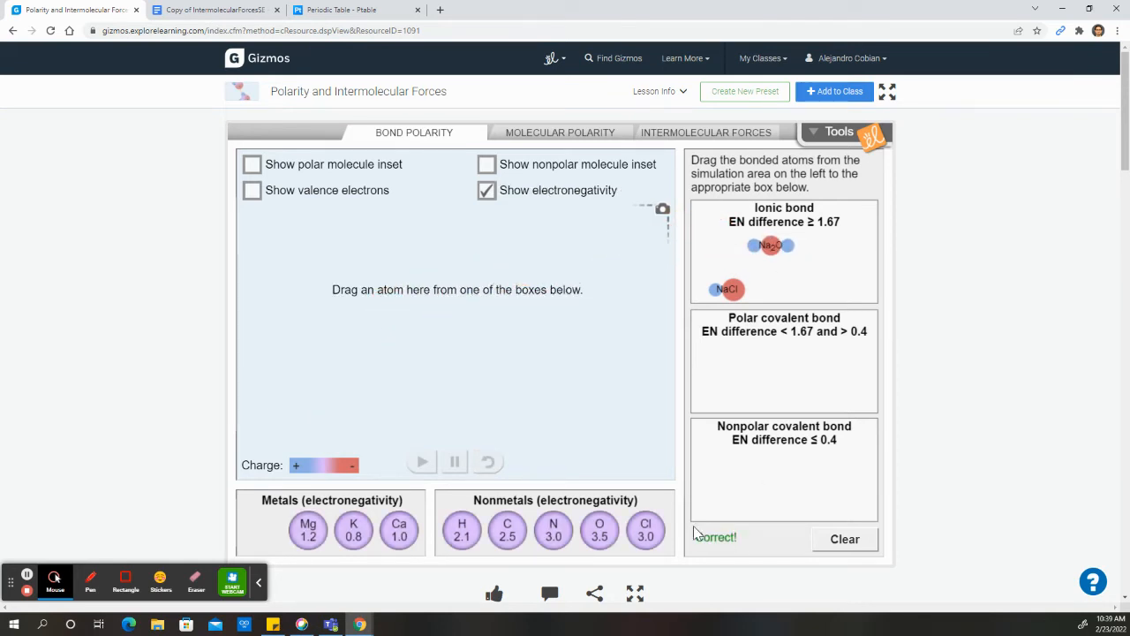
left_click_drag(771, 246, 784, 376)
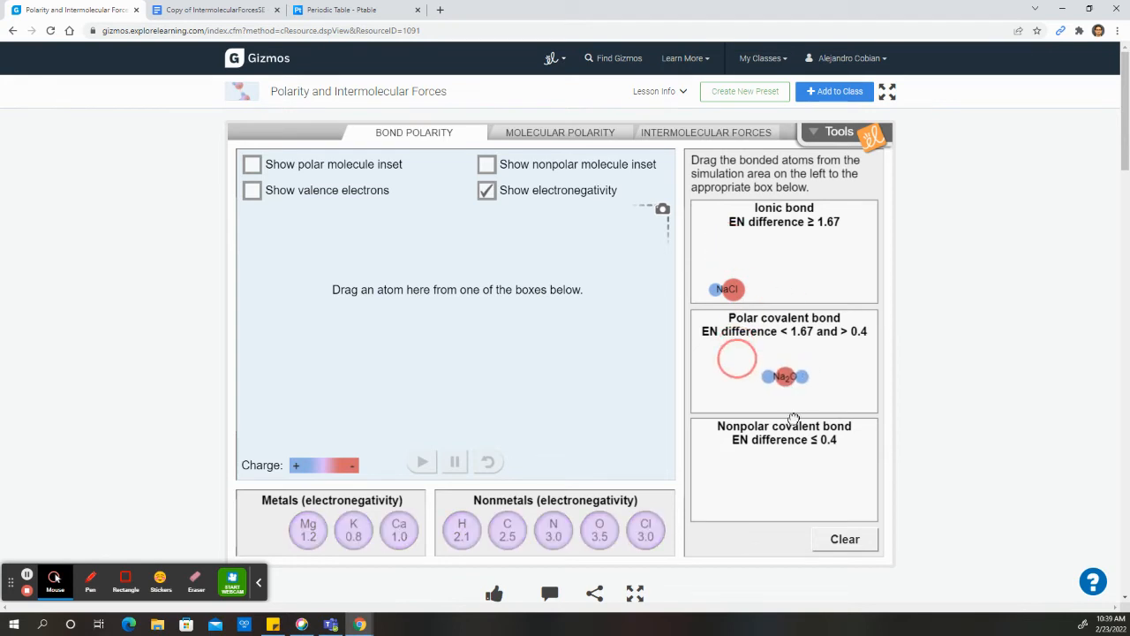
left_click_drag(781, 376, 770, 245)
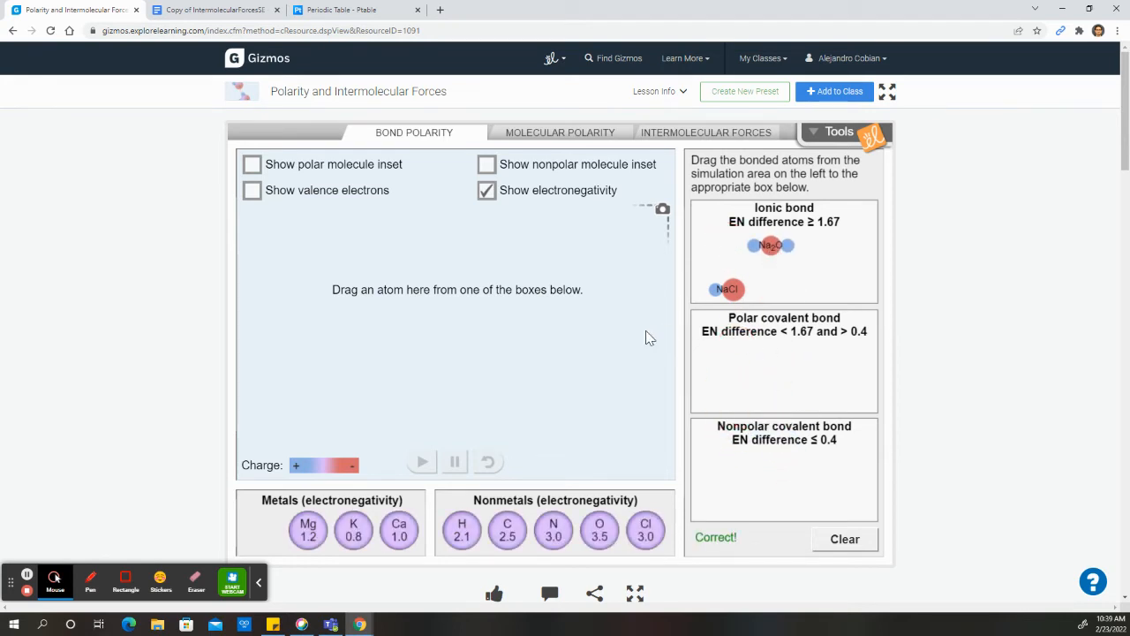
mouse_move(265, 522)
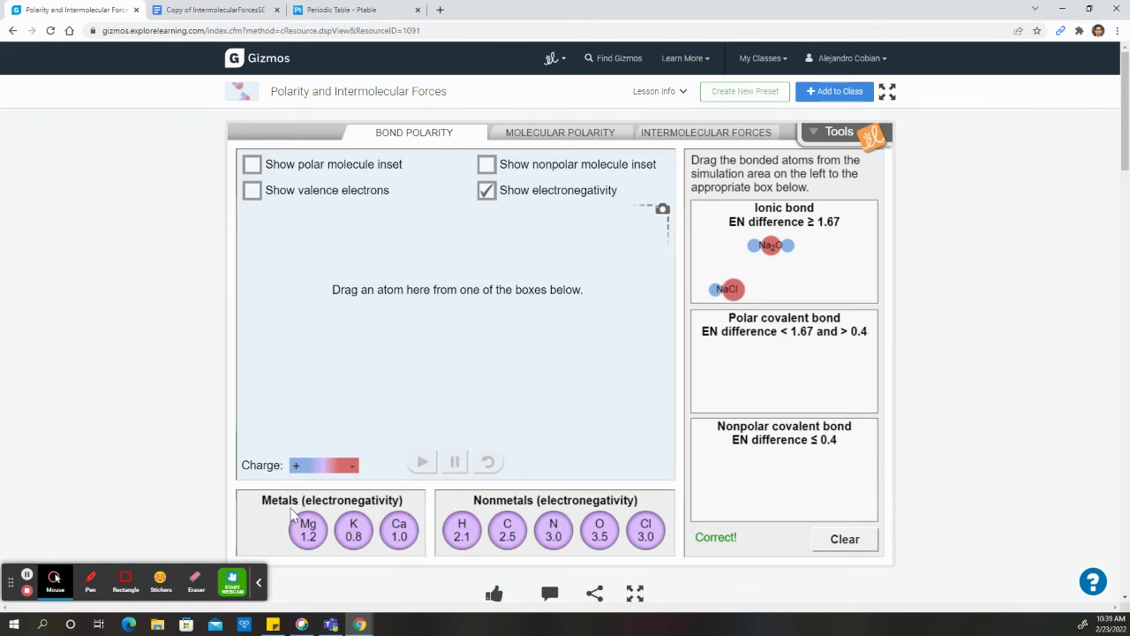
mouse_move(445, 452)
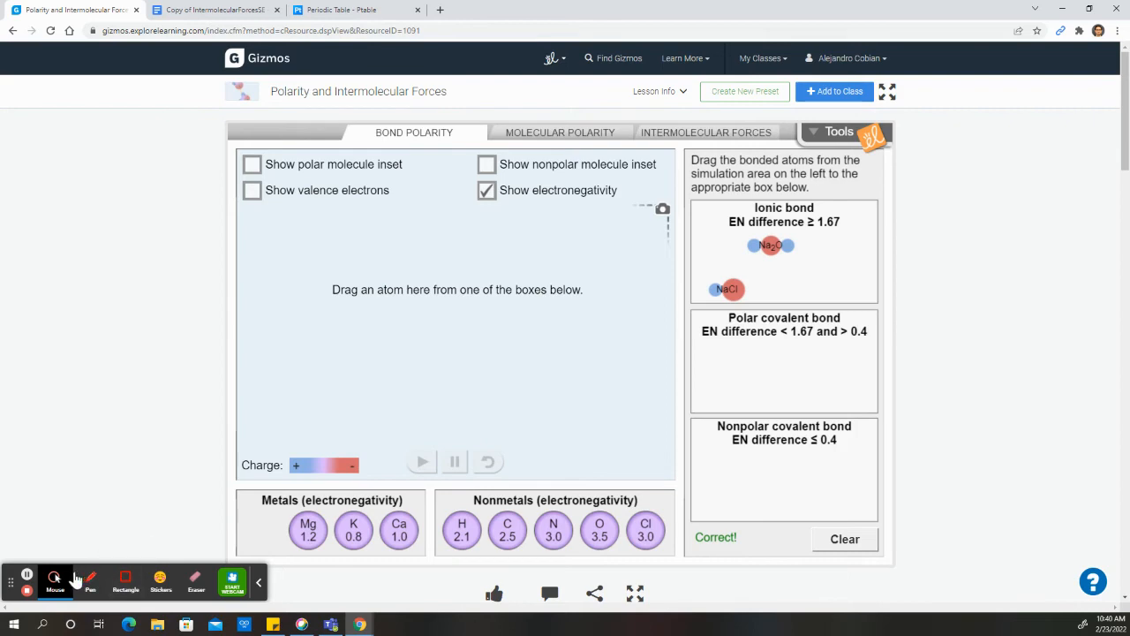
Scroll the worksheet down to Activity B: Molecular polarity.
left_click(215, 7)
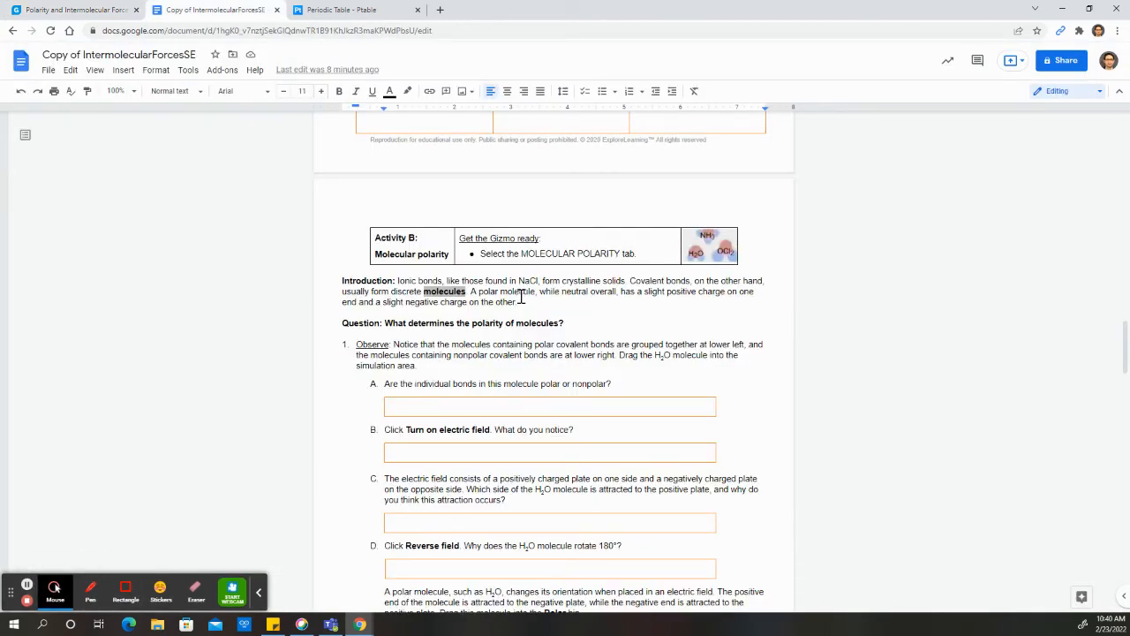
scroll("down", 3)
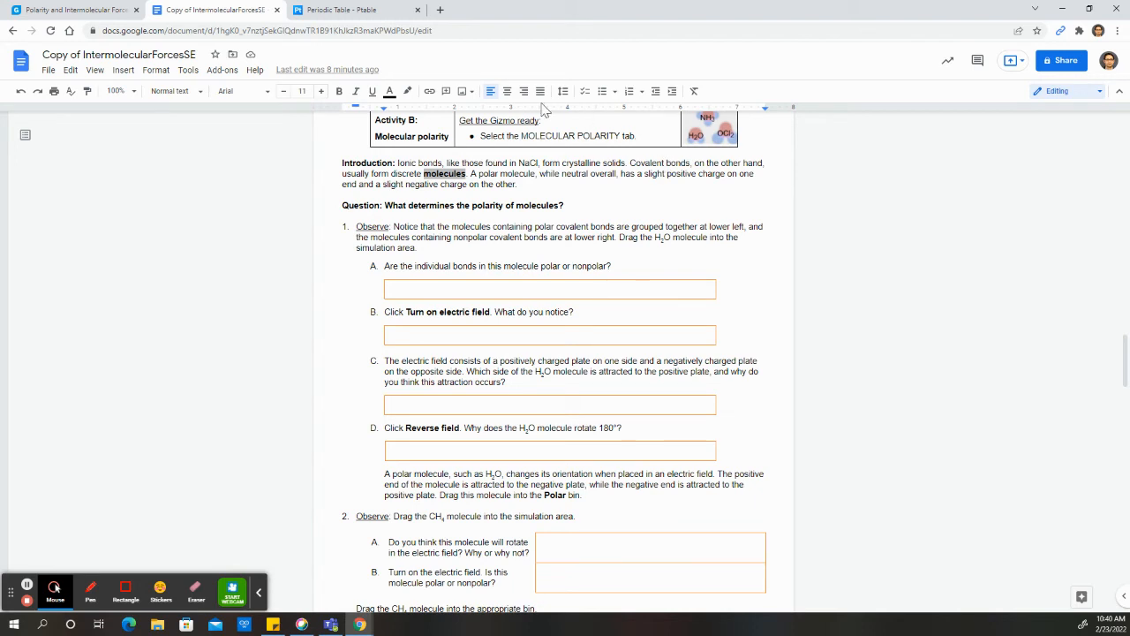
mouse_move(226, 36)
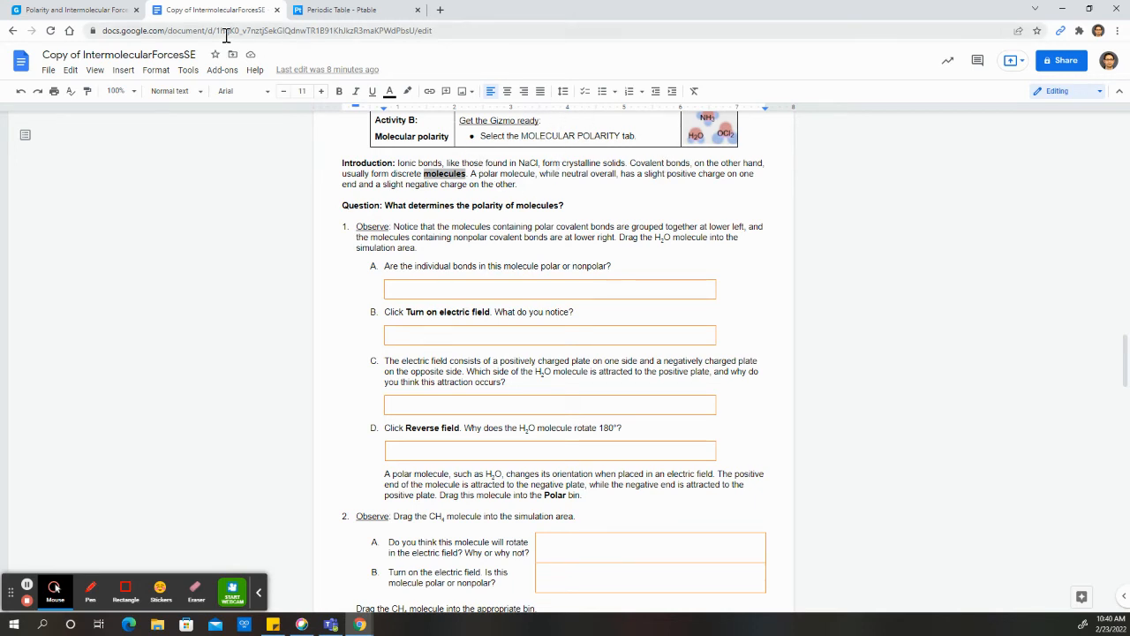
mouse_move(84, 9)
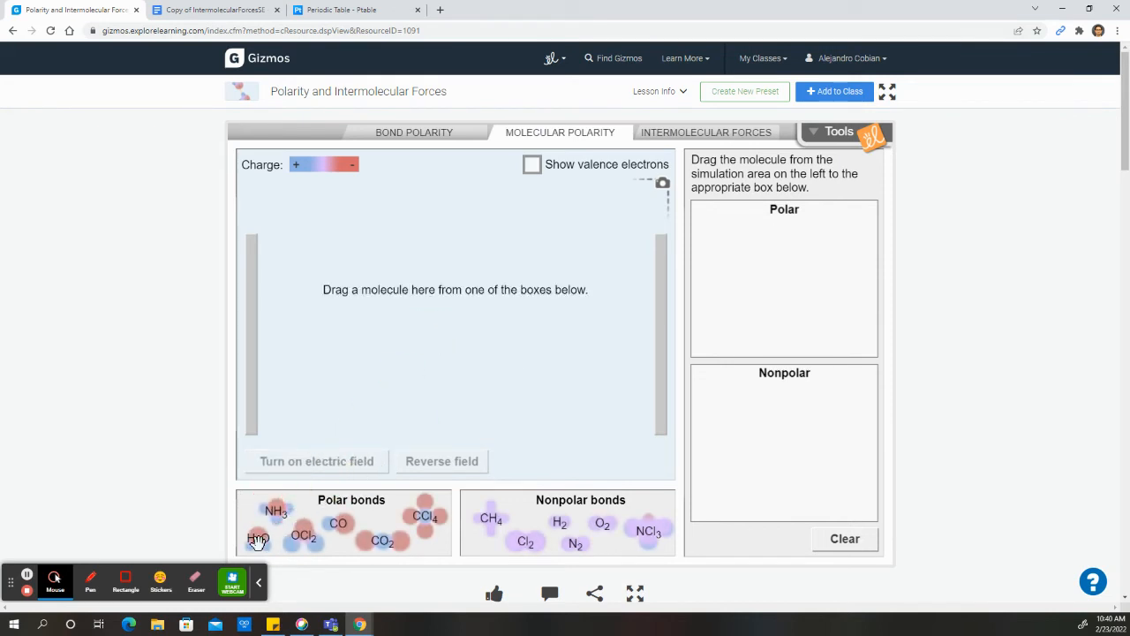
Place H2O in the electric field with valence electrons shown.
left_click_drag(258, 538, 458, 339)
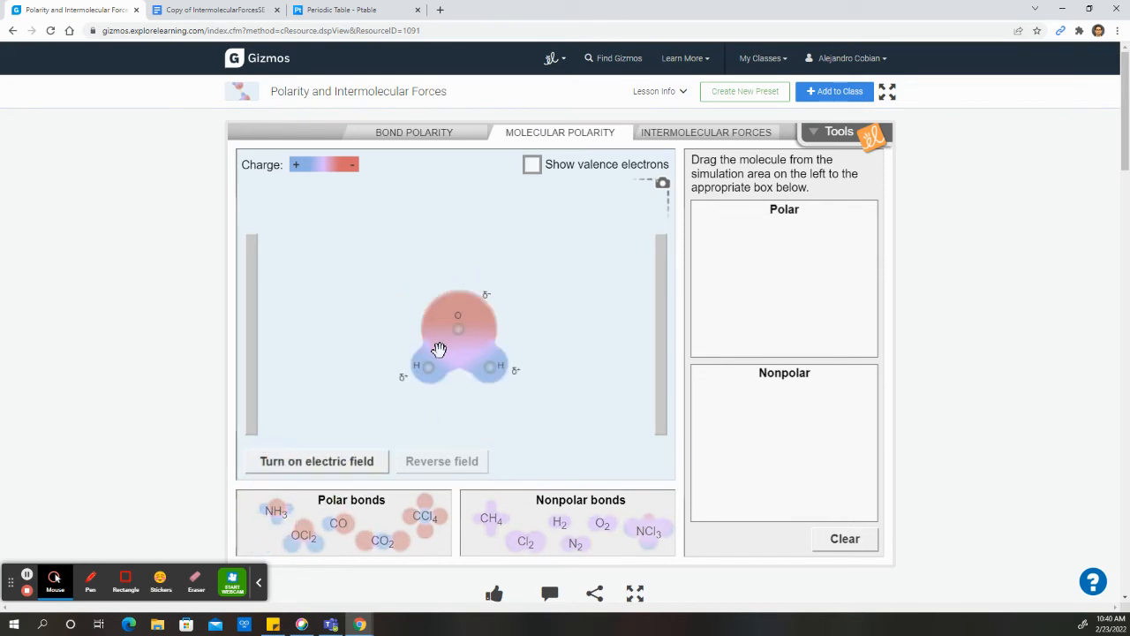
left_click(316, 462)
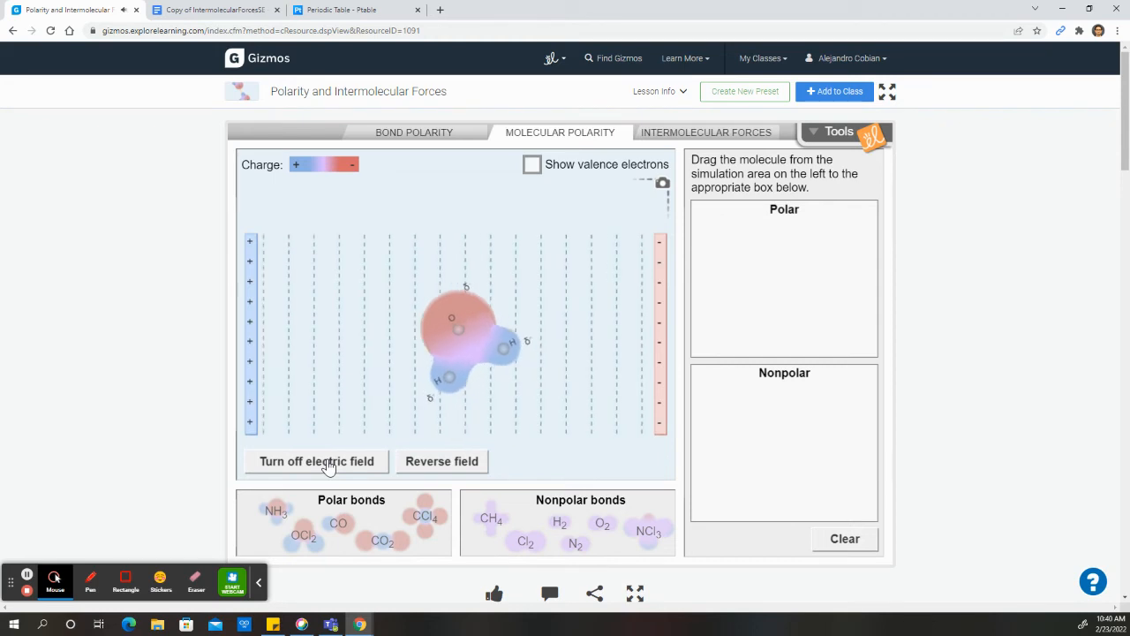
left_click(530, 164)
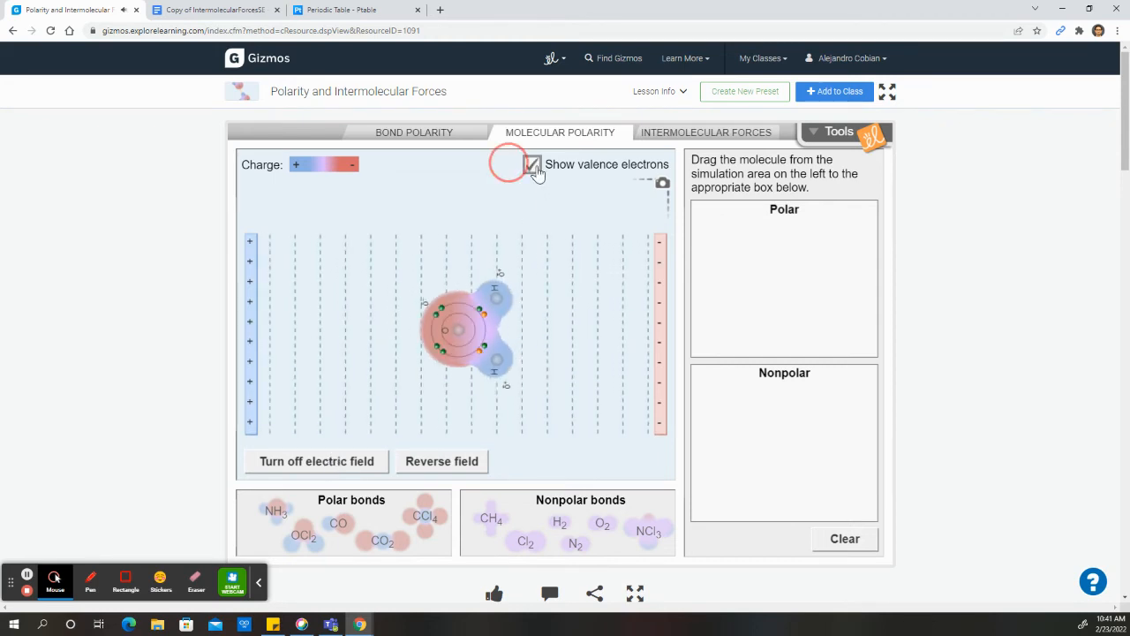
left_click(533, 164)
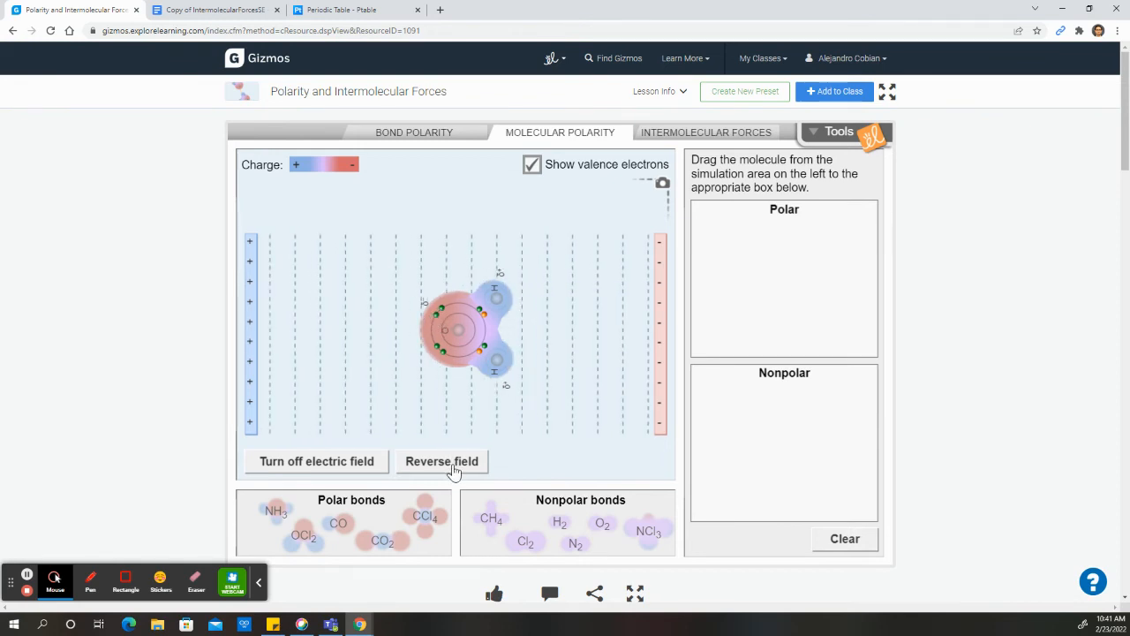
Reverse the field twice to watch water respond, then sort H2O into the Polar bin.
left_click(441, 461)
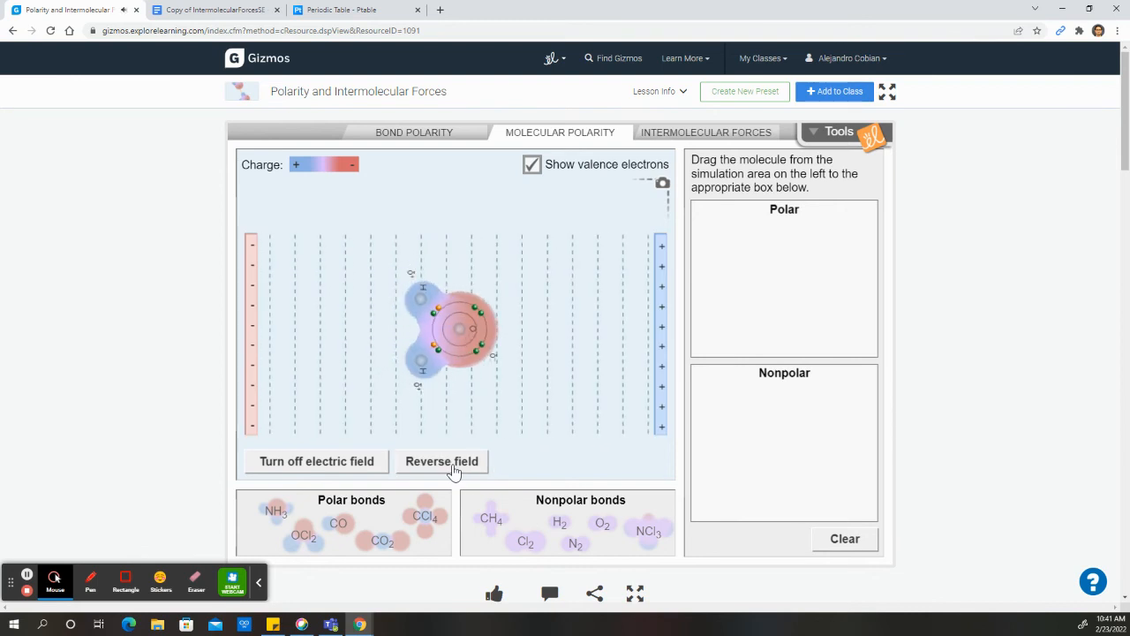
left_click(442, 461)
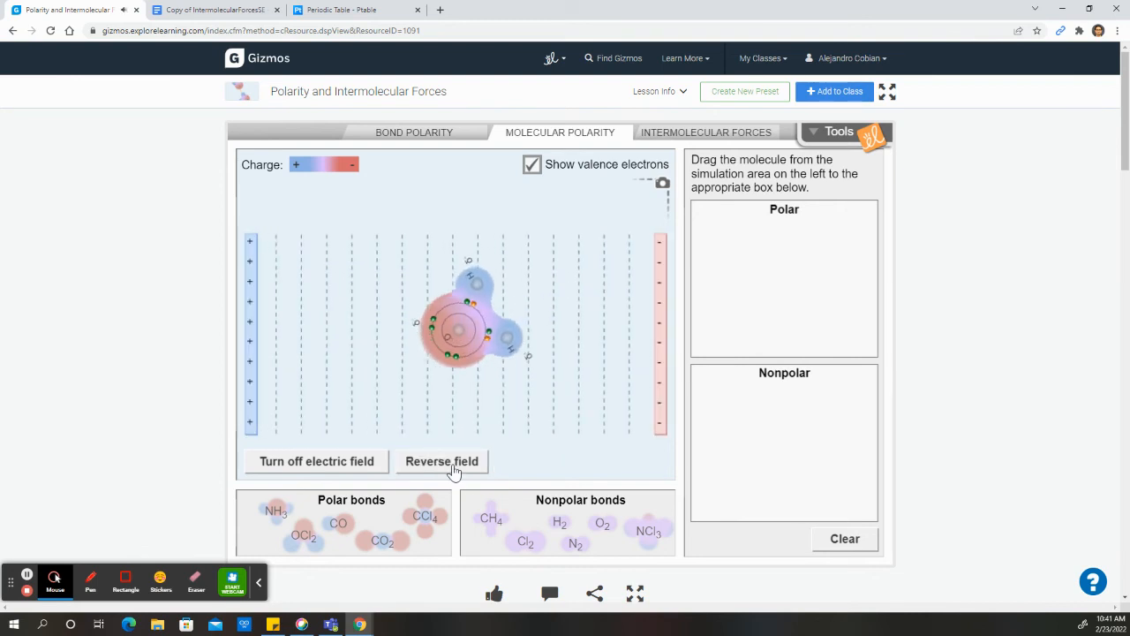
left_click_drag(456, 317, 717, 246)
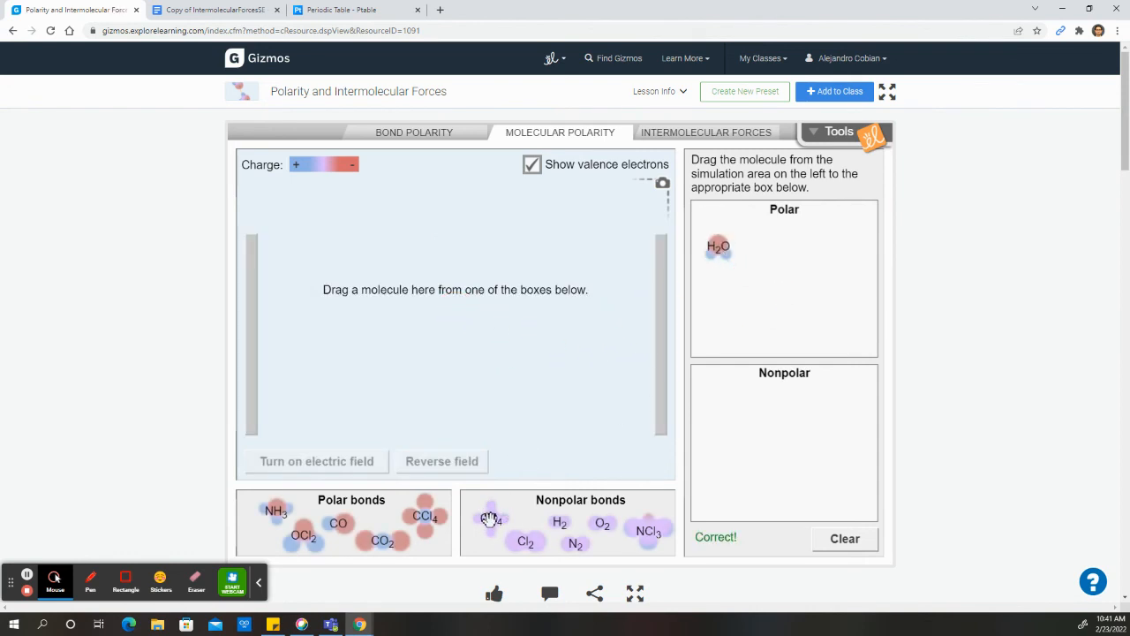
Place CH4 in the electric field and reverse the field direction.
left_click_drag(491, 519, 460, 343)
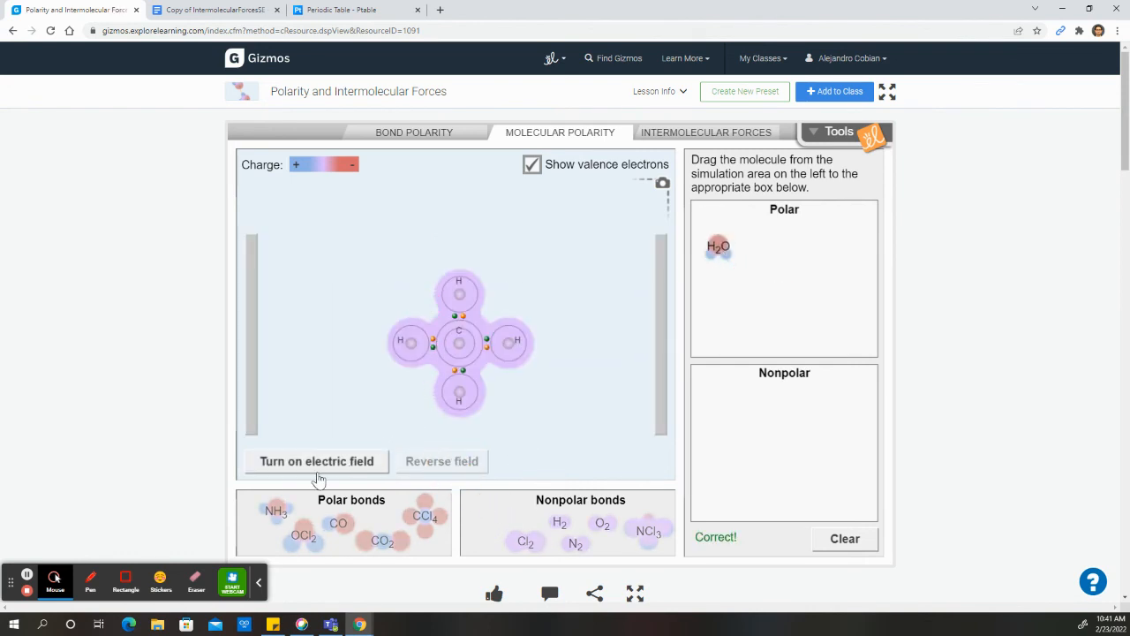
left_click(316, 461)
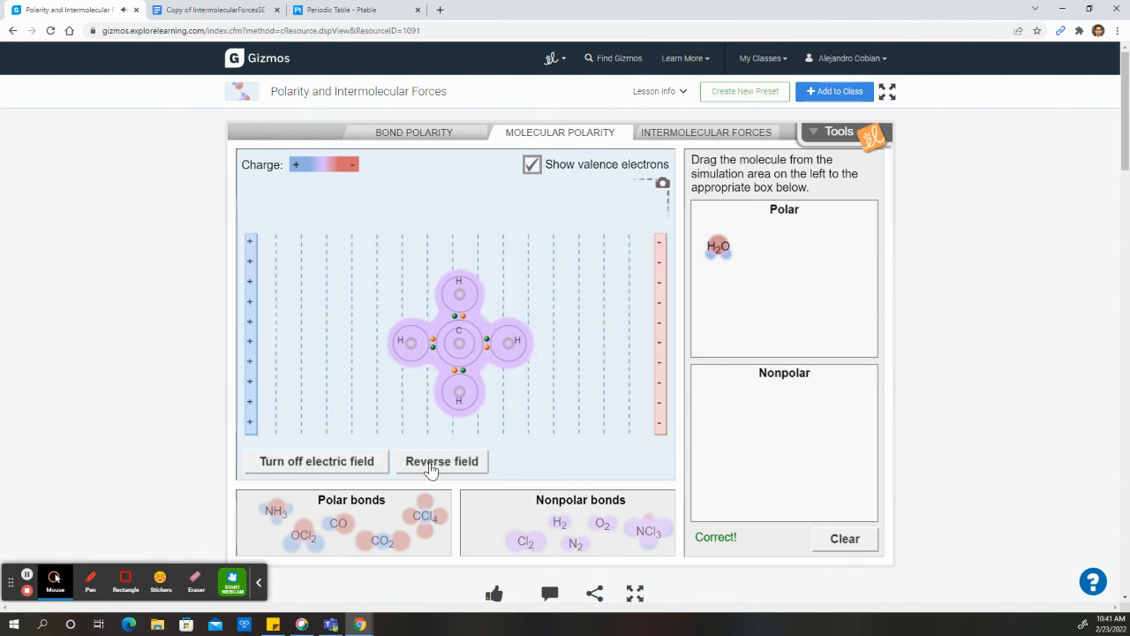
left_click(441, 461)
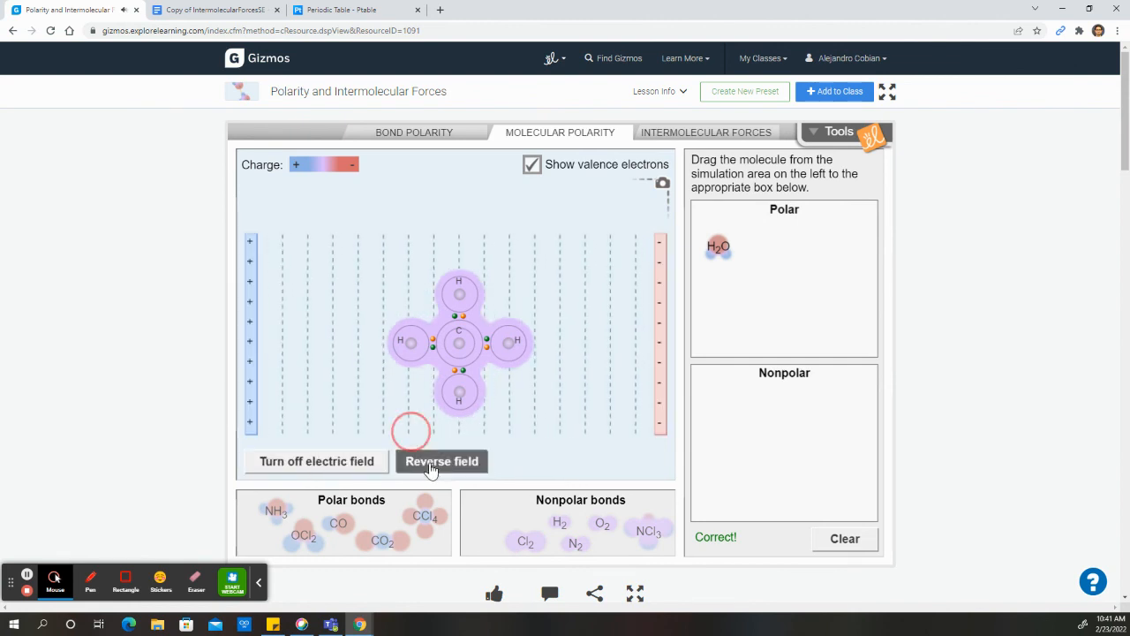
left_click(441, 461)
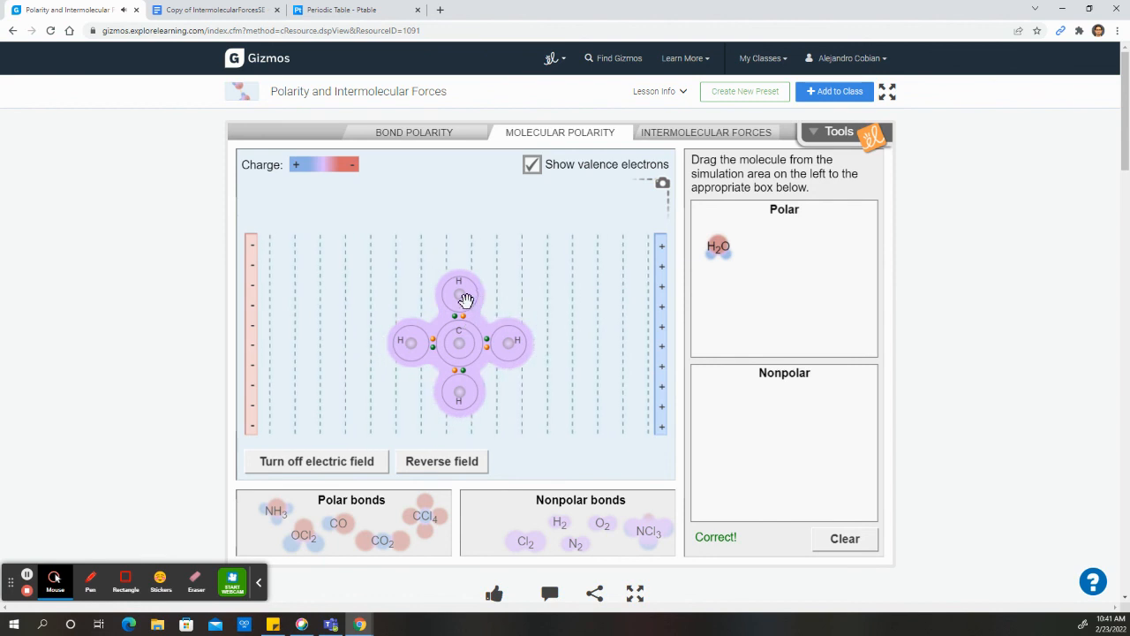
Lift methane out of the field and sort CH4 into the Nonpolar bin.
left_click_drag(466, 298, 450, 366)
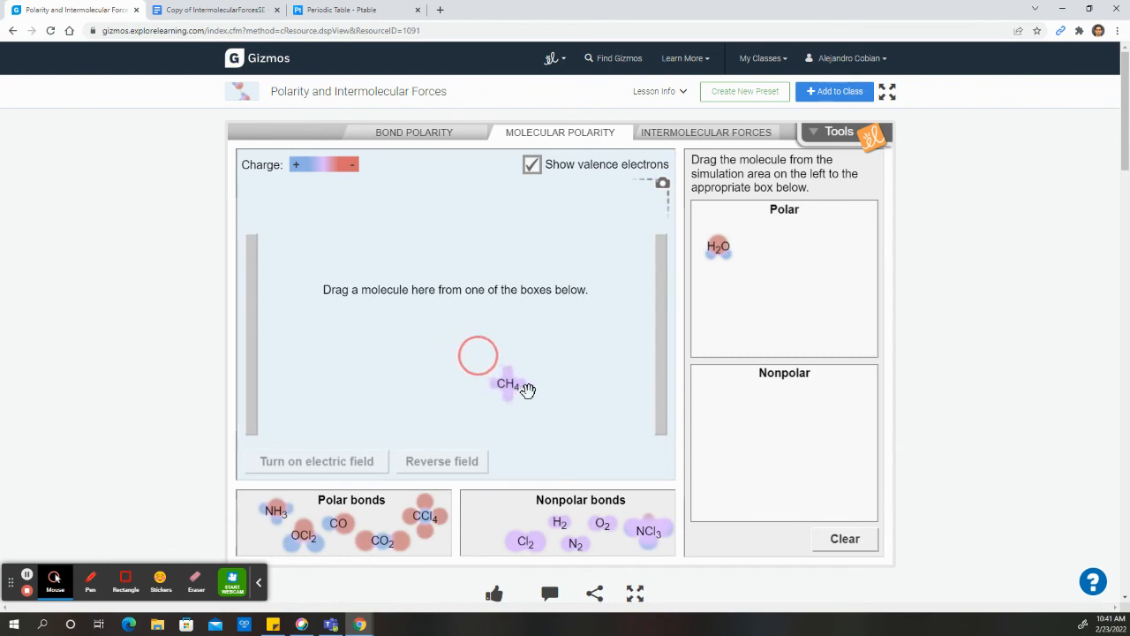
left_click_drag(508, 385, 722, 417)
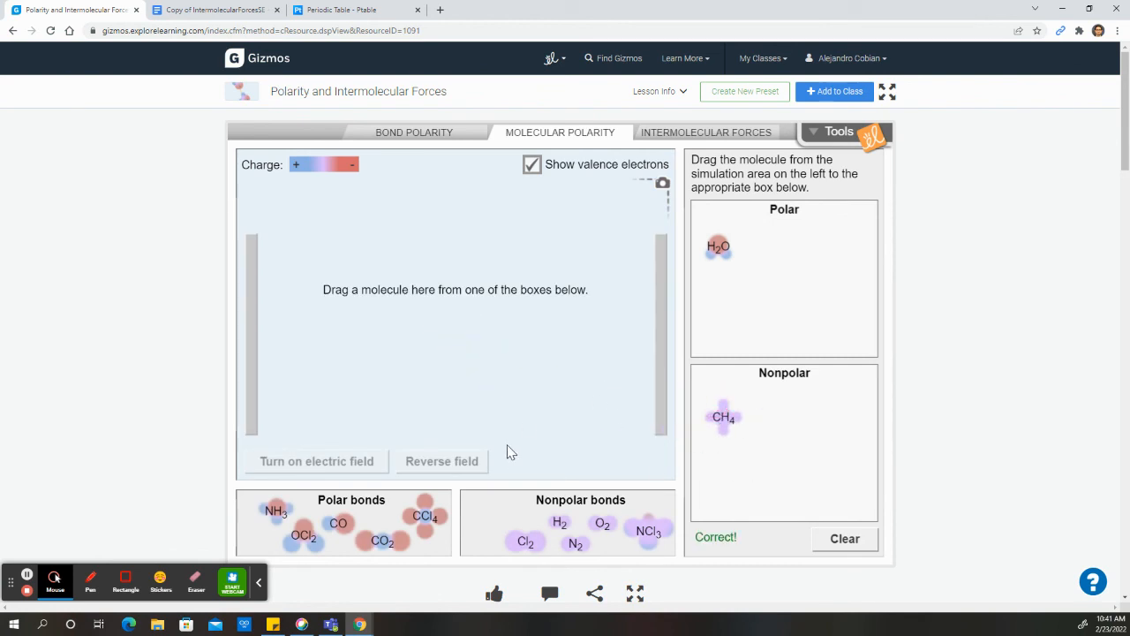